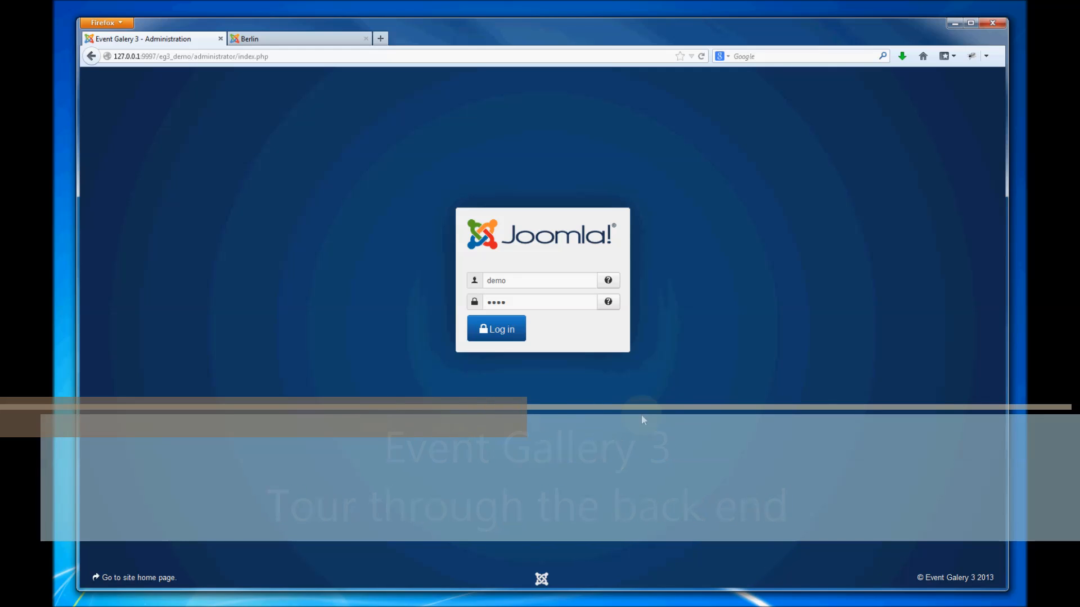
Log in to the Joomla administrator with the demo credentials
click(496, 329)
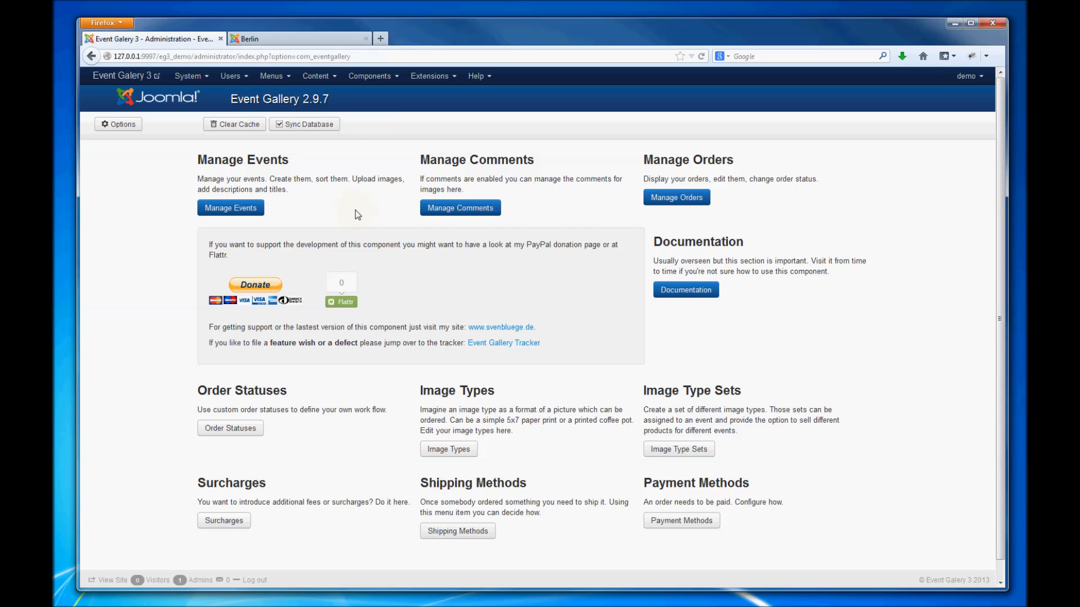
mouse_move(723, 198)
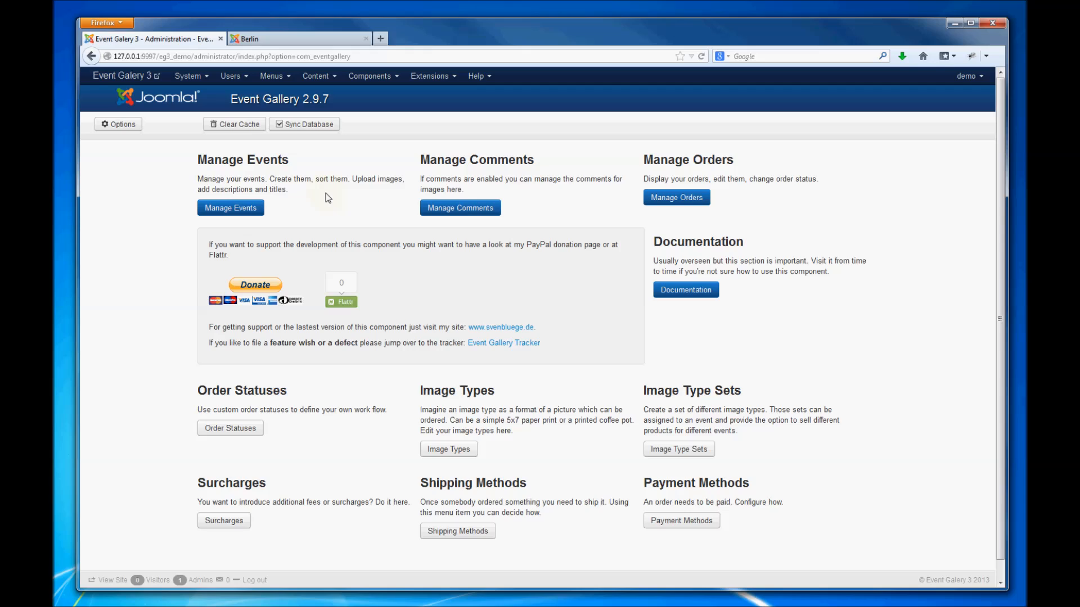
mouse_move(748, 289)
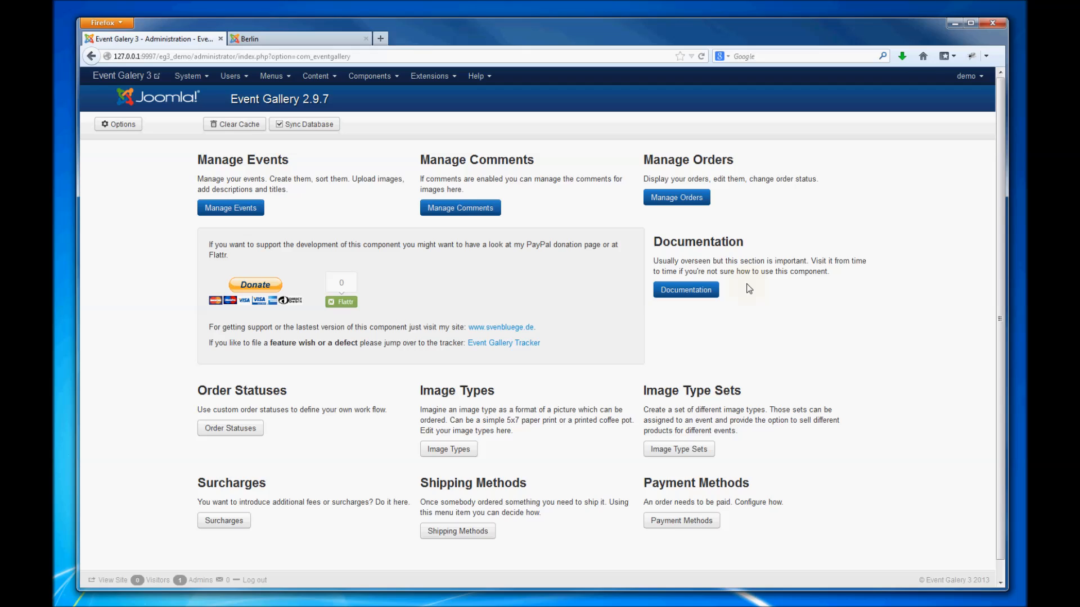
Open the built-in documentation from the control panel and browse the Event Gallery Intro
click(685, 289)
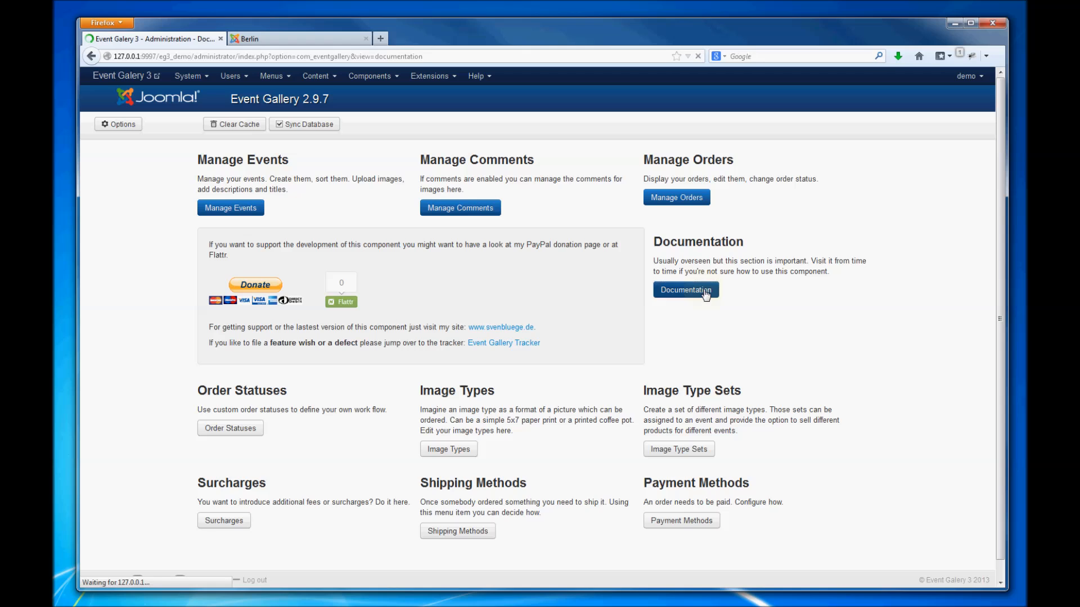
click(685, 290)
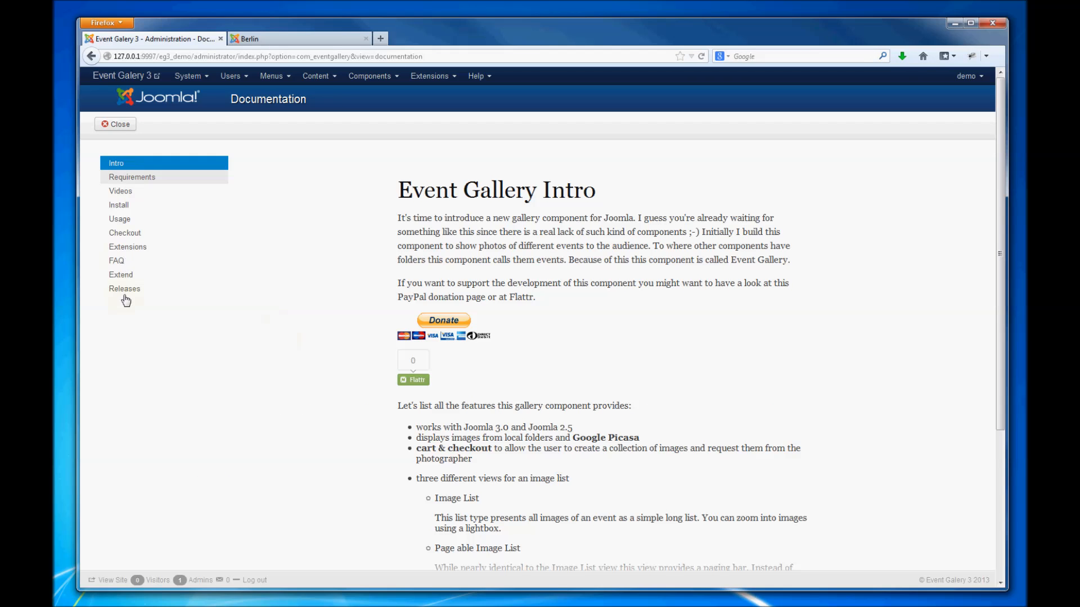
scroll(down, 3)
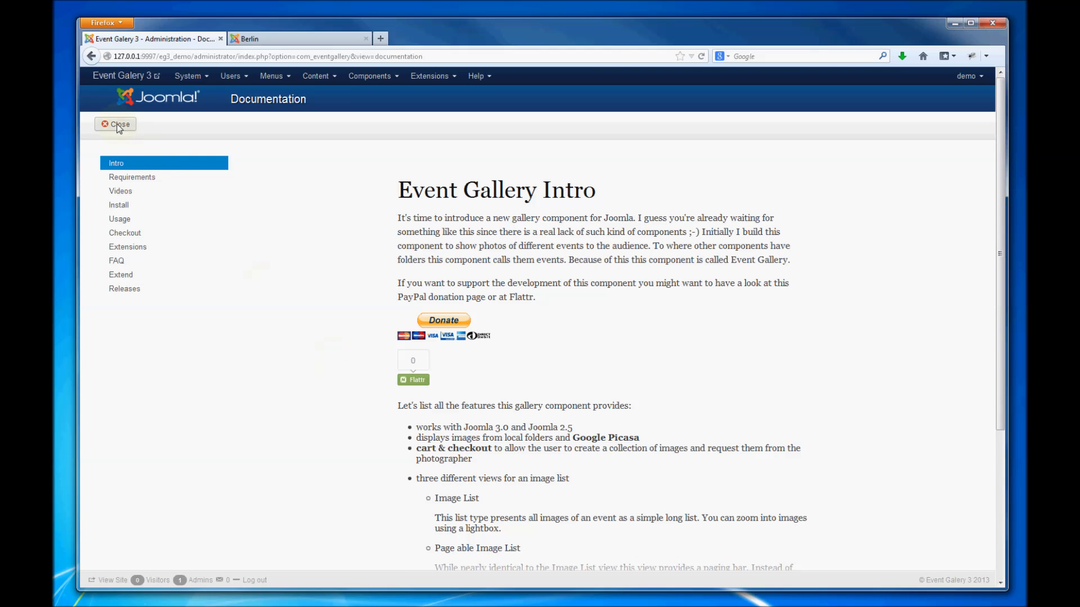
Close the documentation and return to the Event Gallery control panel
click(114, 125)
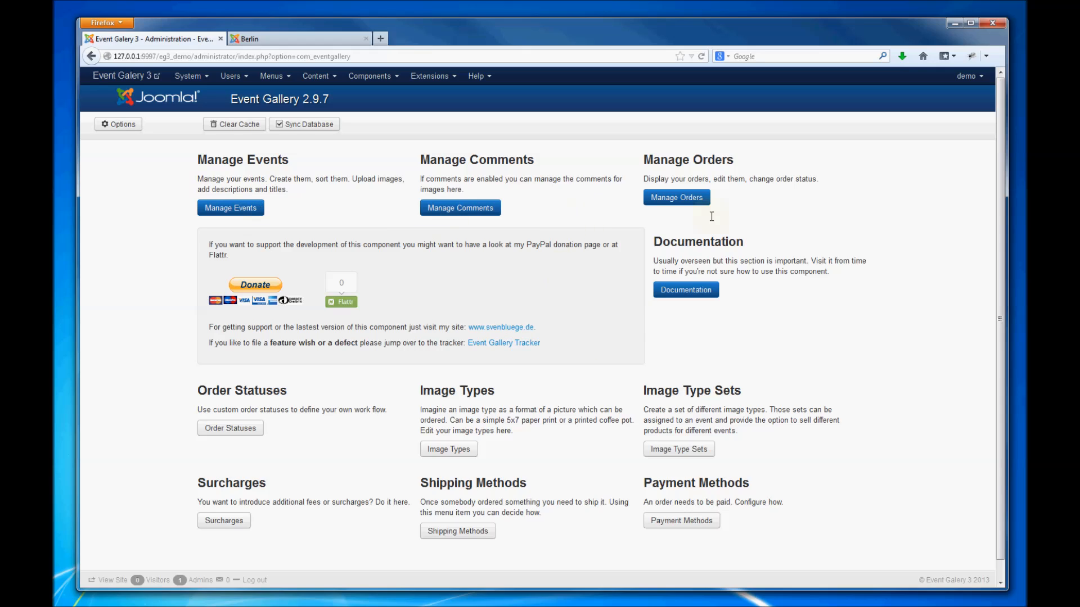
scroll(down, 3)
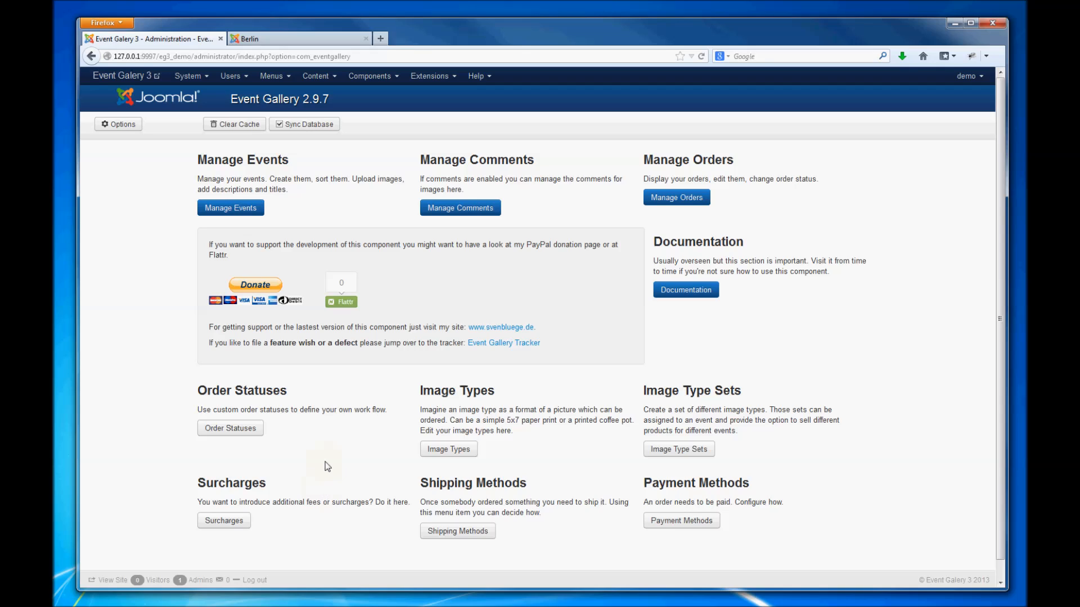
mouse_move(335, 436)
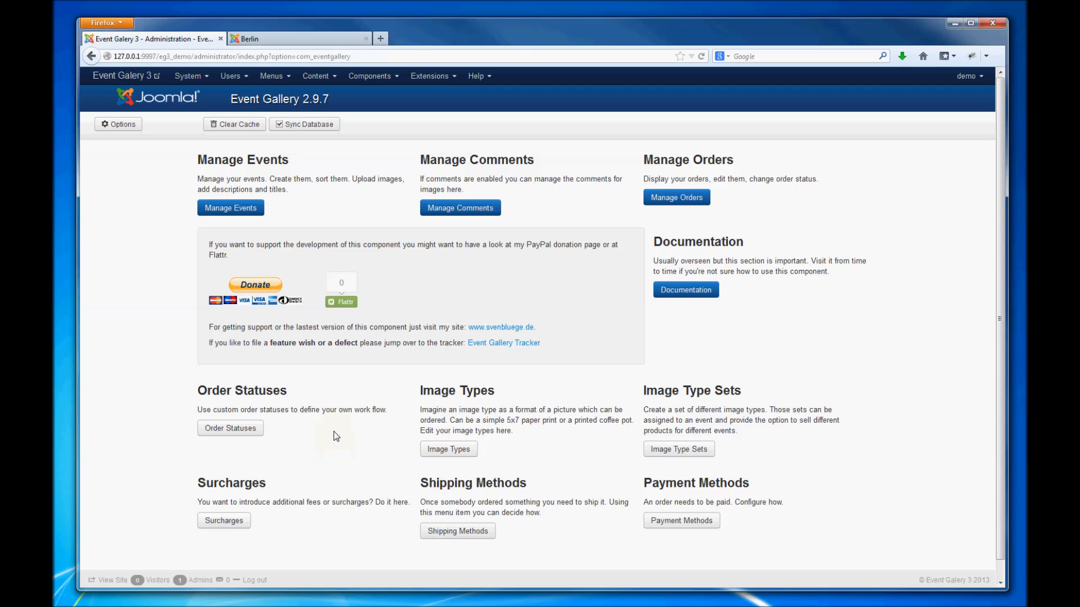
mouse_move(348, 450)
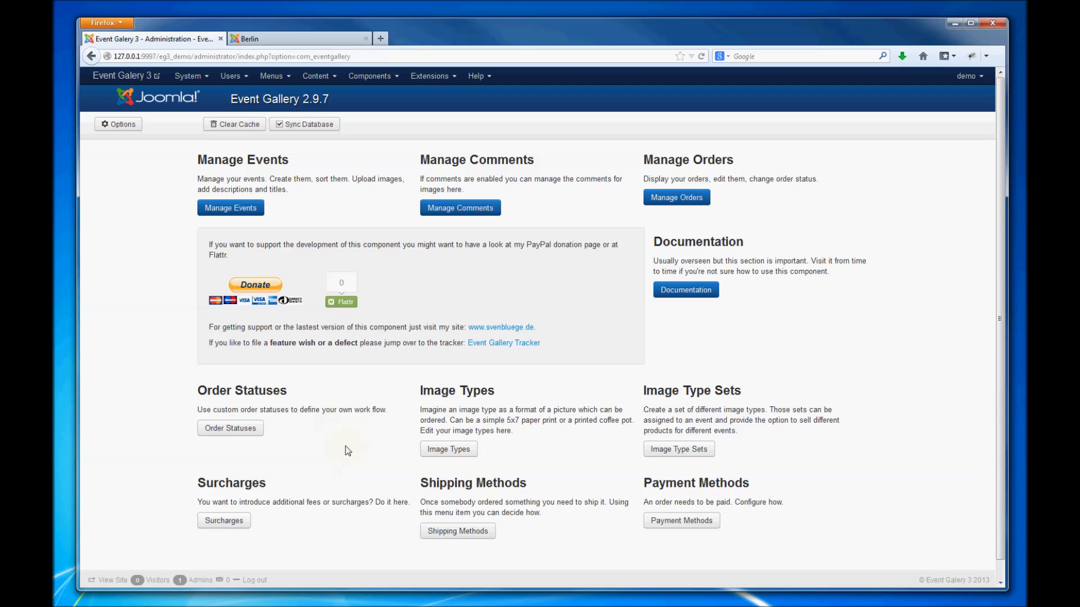
mouse_move(324, 427)
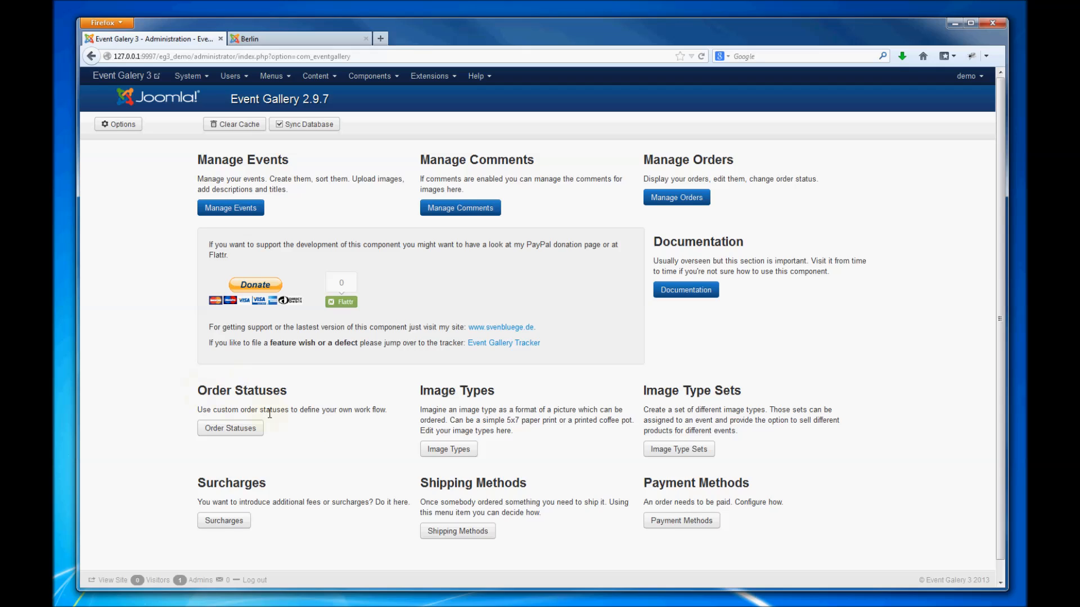
mouse_move(230, 427)
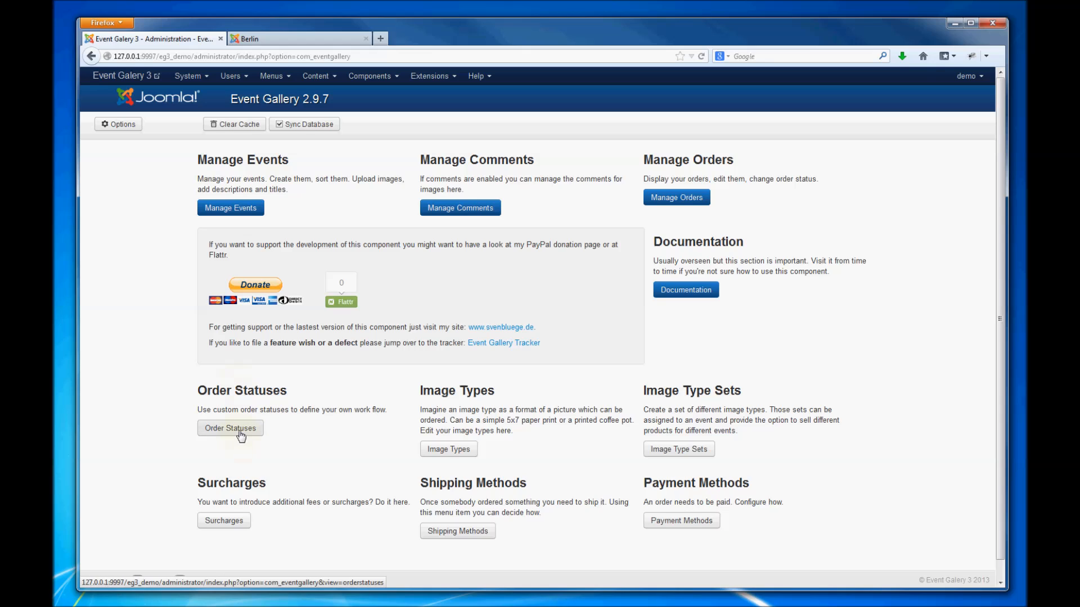
Open the Order Statuses list showing order, shipping and payment statuses
click(230, 428)
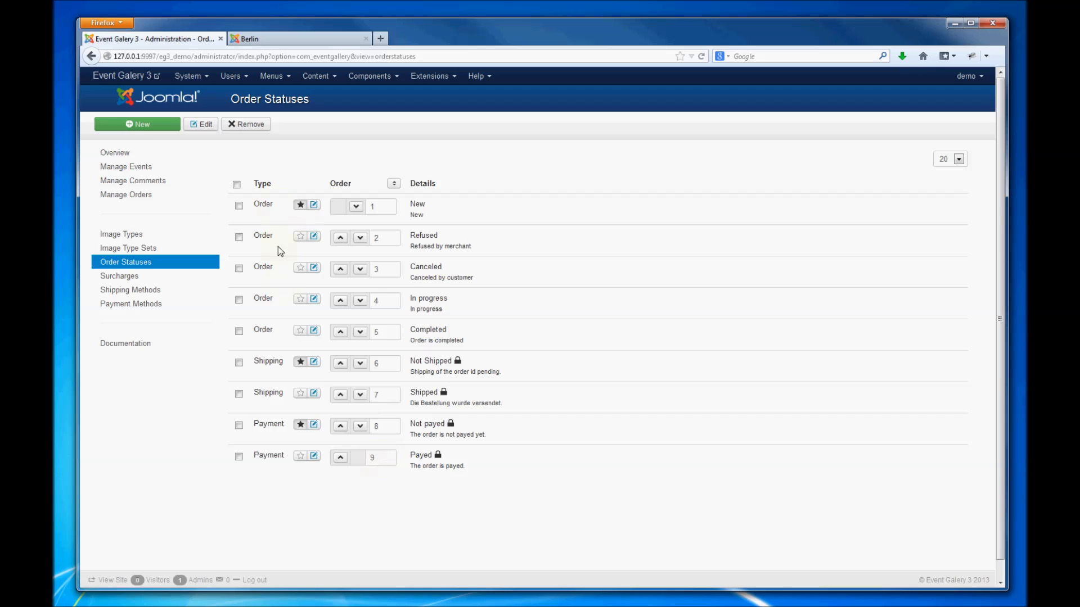
double_click(262, 203)
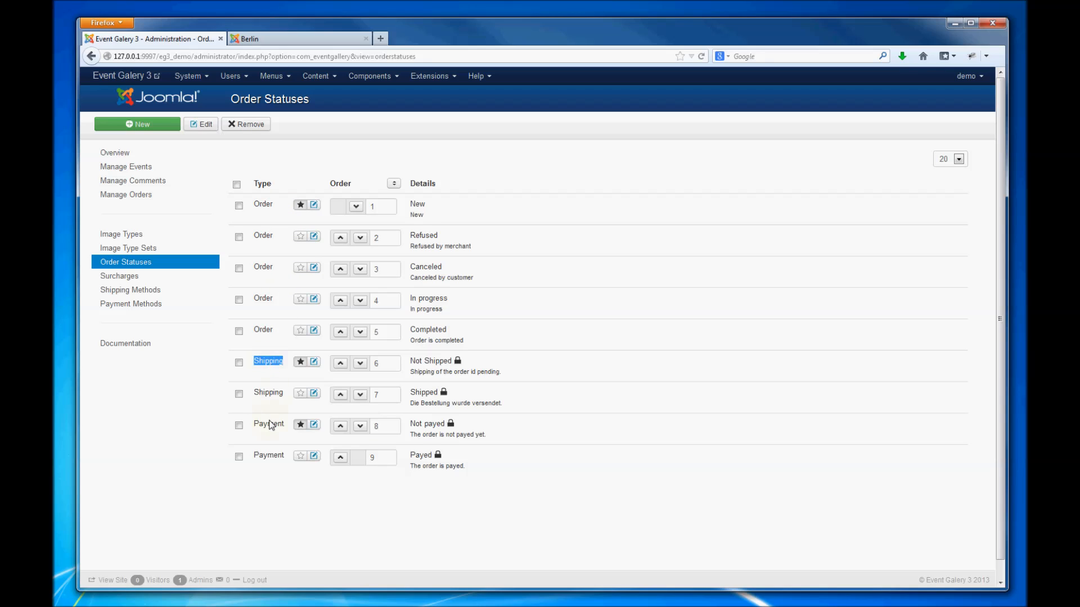
mouse_move(271, 494)
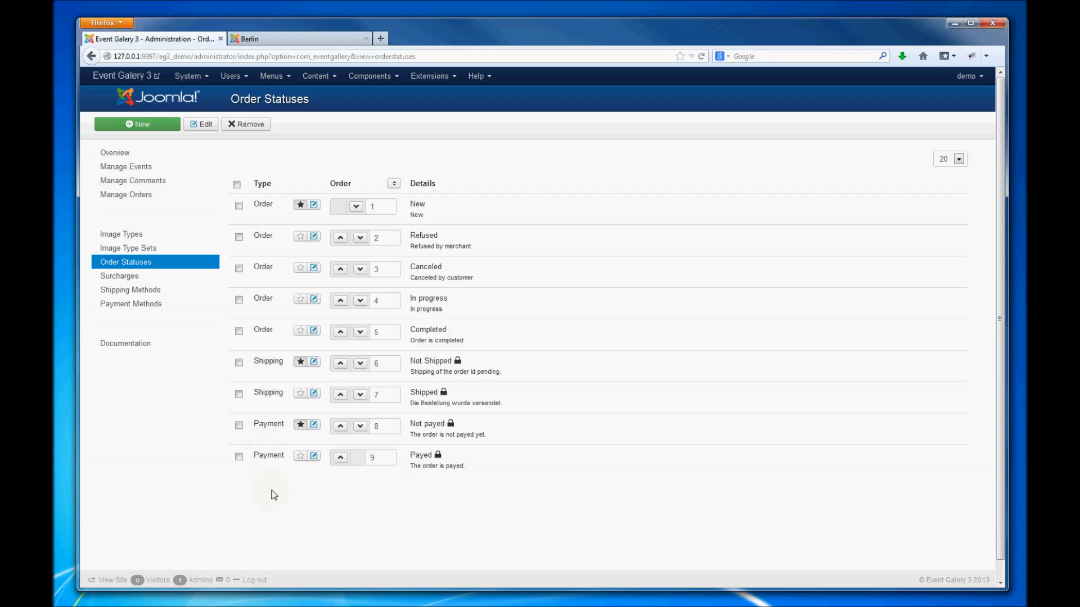
mouse_move(683, 384)
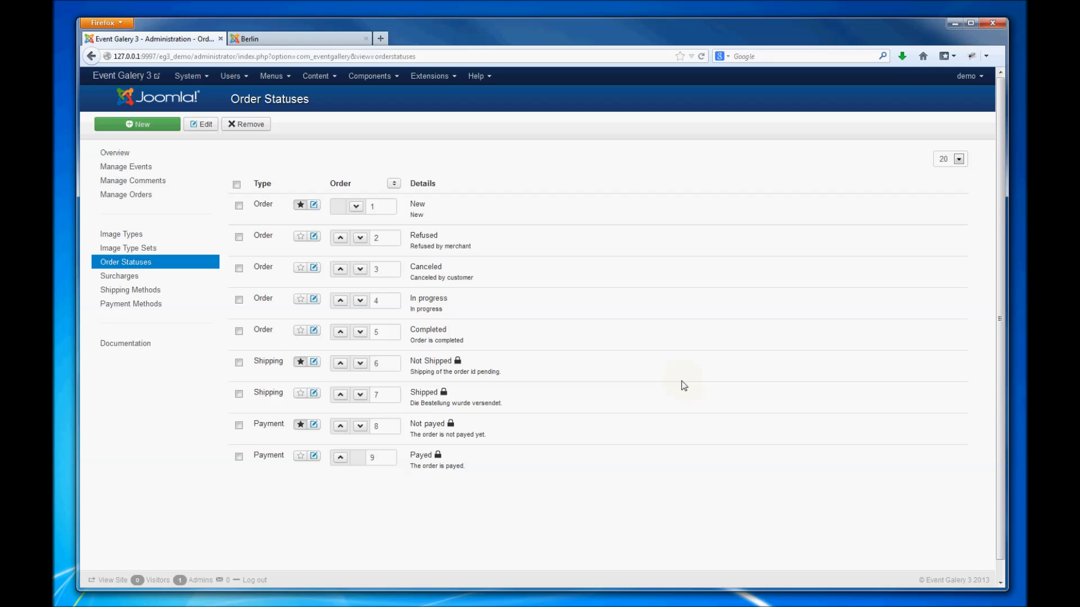
mouse_move(454, 399)
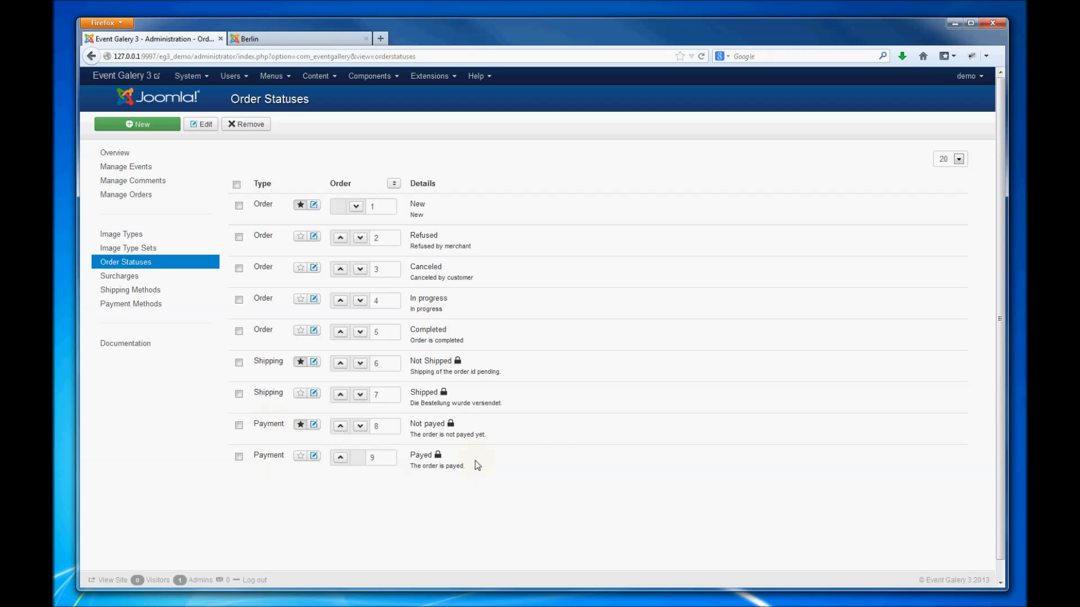
mouse_move(659, 397)
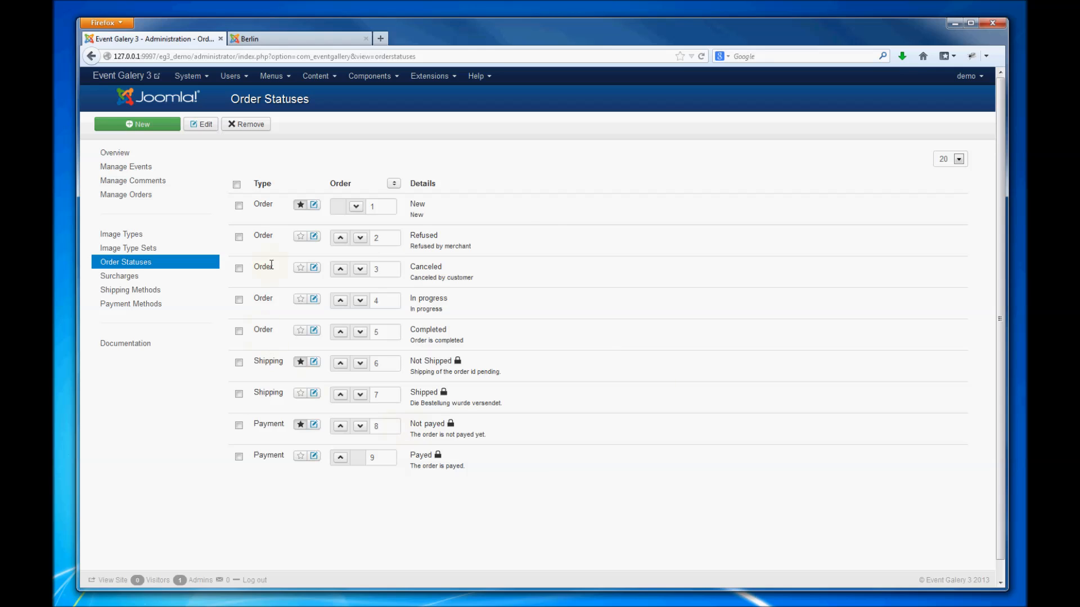
mouse_move(255, 210)
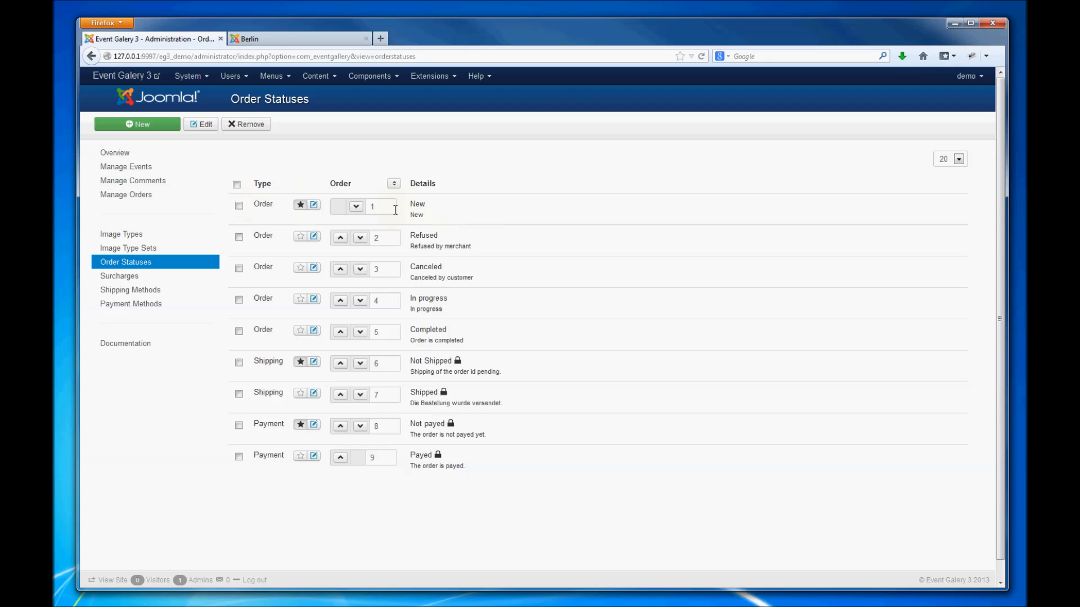
mouse_move(467, 205)
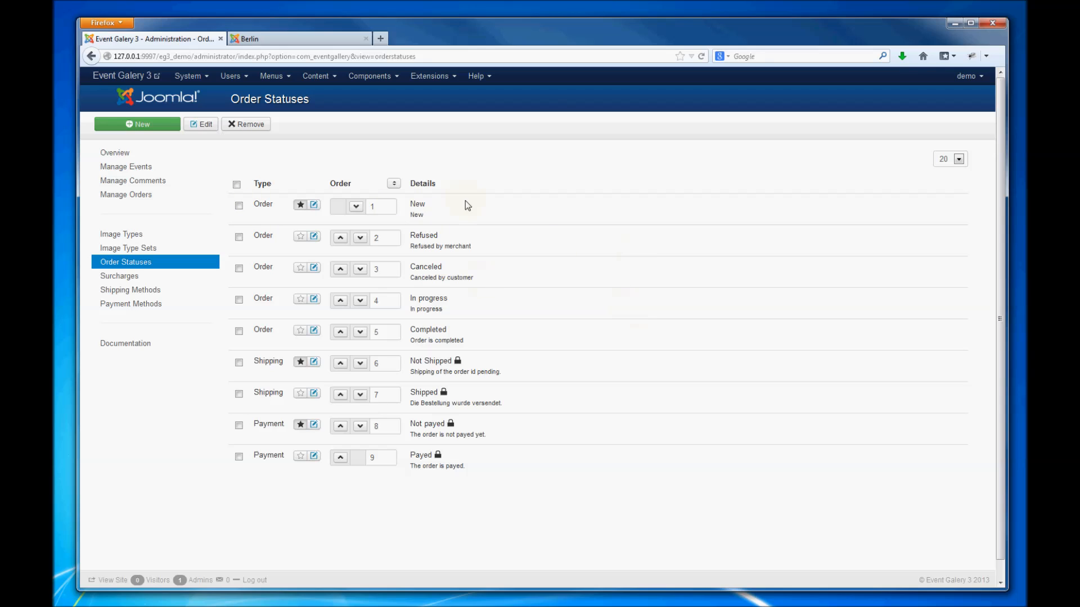
mouse_move(137, 204)
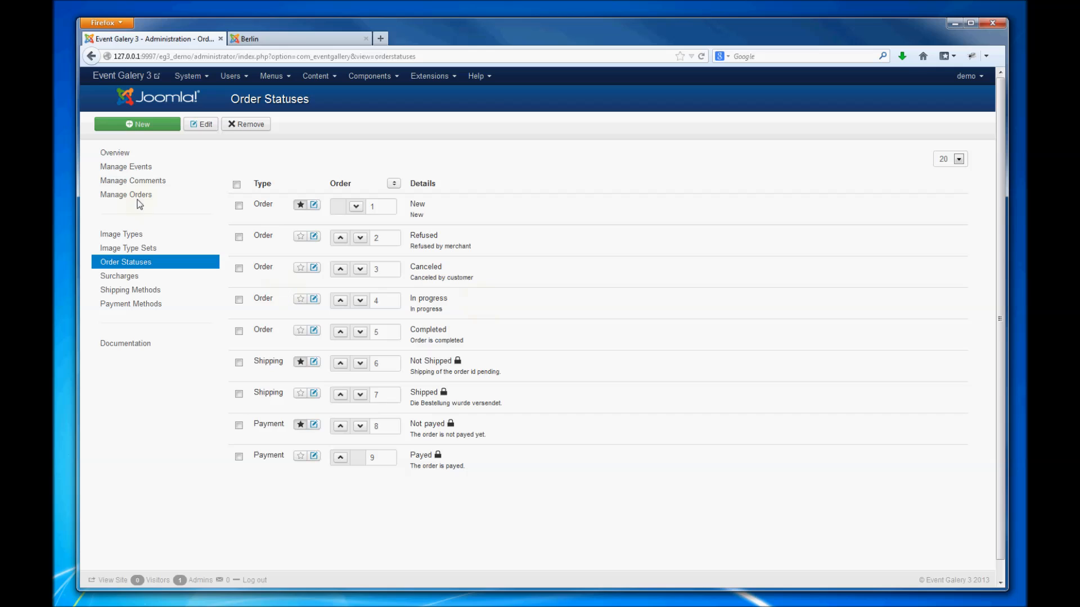
mouse_move(249, 161)
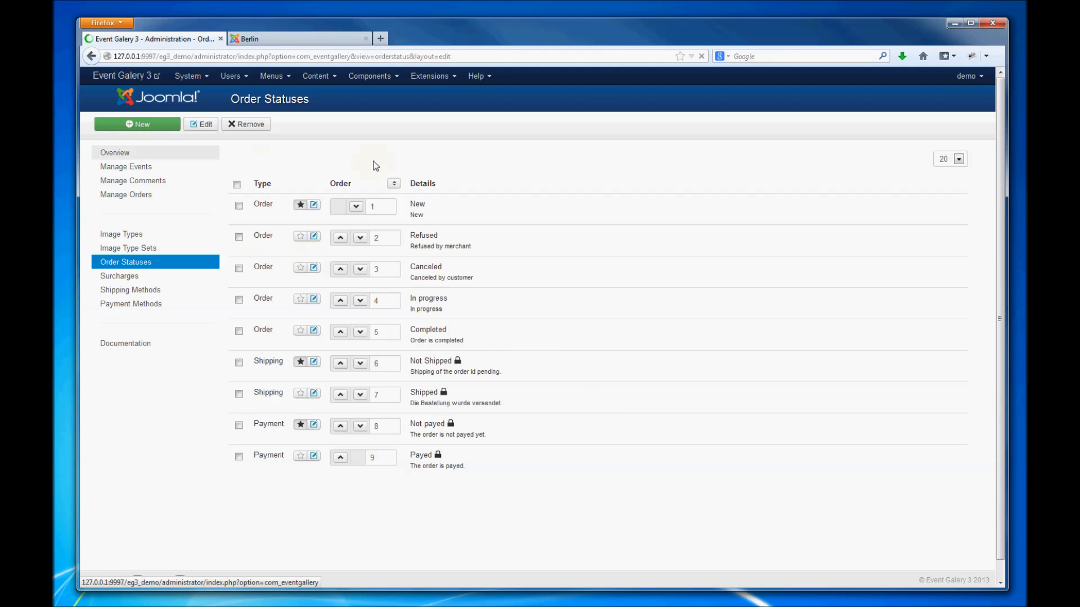
Create a new order status named 'My New Status'
click(137, 125)
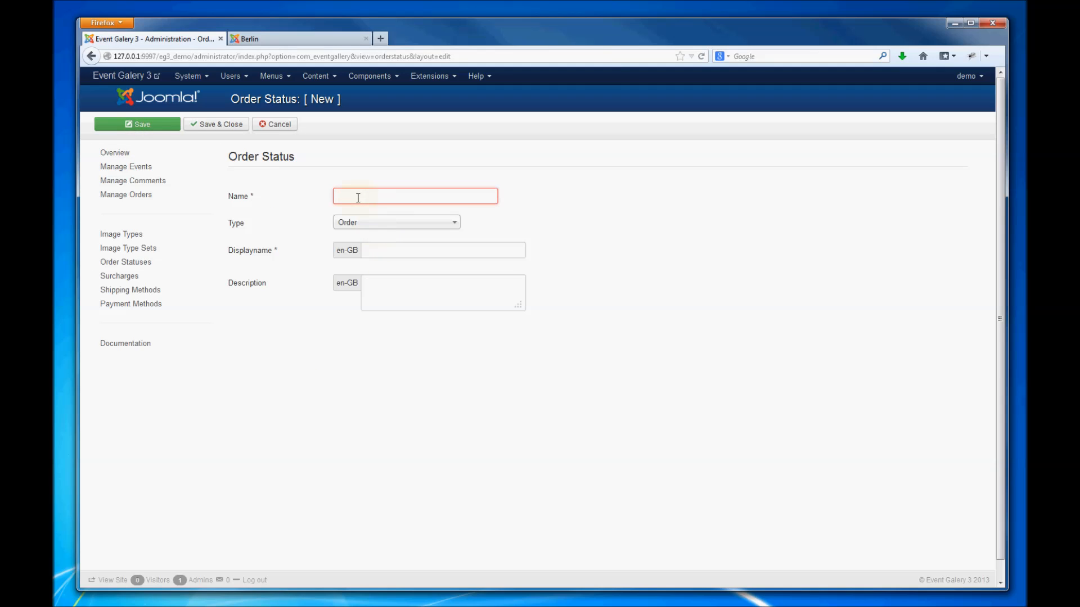
click(415, 196)
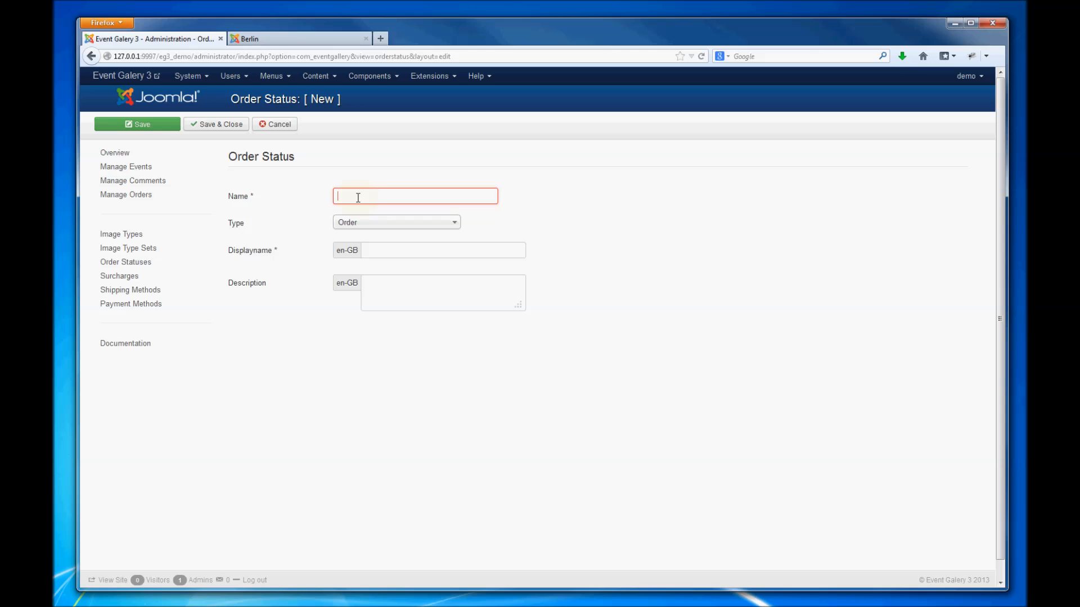
text(My New St)
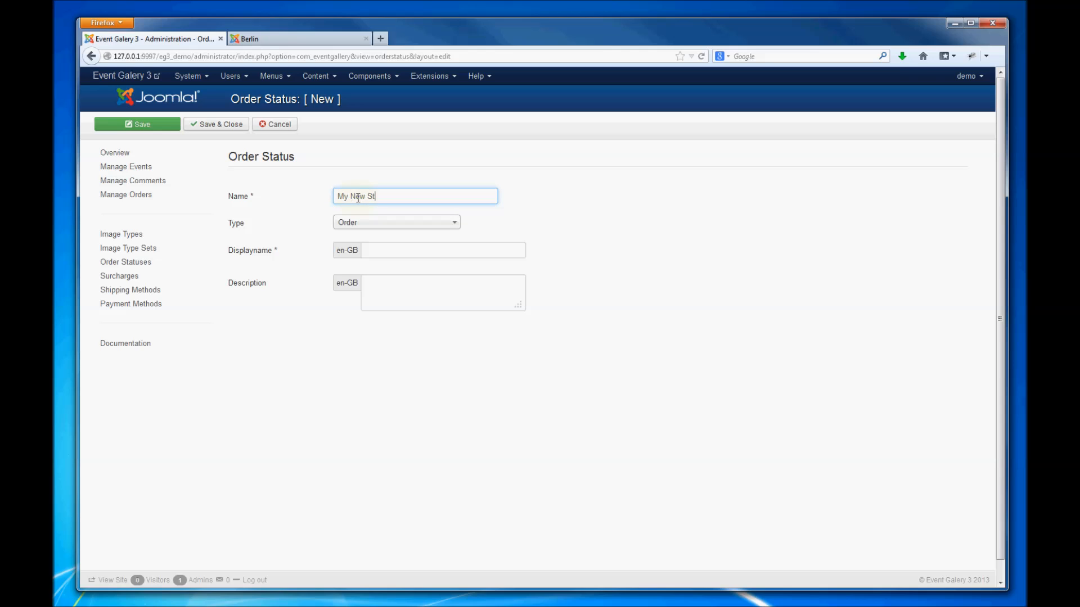
text(atus)
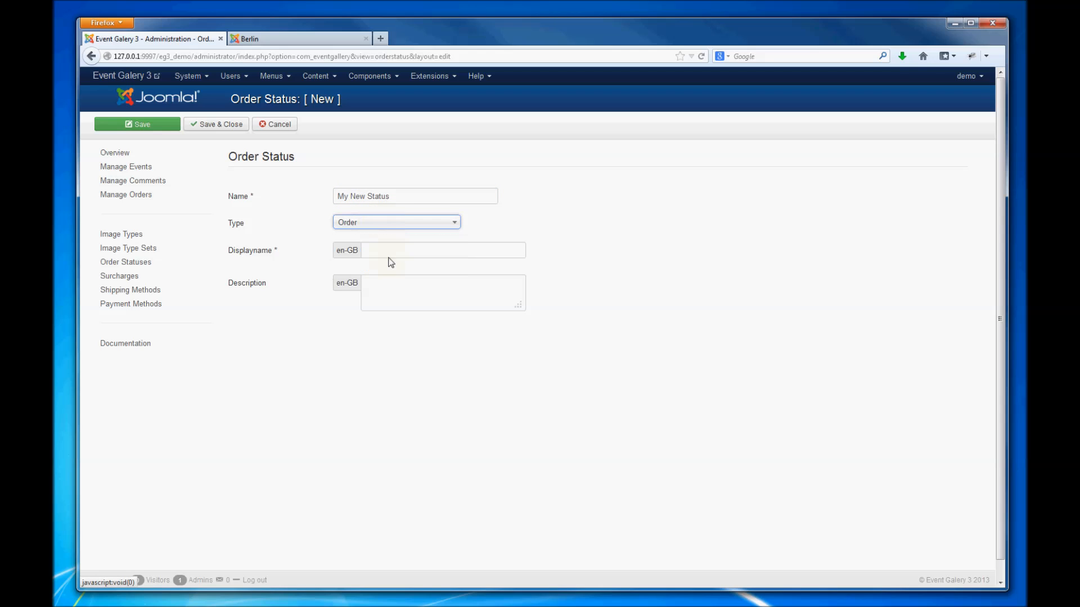
Give the status the en-GB display name 'New (Custom)'
click(443, 250)
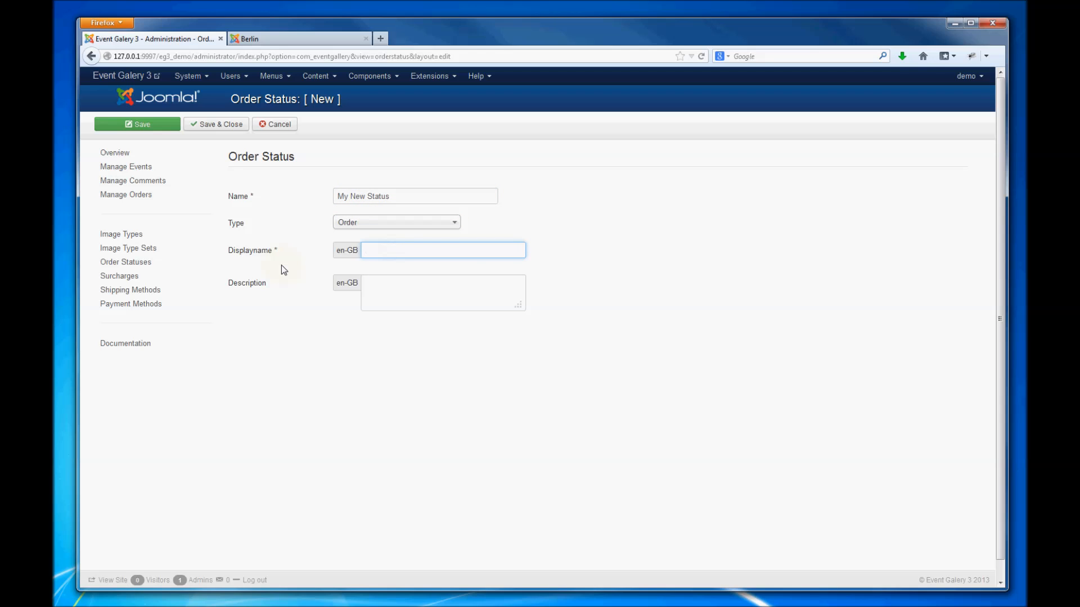
click(442, 250)
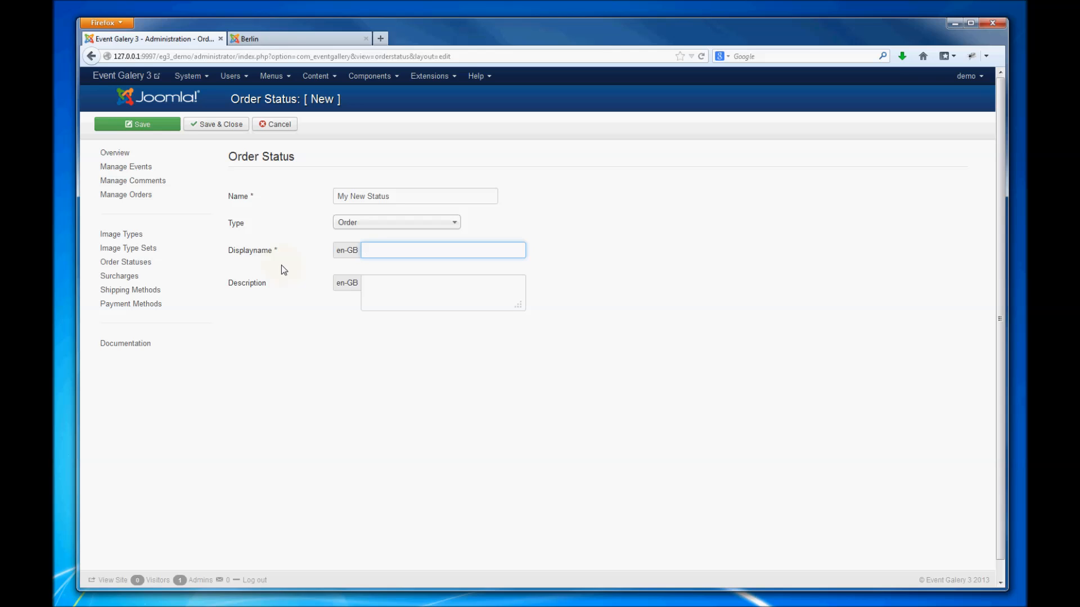
mouse_move(347, 256)
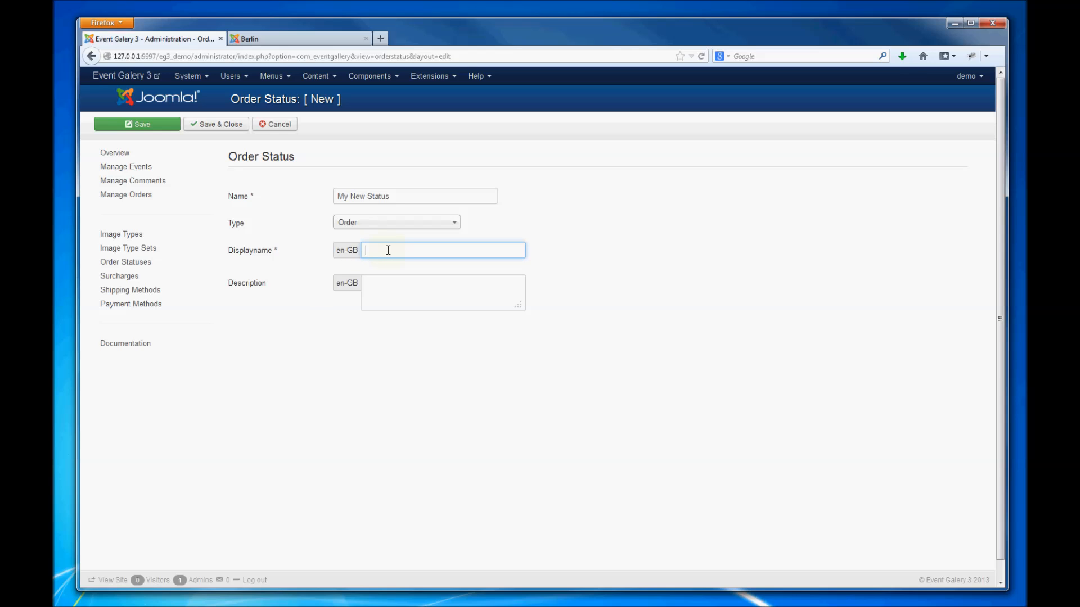
text(N)
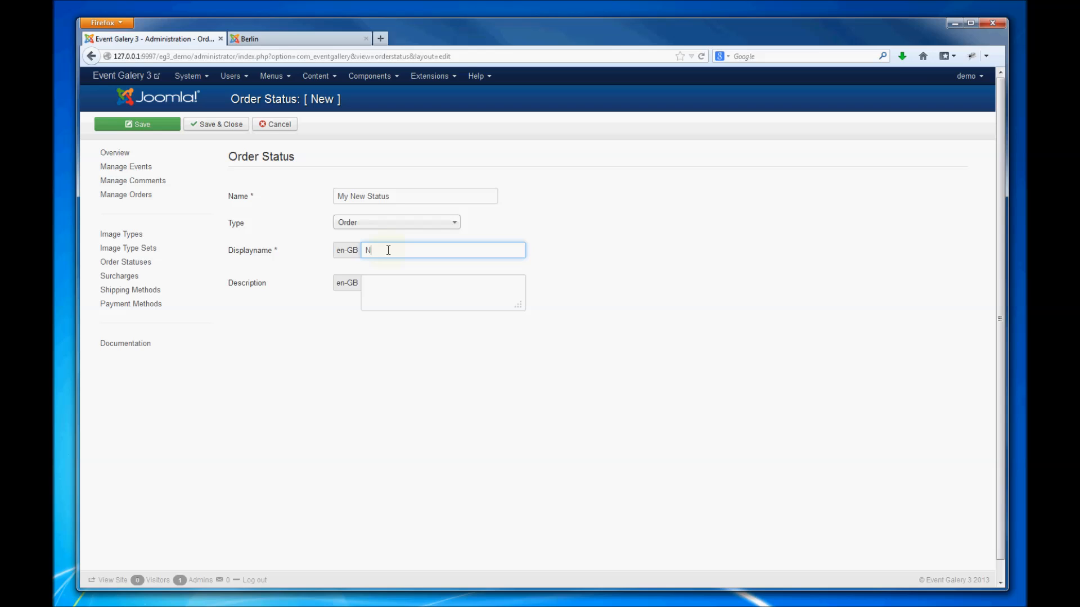
text(ew (Custom)
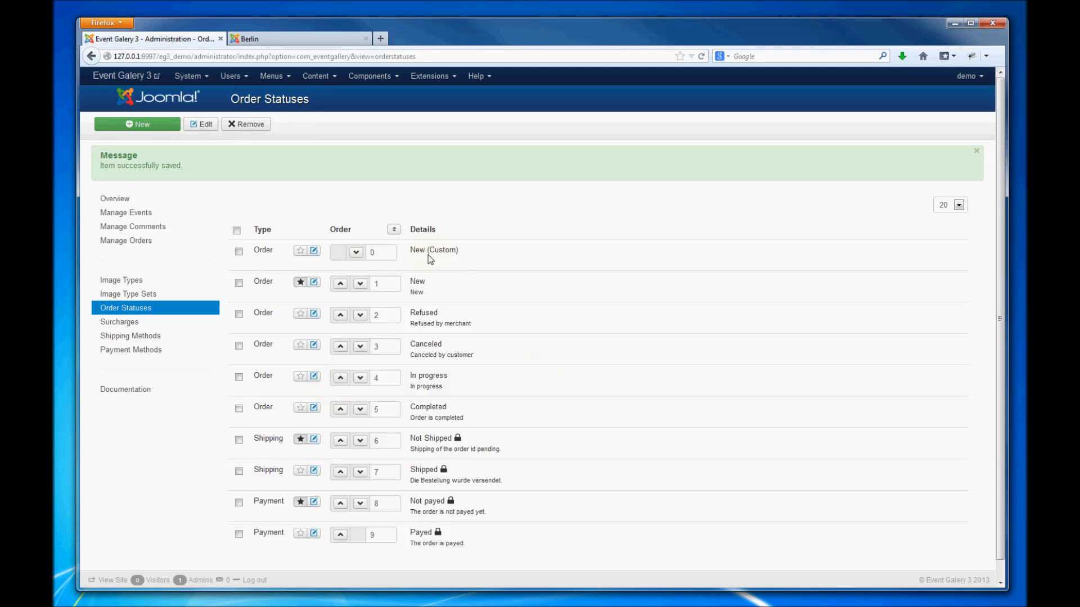
mouse_move(370, 286)
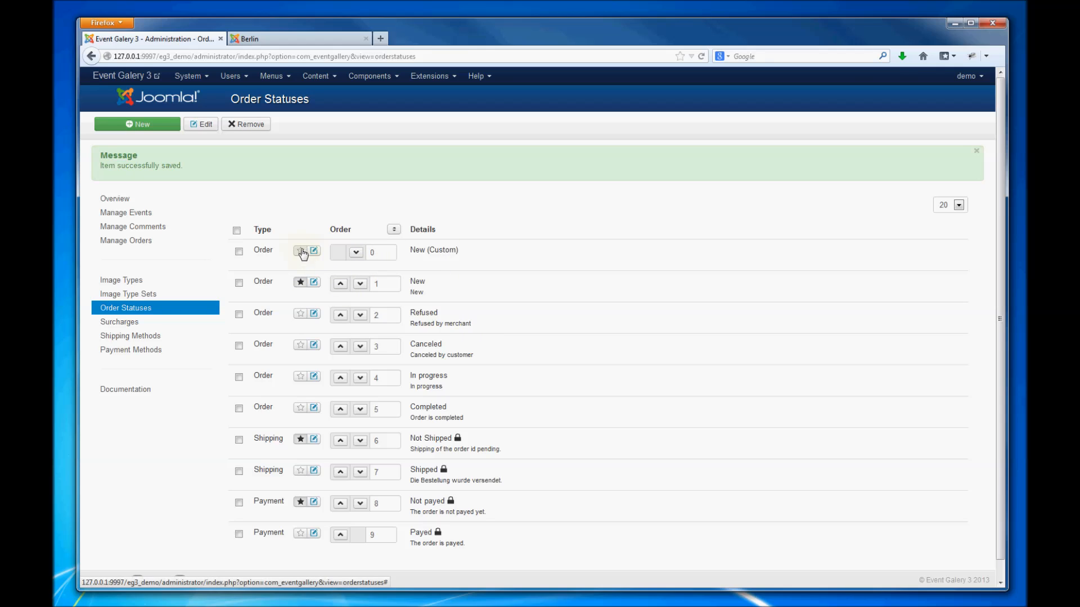
Select the New (Custom) status row so it can be removed
click(239, 250)
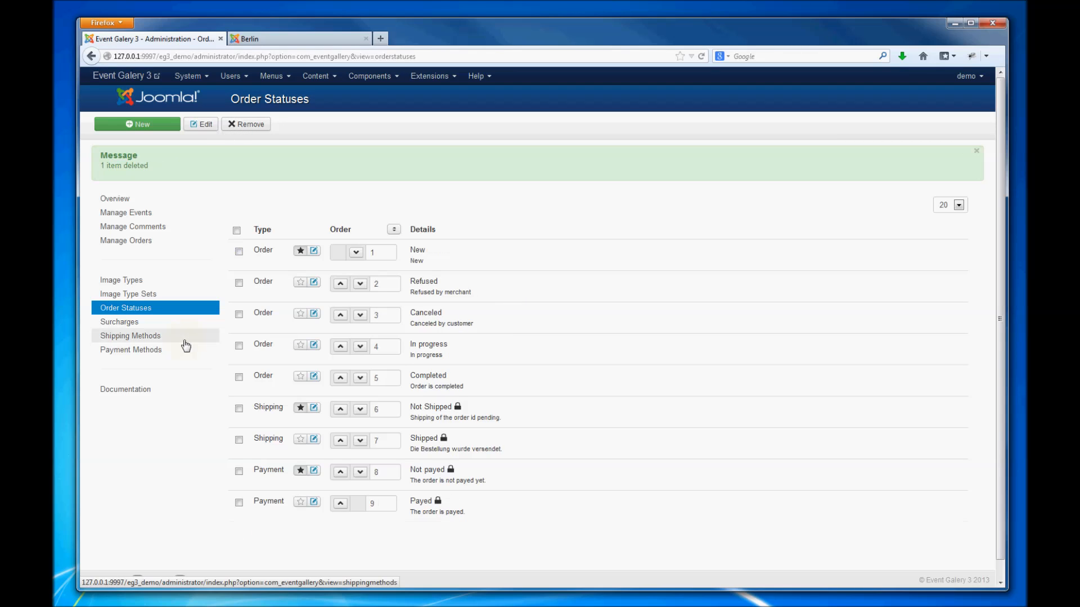
mouse_move(184, 417)
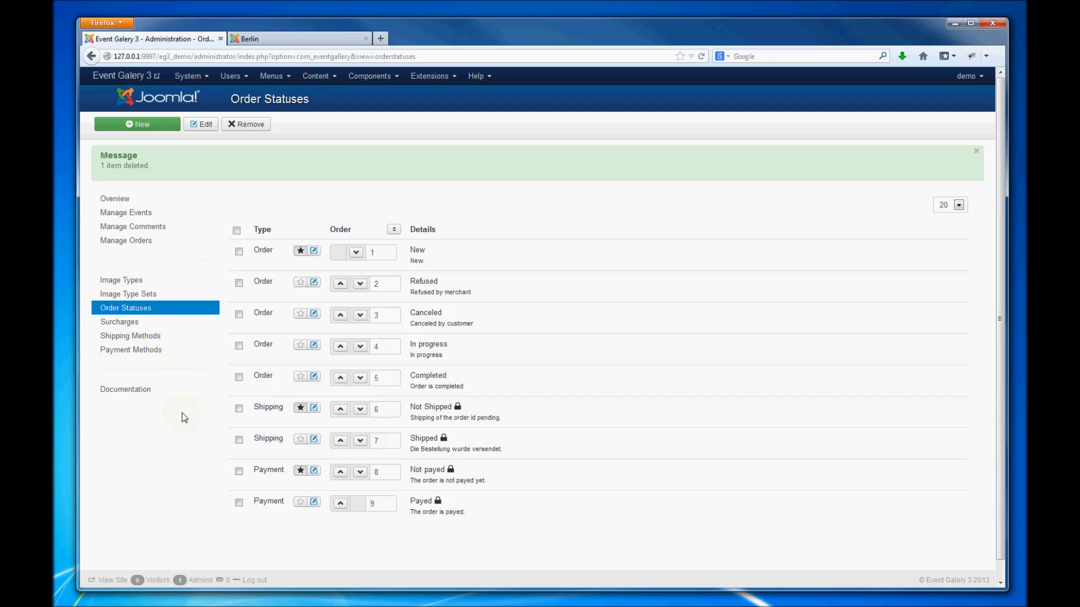
mouse_move(118, 322)
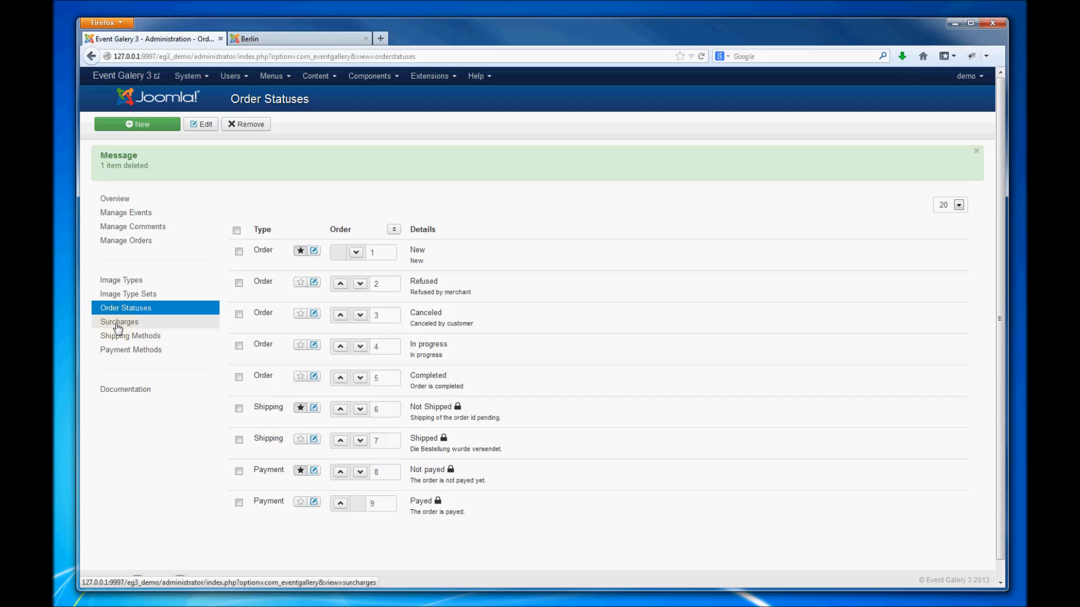
Open the Surcharges list and bring up Surcharge1 for editing
click(119, 321)
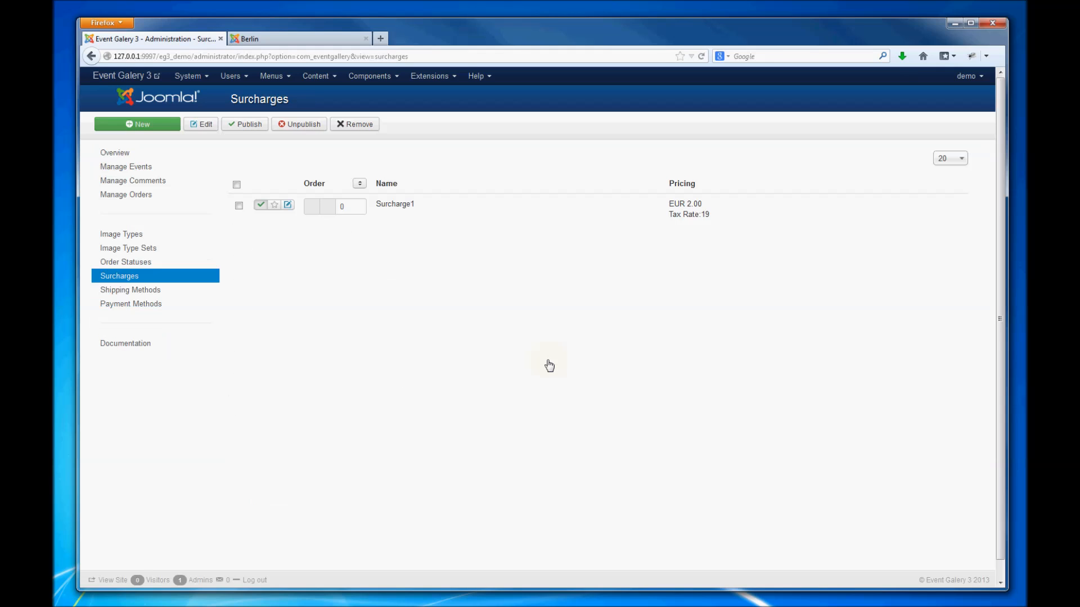
mouse_move(396, 216)
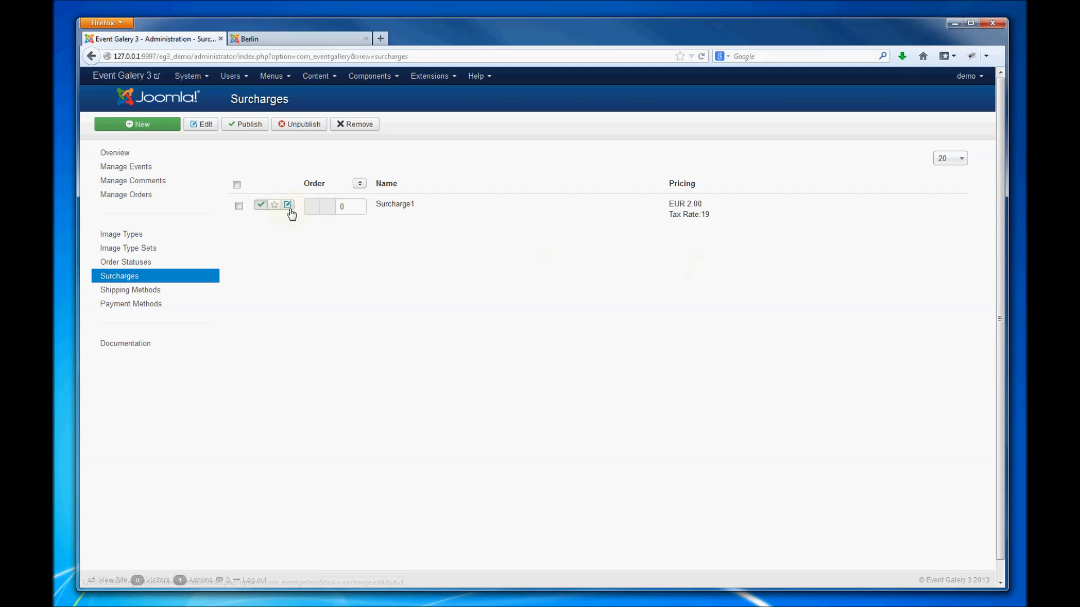
click(287, 204)
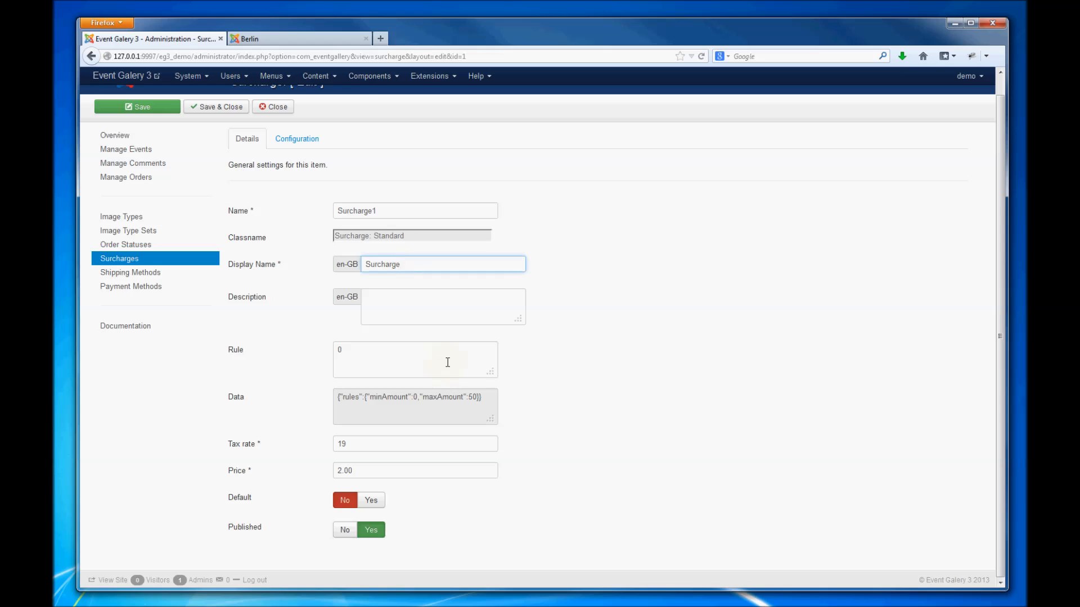
click(443, 307)
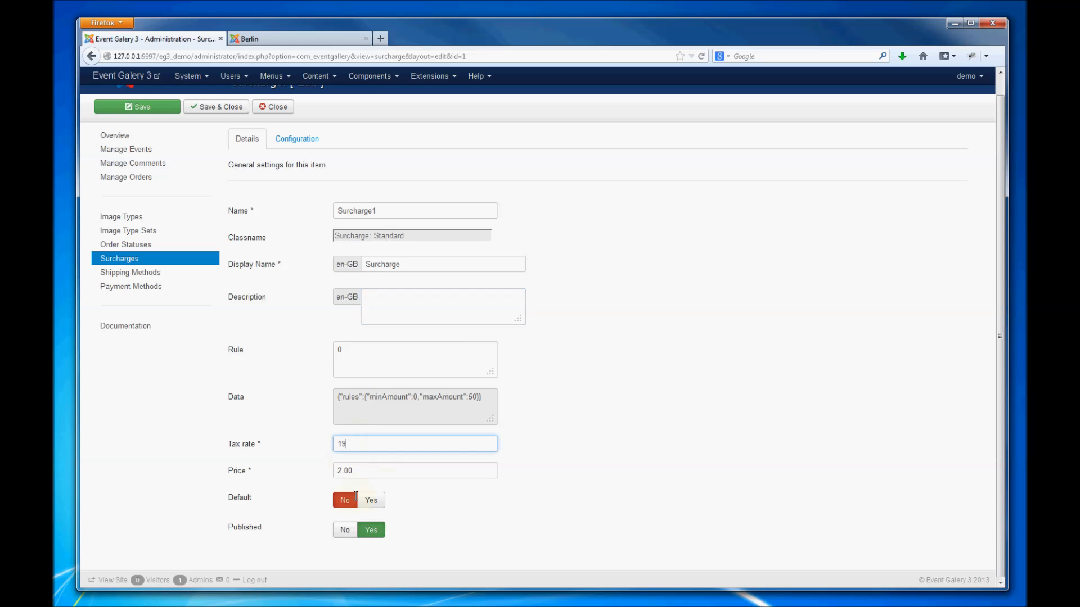
click(415, 470)
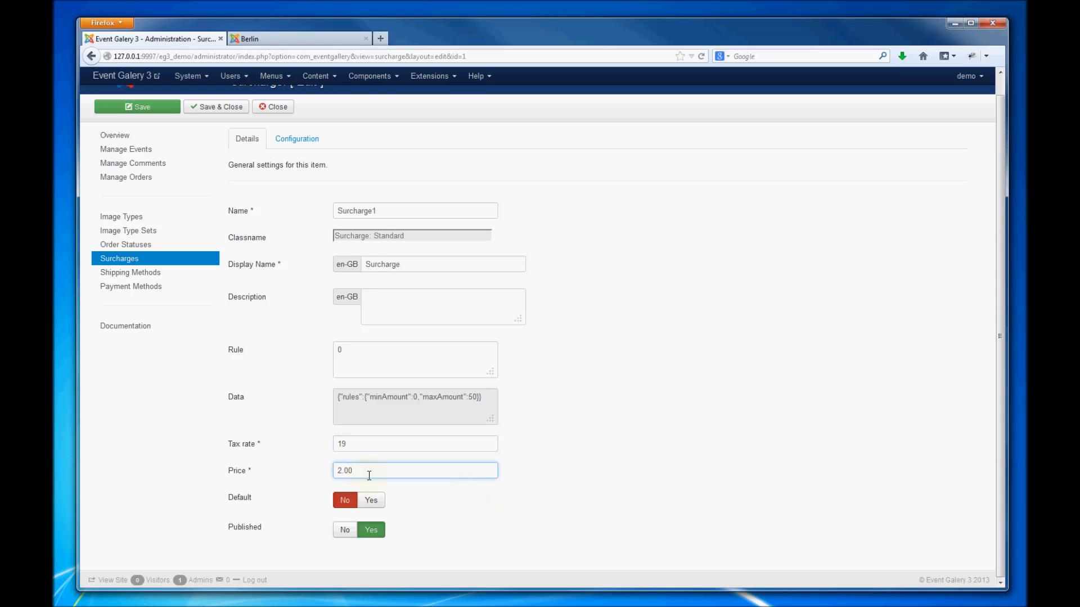
click(415, 443)
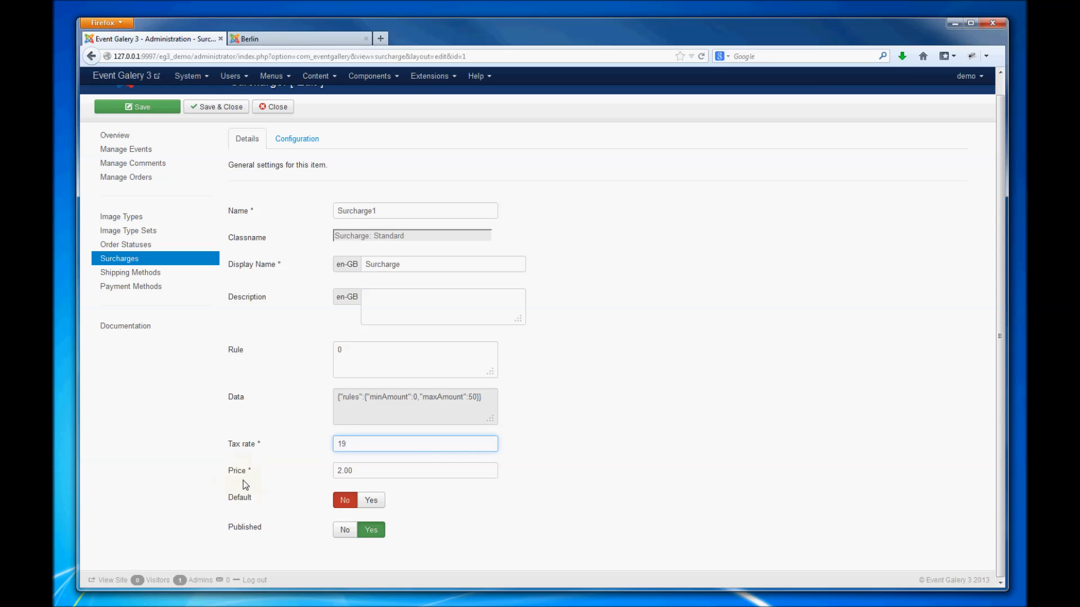
mouse_move(245, 474)
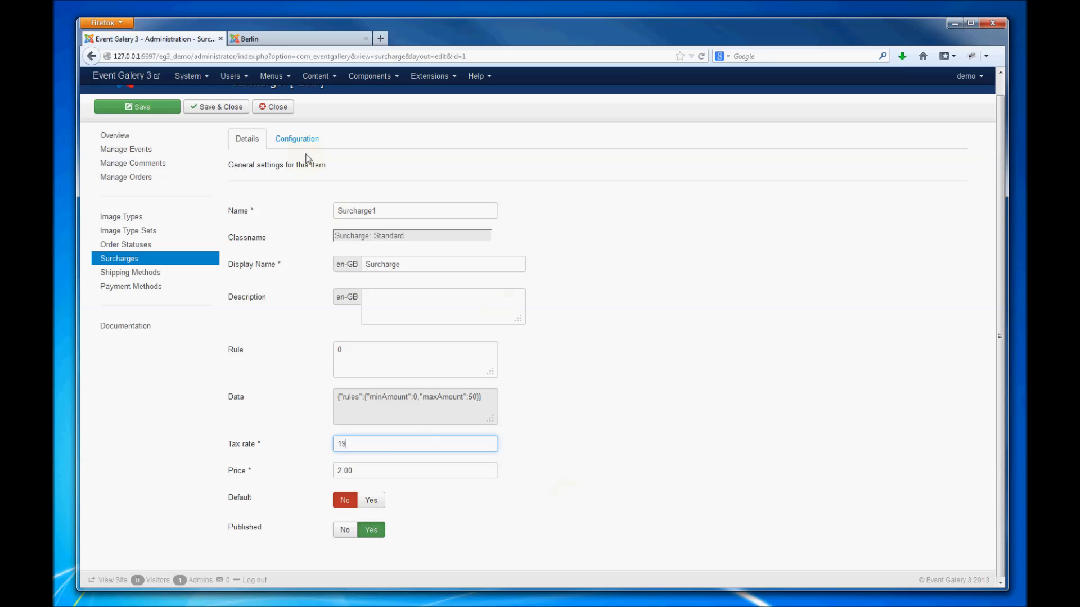
Review Surcharge1's Configuration with minimum subtotal 0 and maximum subtotal 50
click(297, 138)
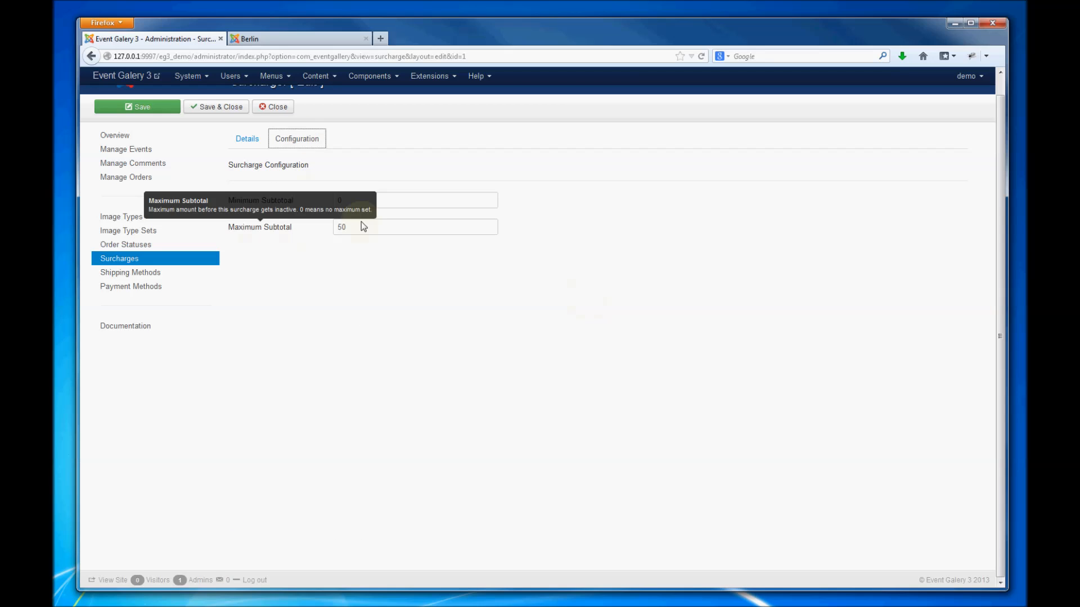
mouse_move(318, 177)
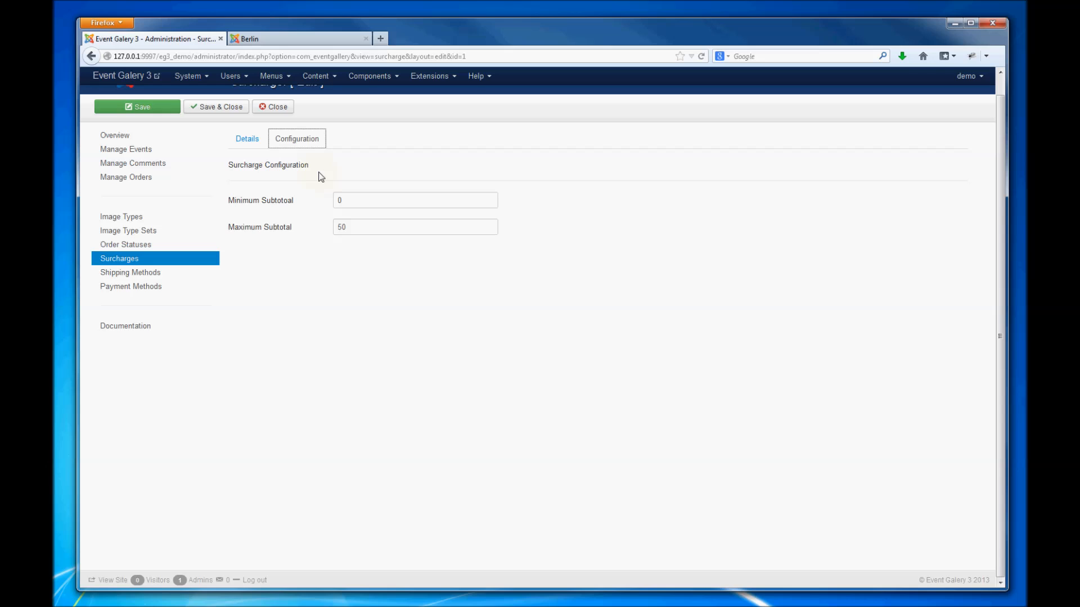
mouse_move(287, 211)
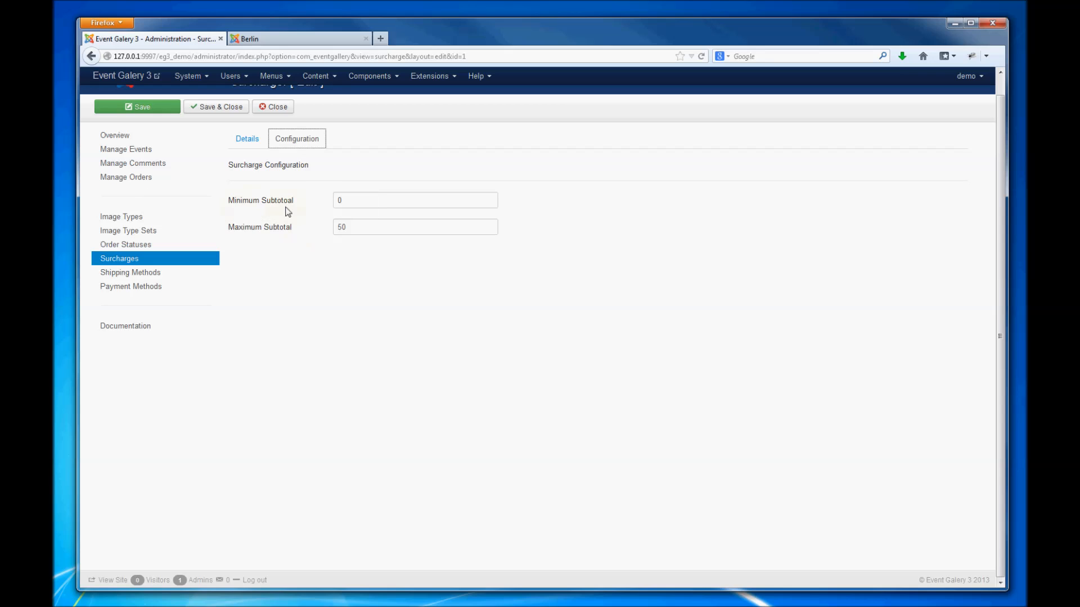
mouse_move(277, 213)
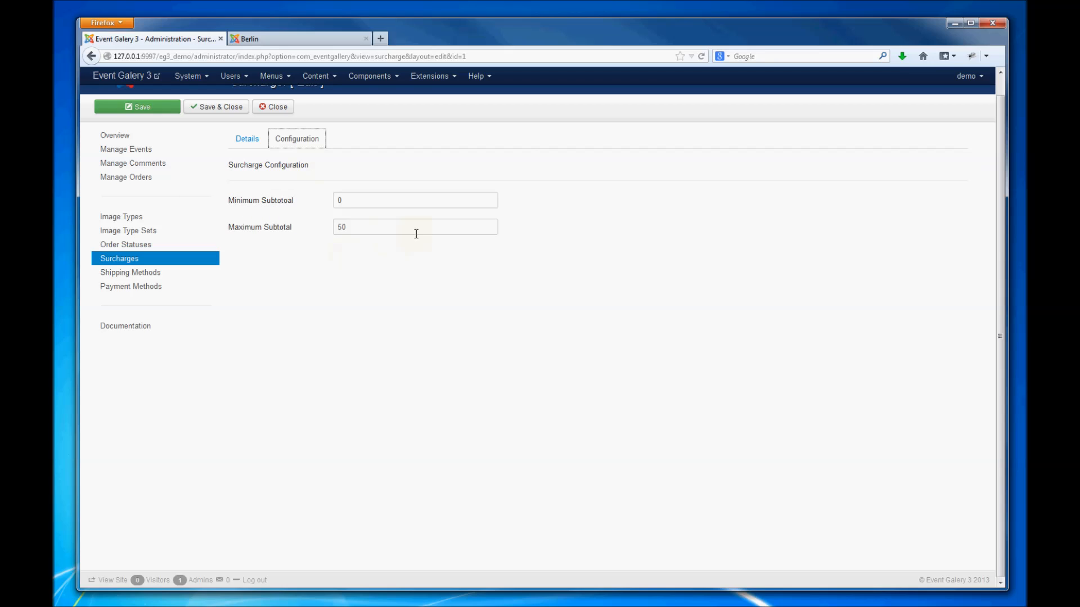
click(413, 226)
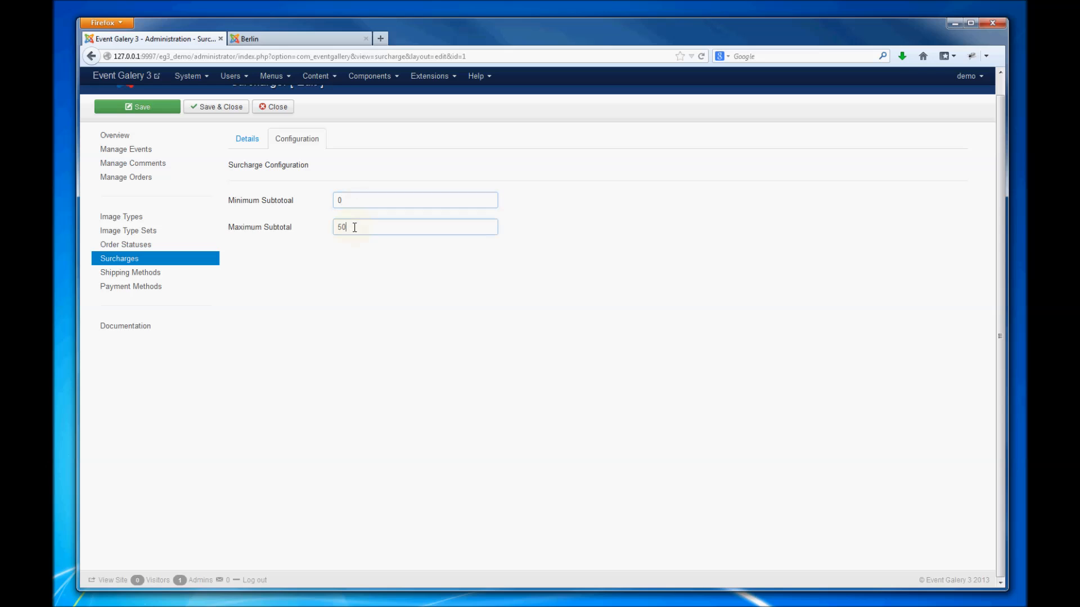
click(415, 200)
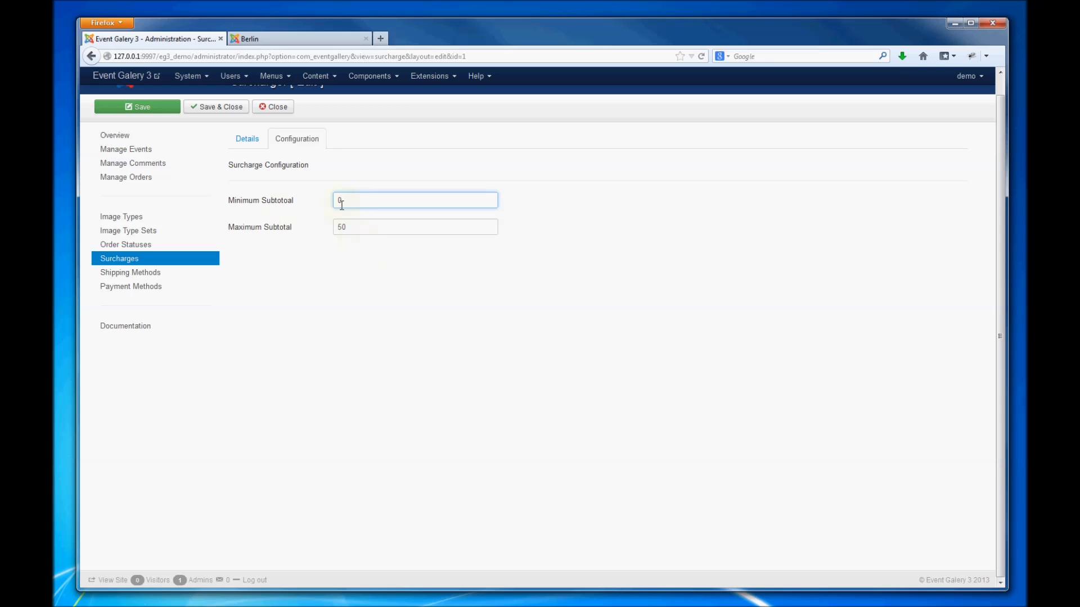
mouse_move(384, 295)
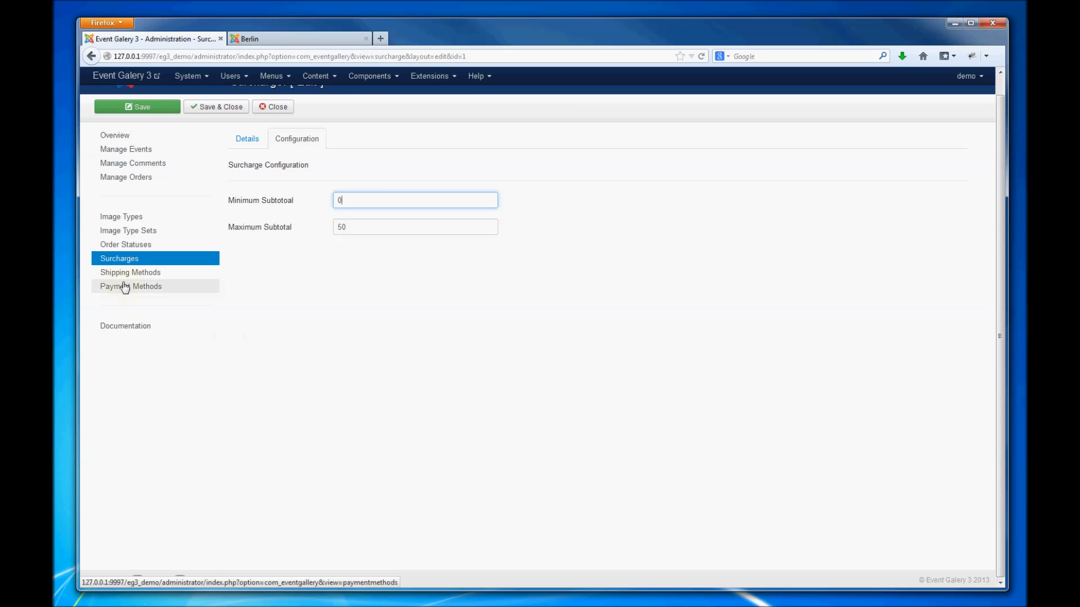
Show the Shipping Methods list with DHL, ground and email and their EUR prices
click(130, 272)
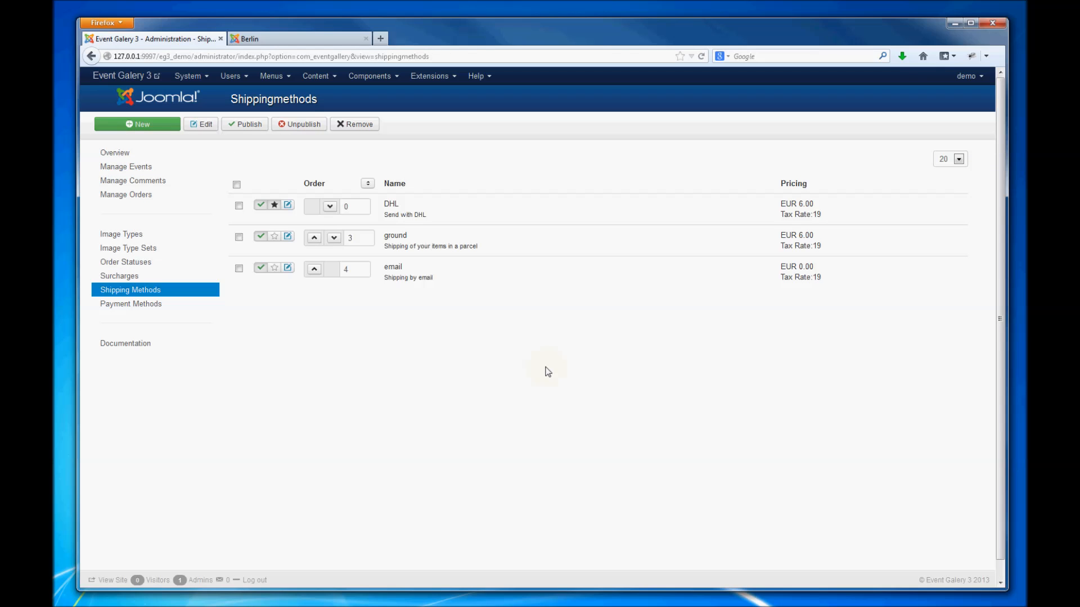
mouse_move(551, 369)
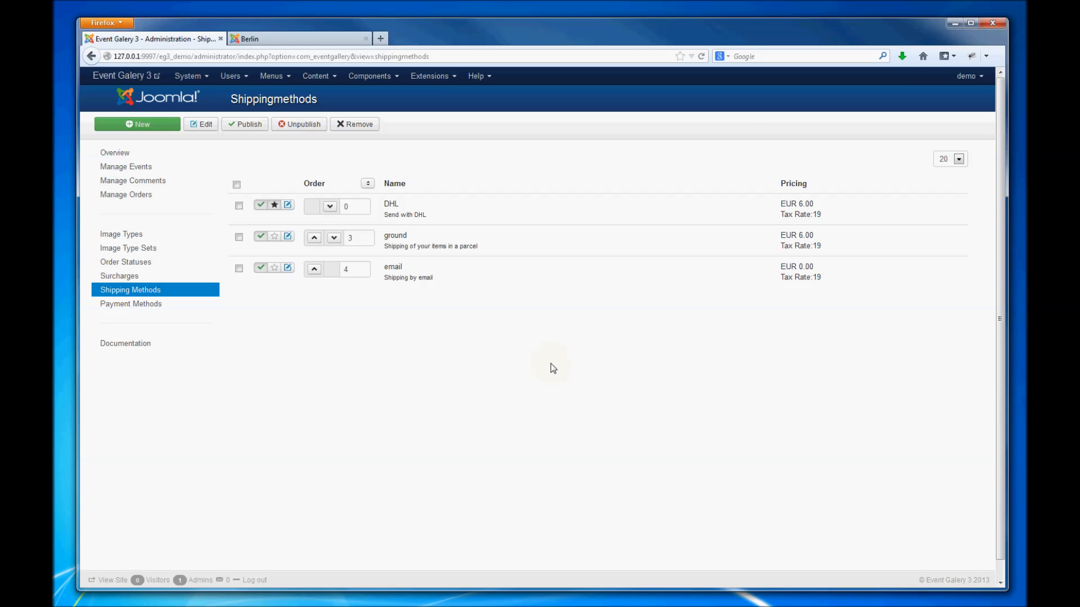
mouse_move(515, 310)
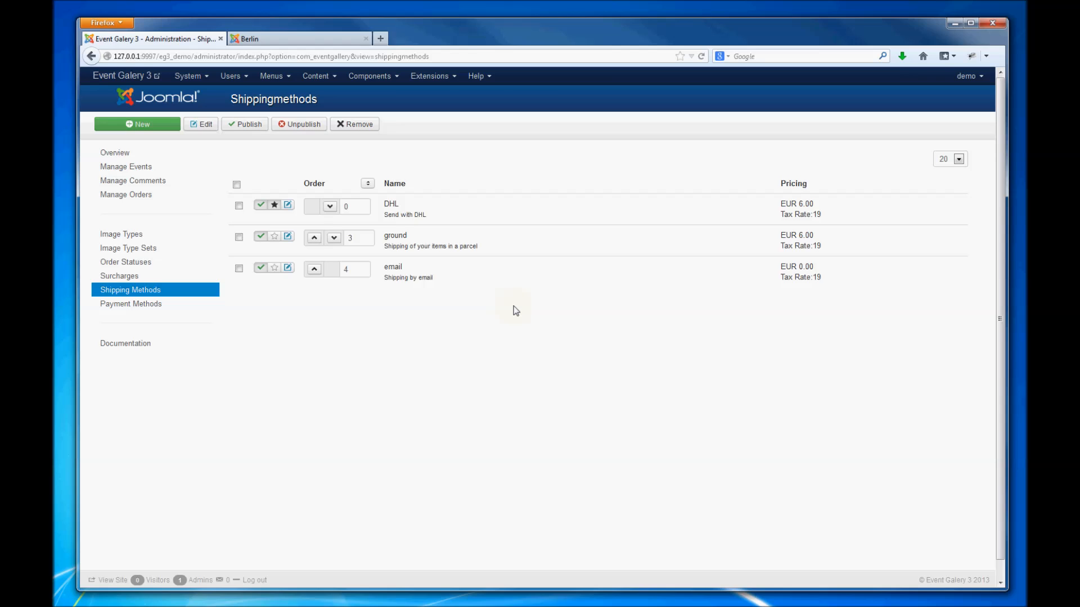
mouse_move(412, 279)
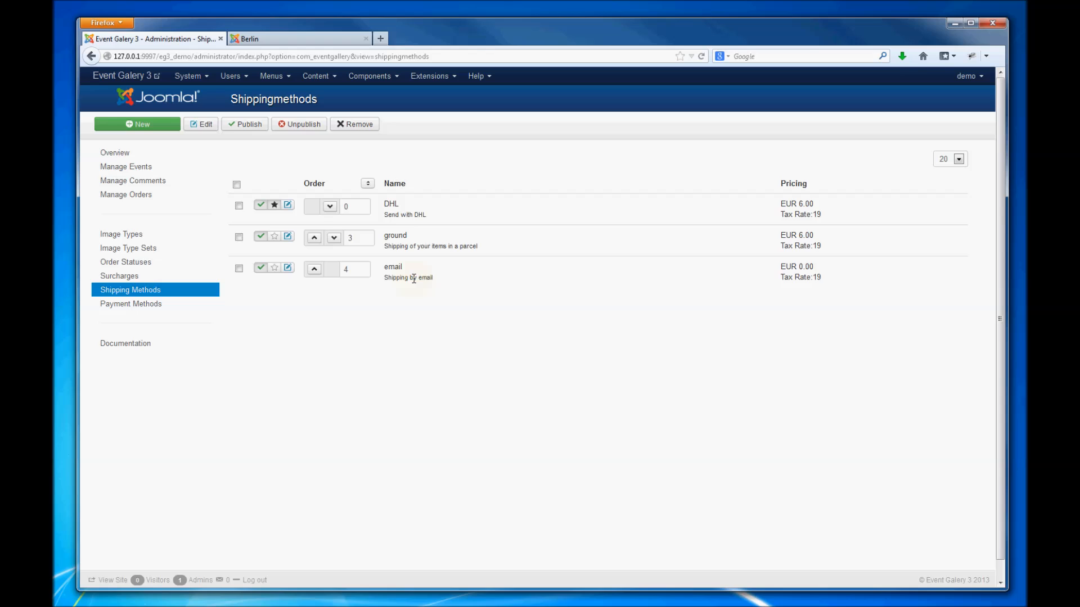
mouse_move(382, 342)
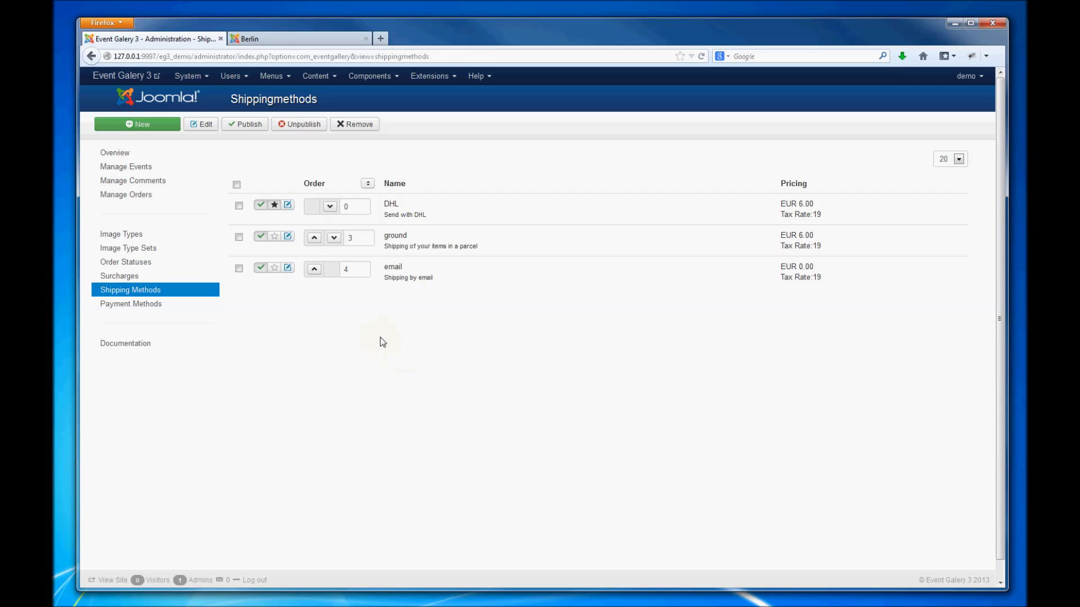
mouse_move(403, 225)
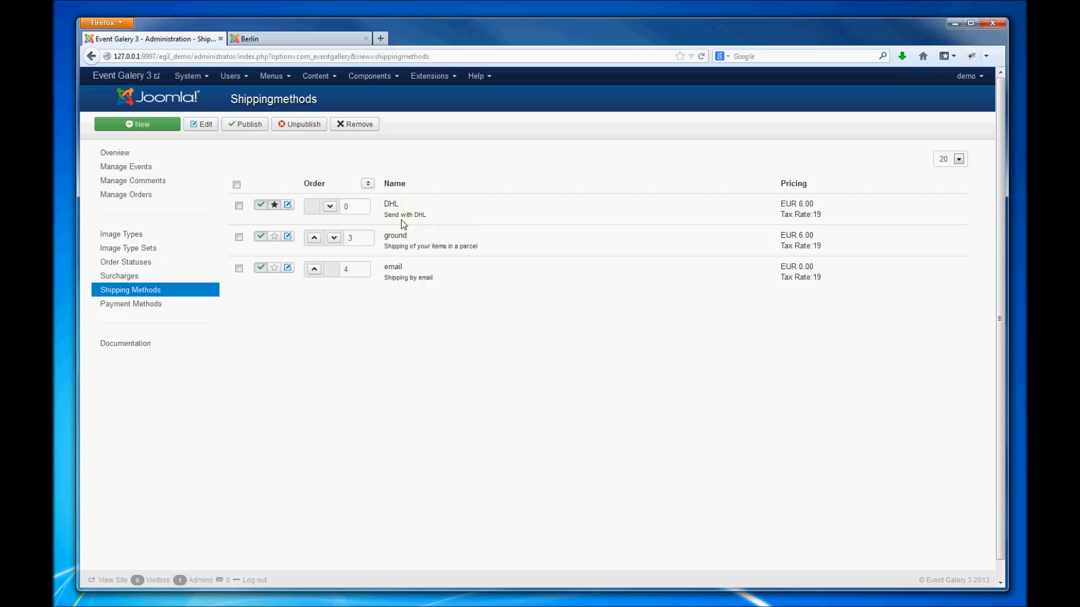
mouse_move(265, 185)
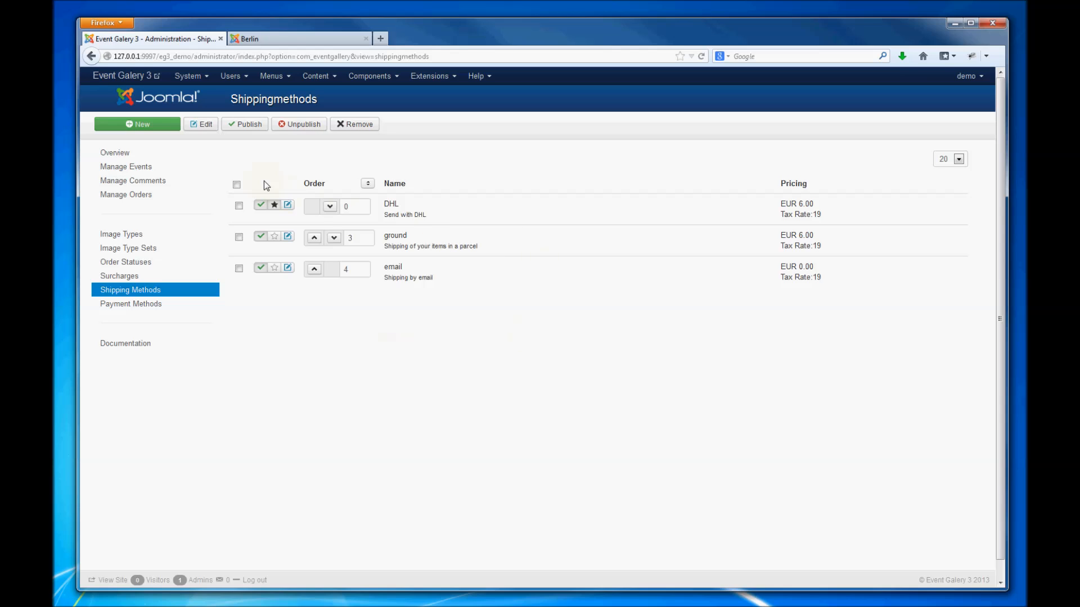
mouse_move(471, 258)
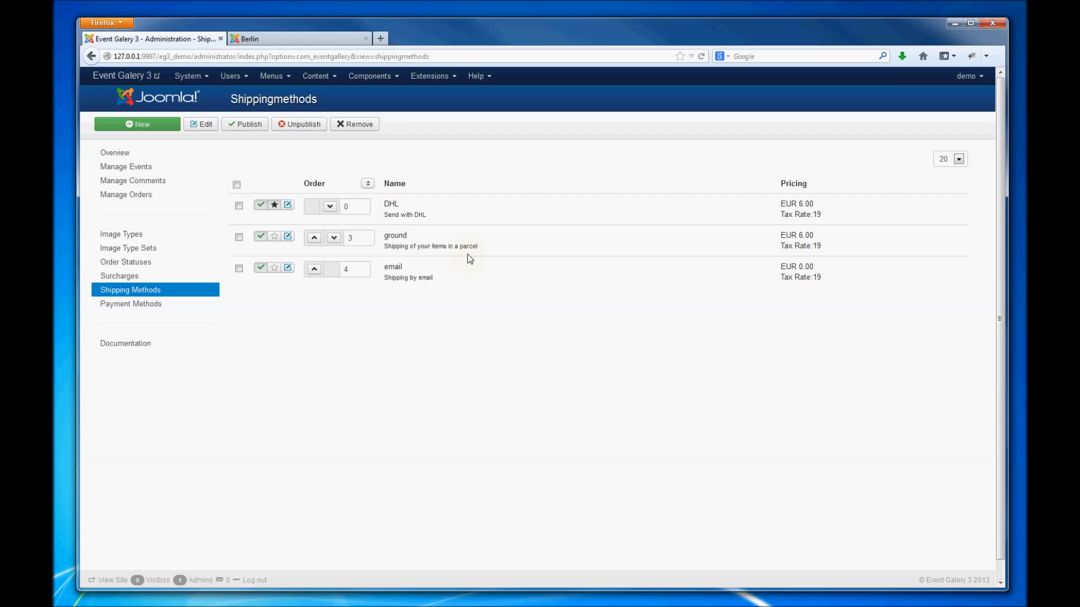
mouse_move(469, 343)
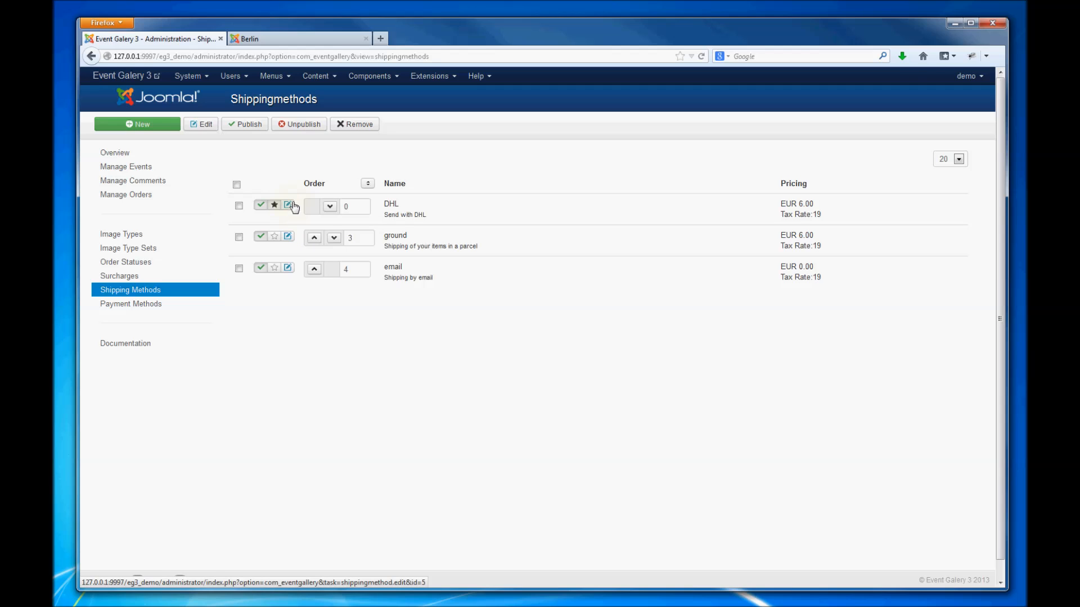
click(288, 206)
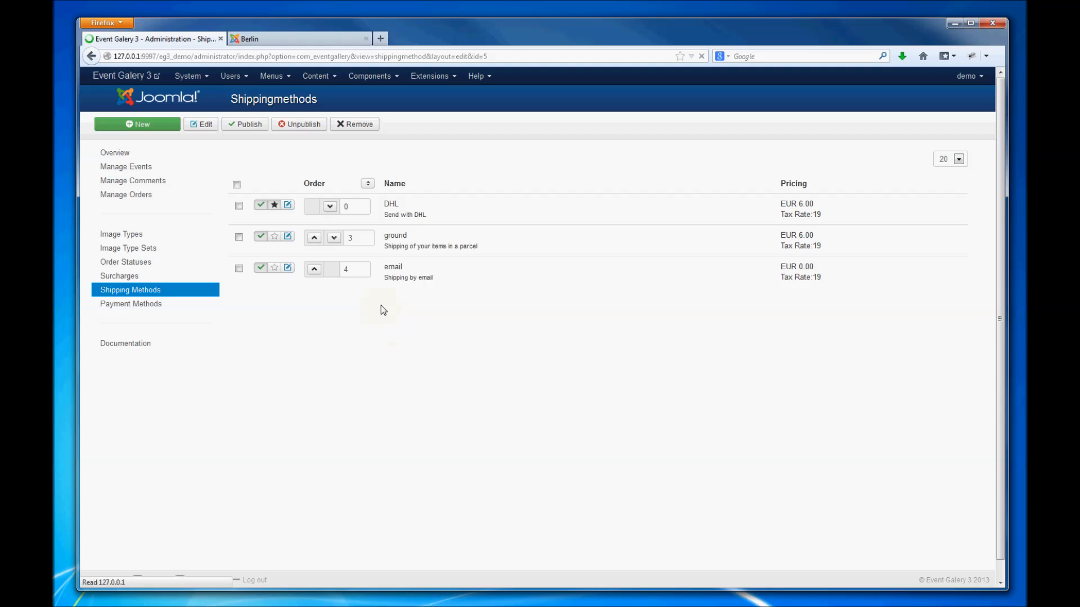
click(287, 204)
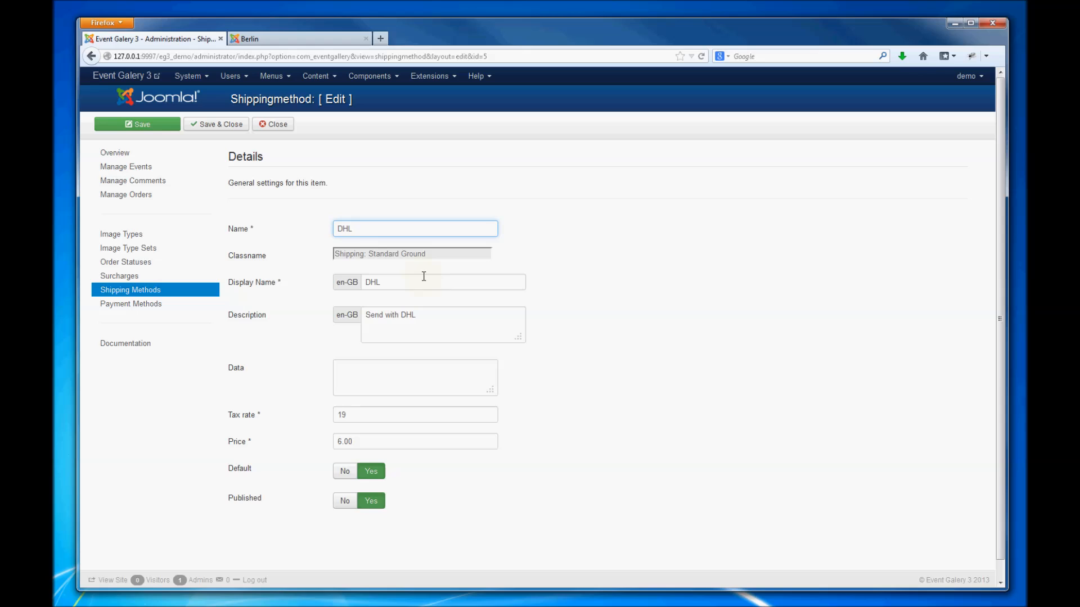
mouse_move(420, 278)
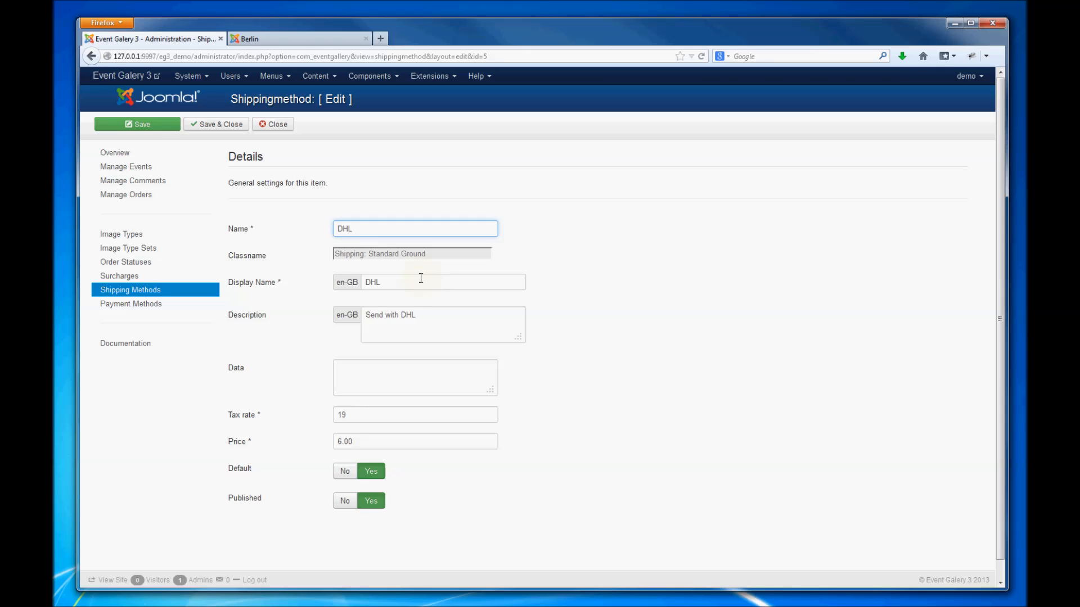
click(443, 281)
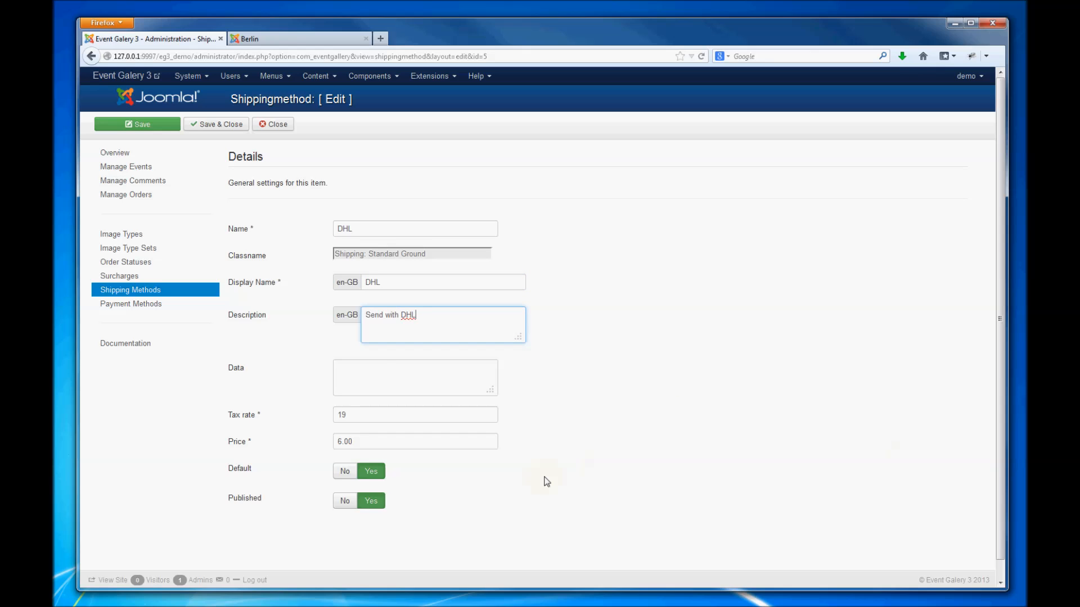
mouse_move(544, 383)
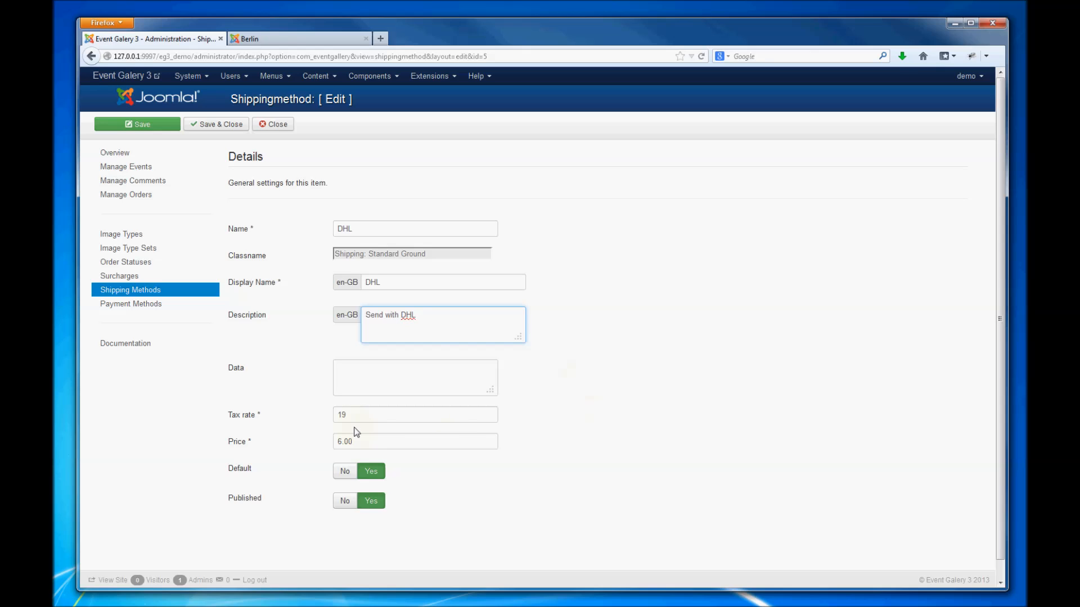
click(415, 414)
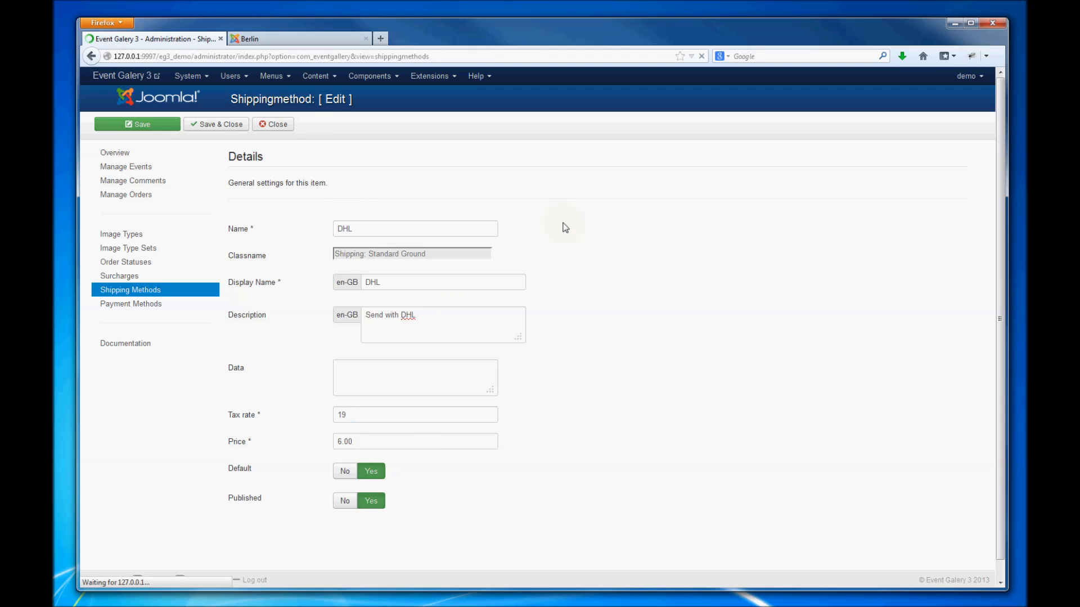
Show the Payment Methods list, reviewing PayPal's settings and closing them unchanged
click(273, 125)
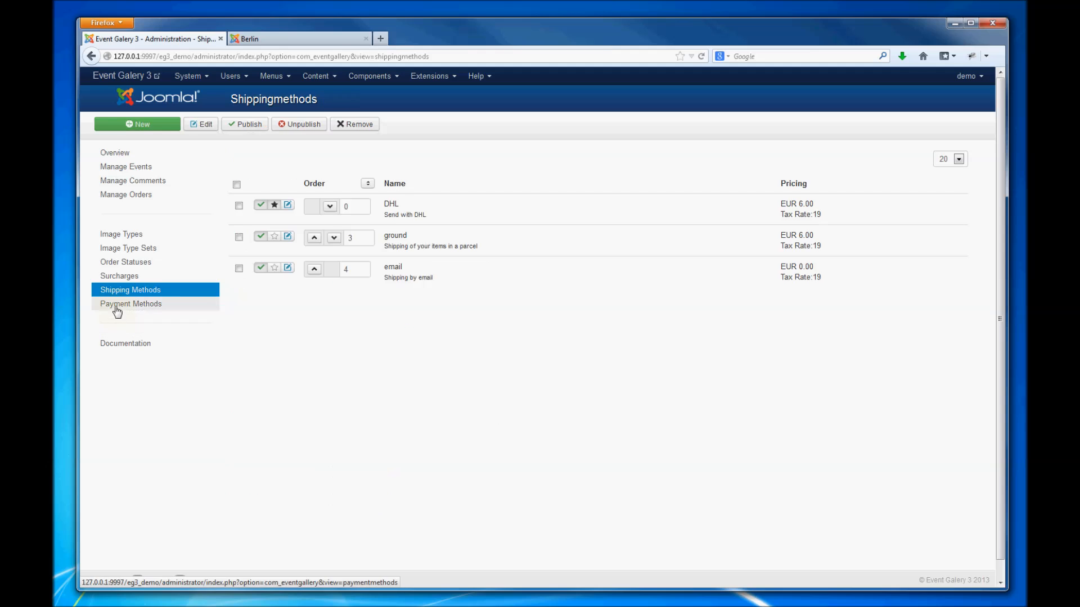
click(130, 303)
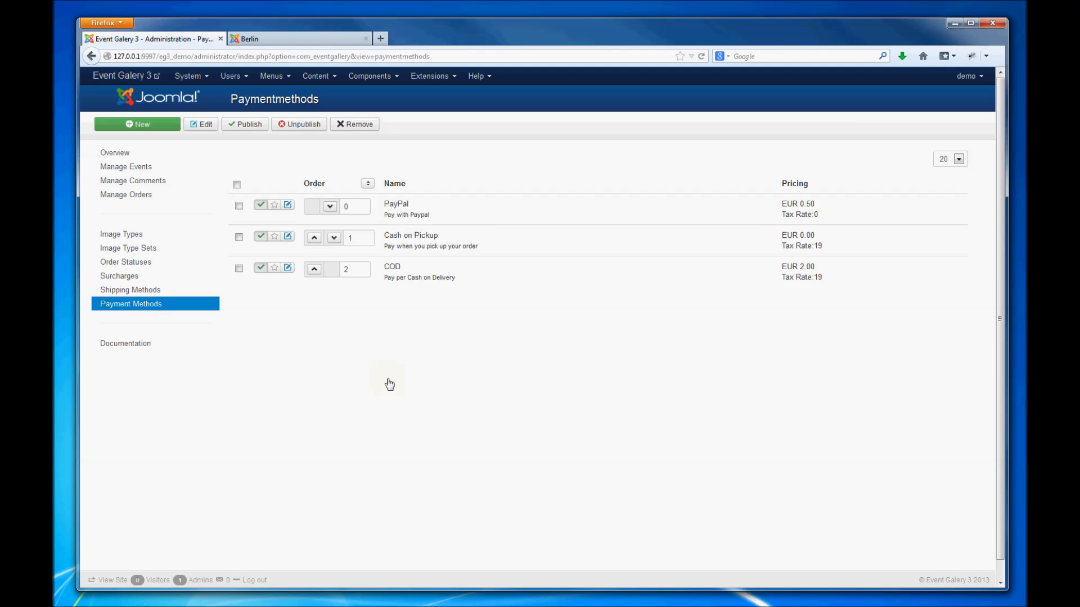
mouse_move(359, 333)
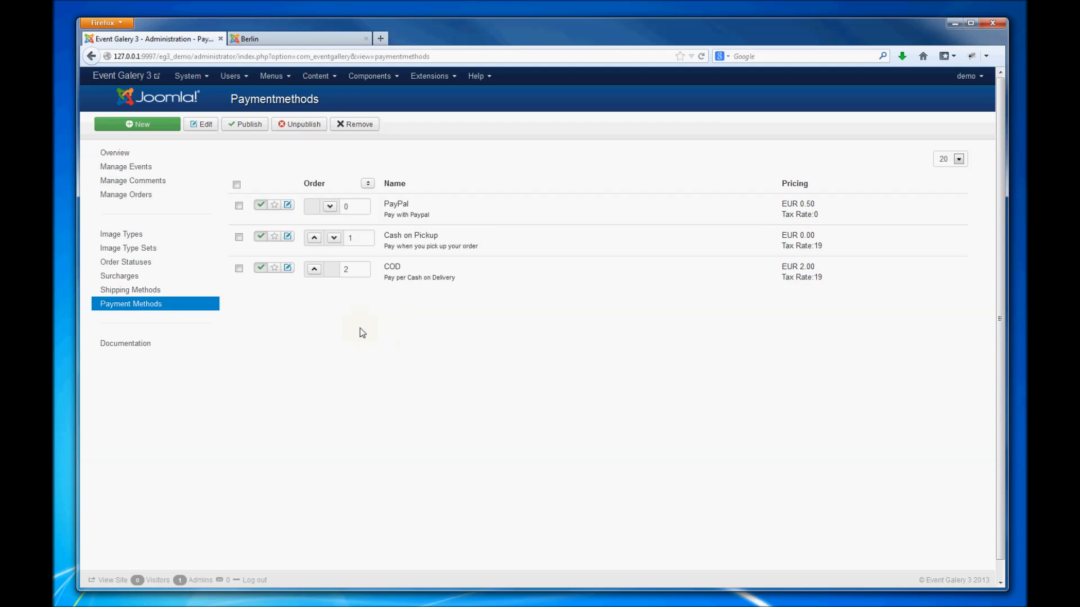
mouse_move(436, 296)
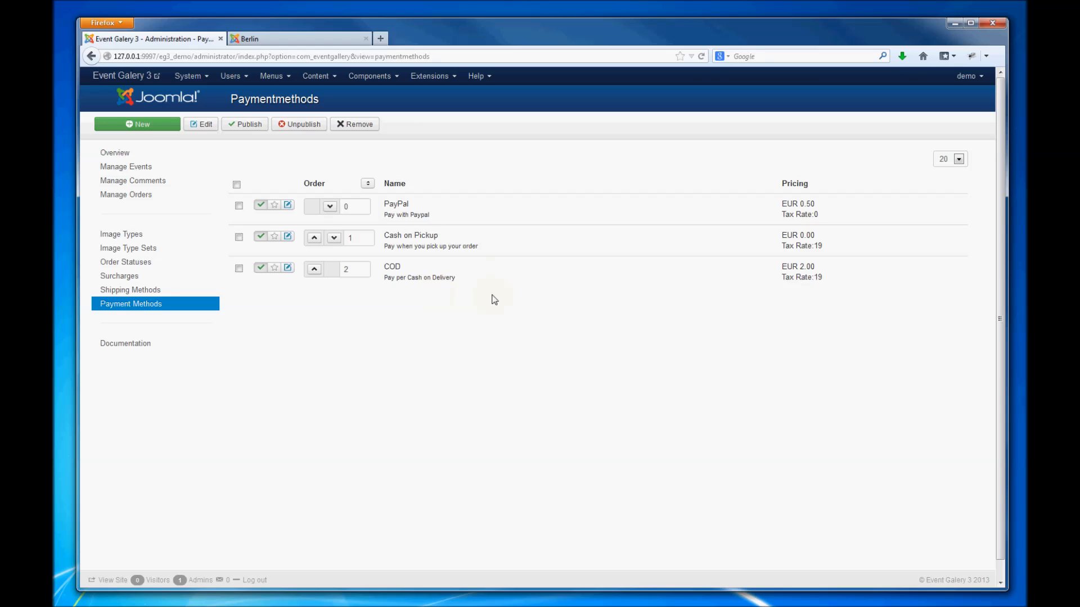
mouse_move(455, 289)
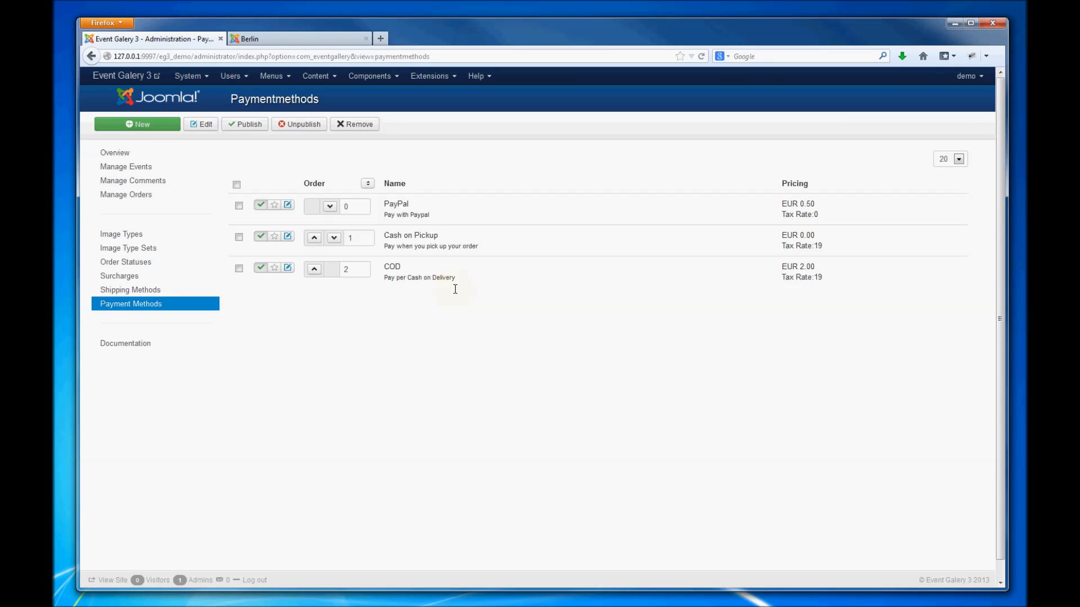
mouse_move(422, 270)
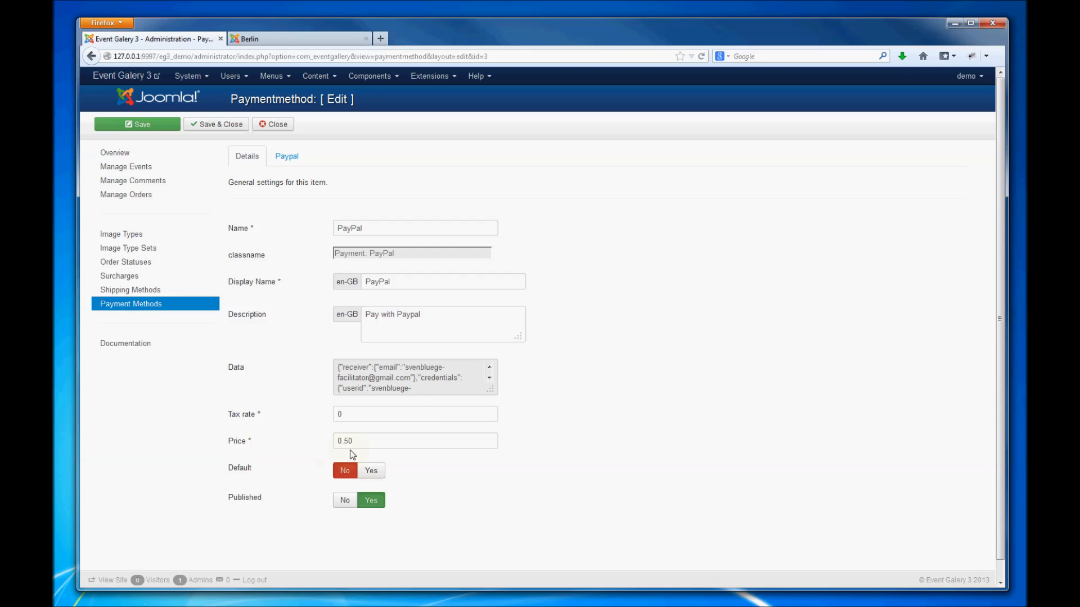
click(446, 441)
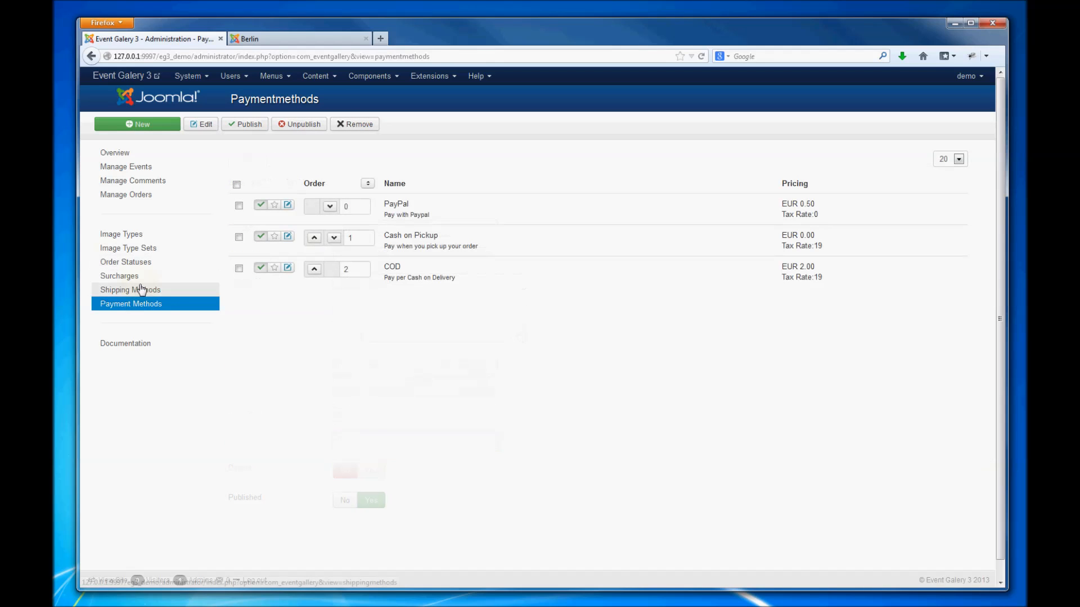
mouse_move(326, 347)
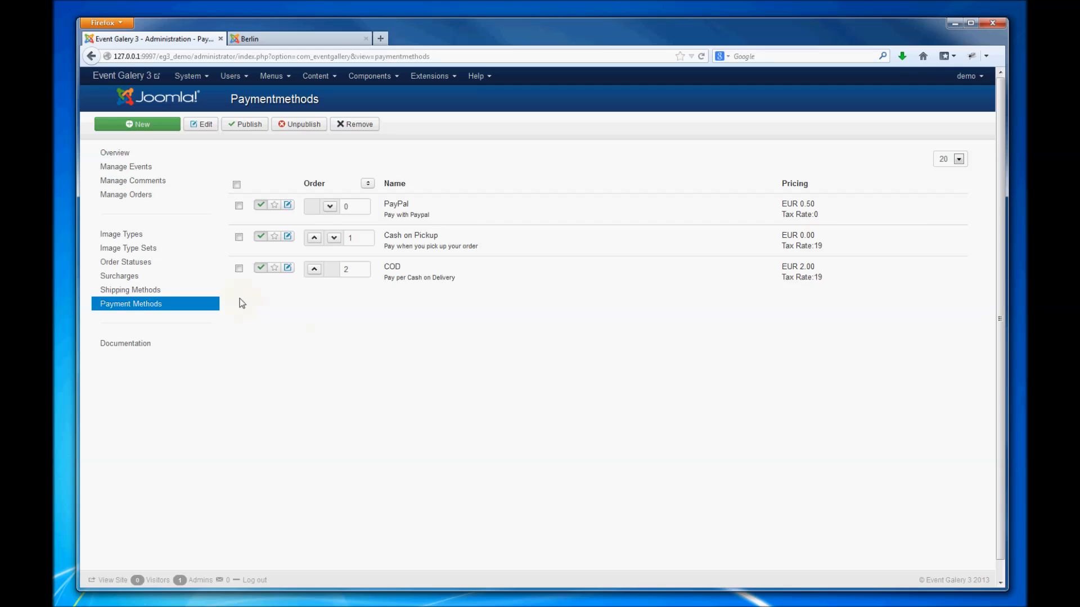
mouse_move(122, 234)
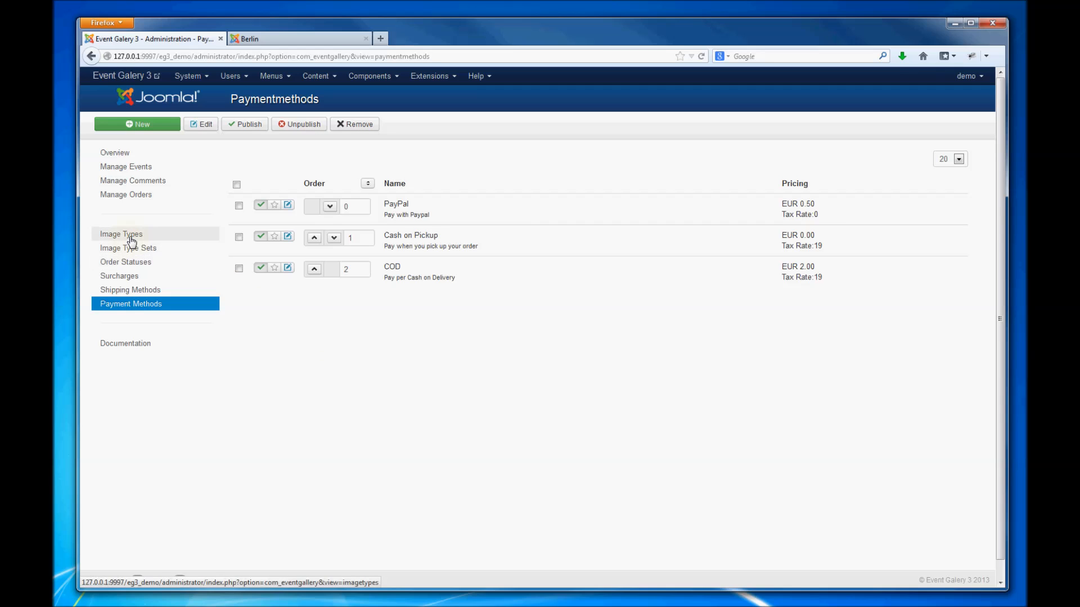
Show the Image Types list with the six print and digital types and their EUR prices
click(121, 233)
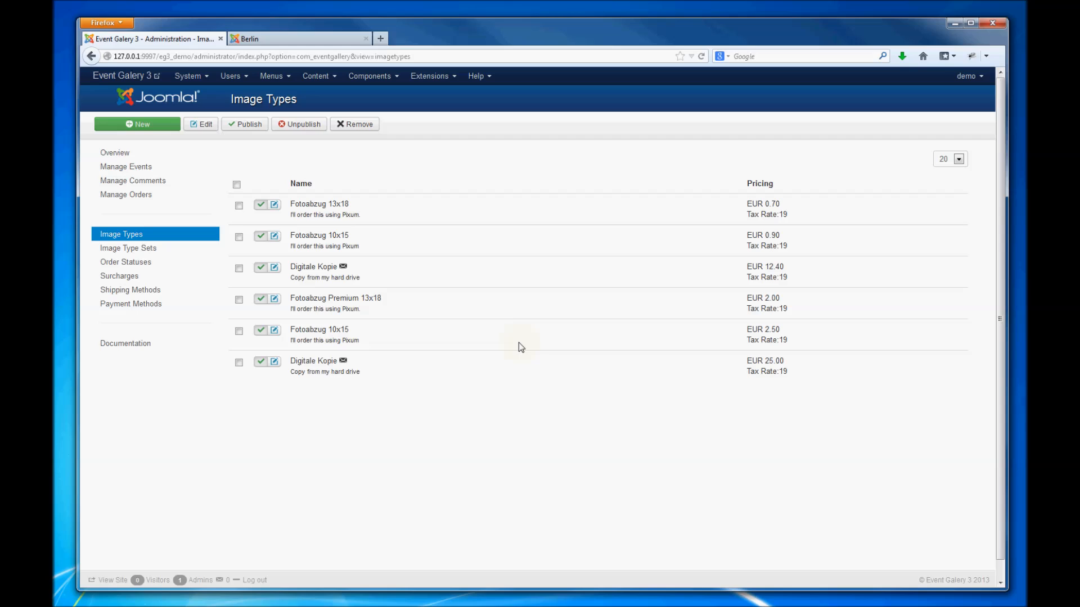
mouse_move(365, 381)
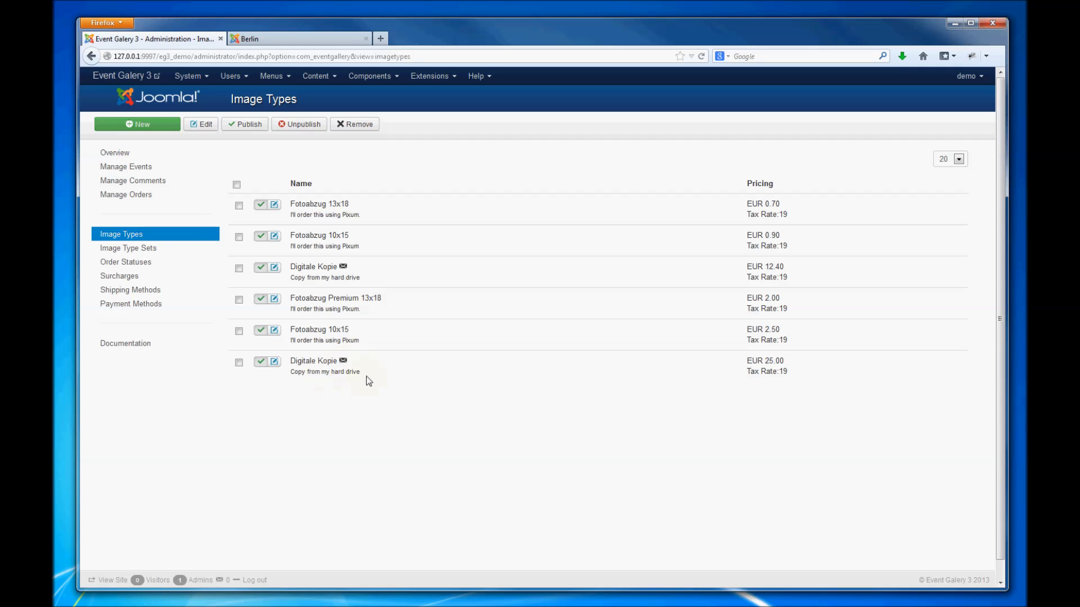
mouse_move(413, 395)
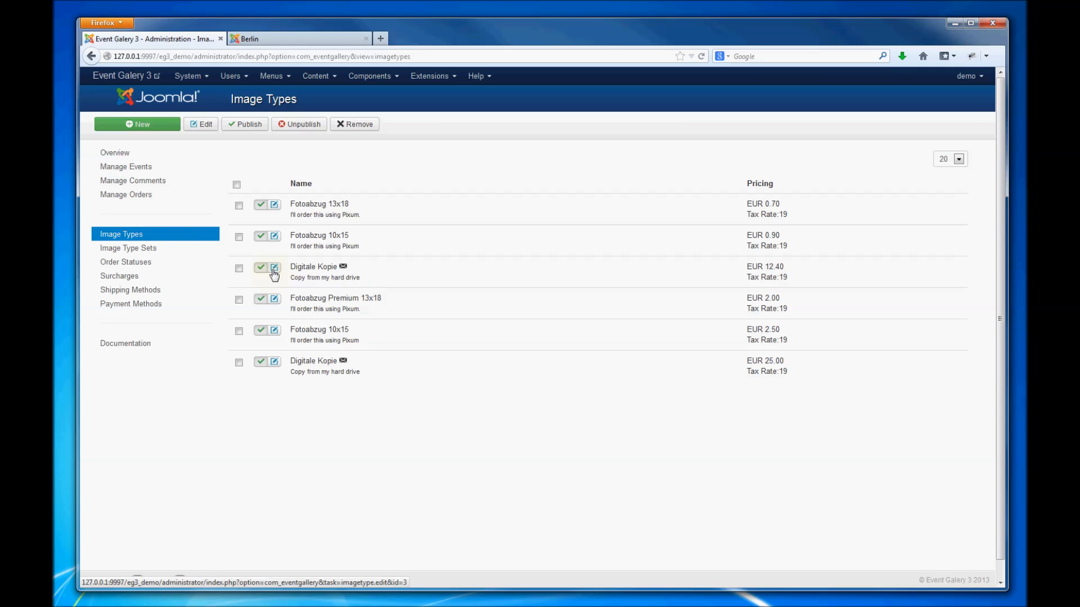
Open the Digitale Kopie image type (EUR 12.40, 20 MP, digital) for review
click(275, 268)
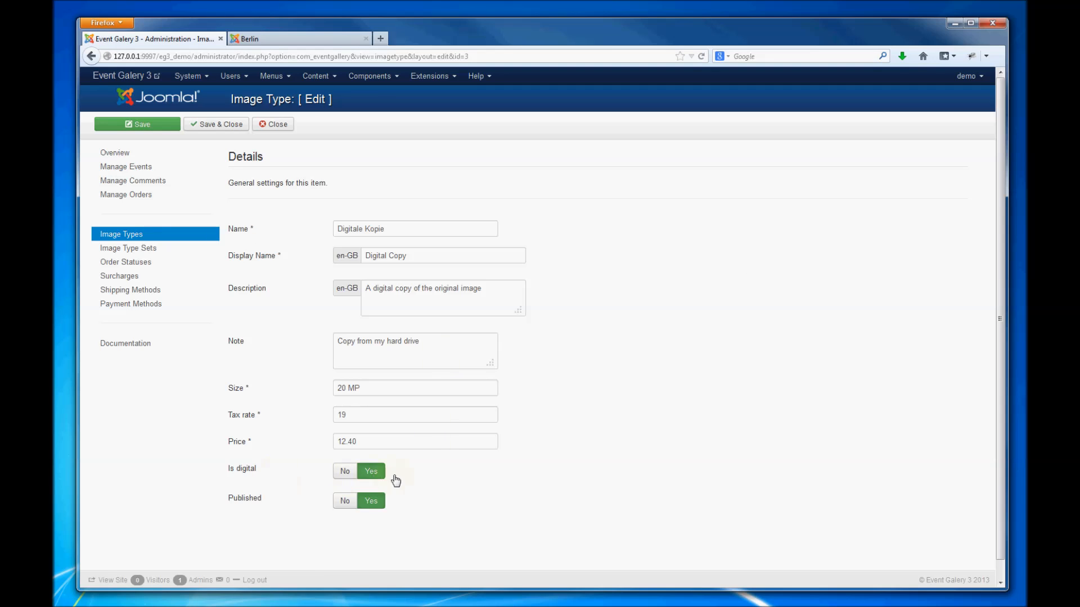
mouse_move(372, 382)
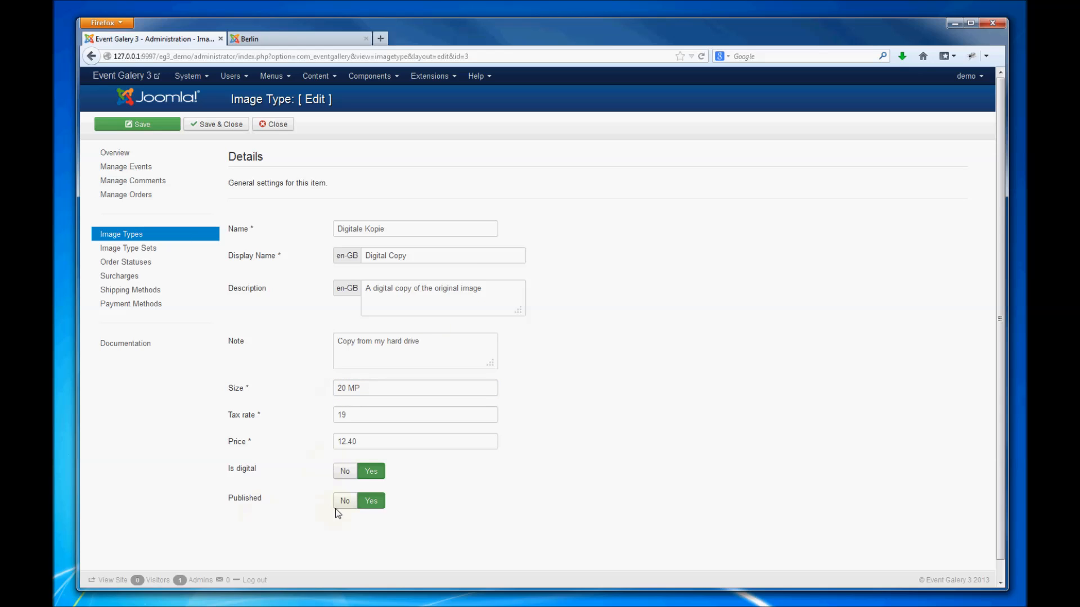
mouse_move(322, 440)
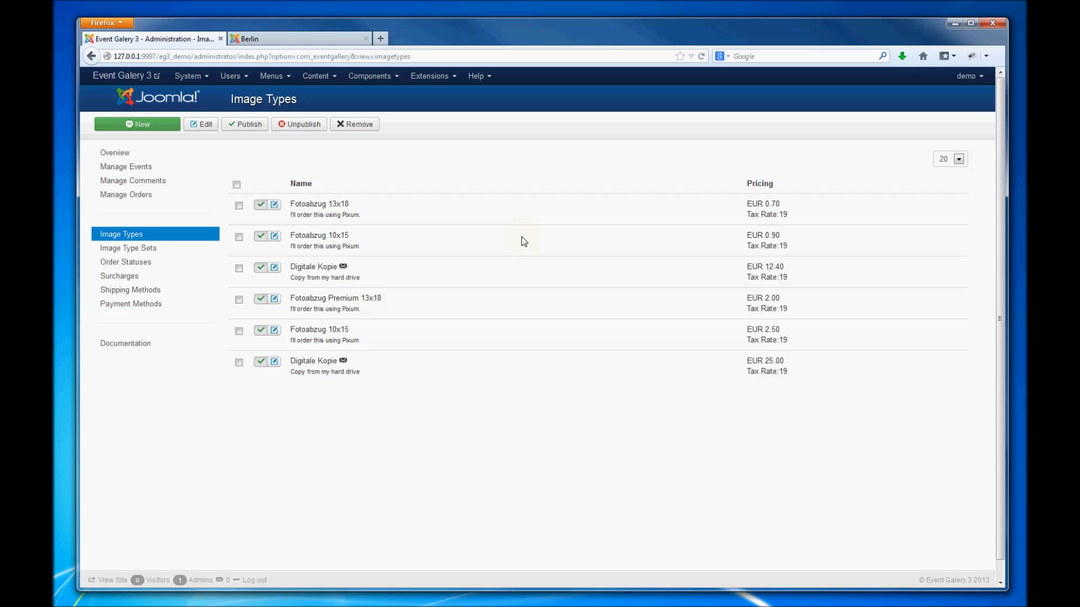
mouse_move(407, 324)
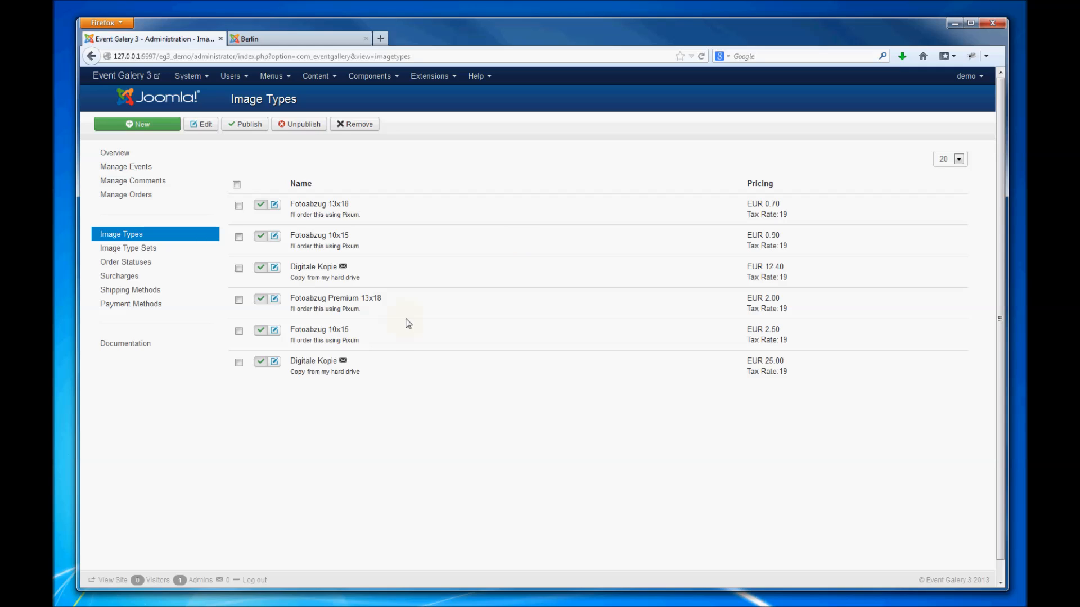
mouse_move(339, 269)
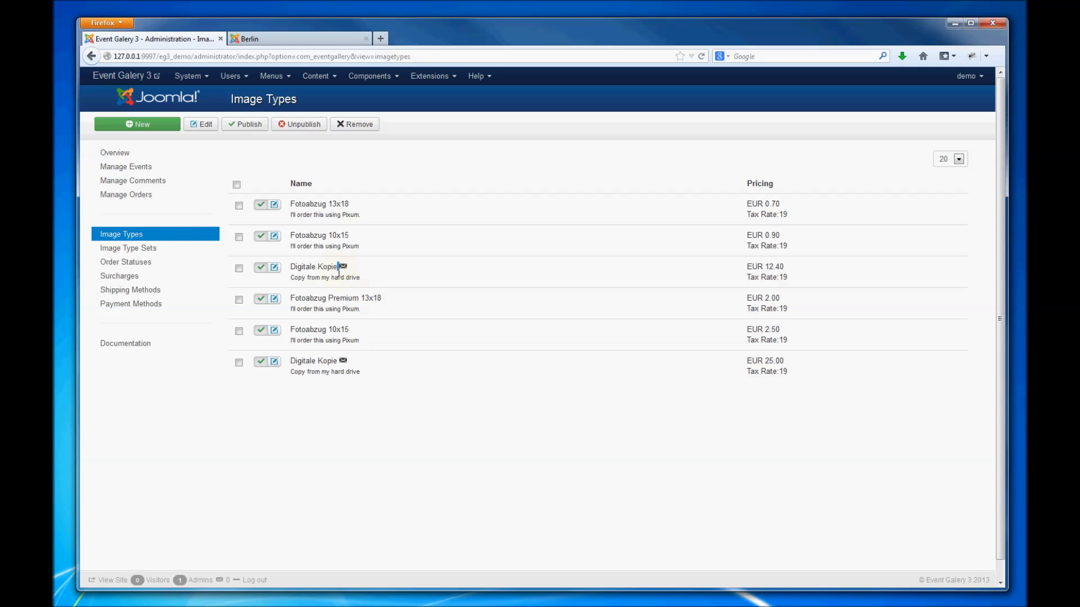
mouse_move(154, 264)
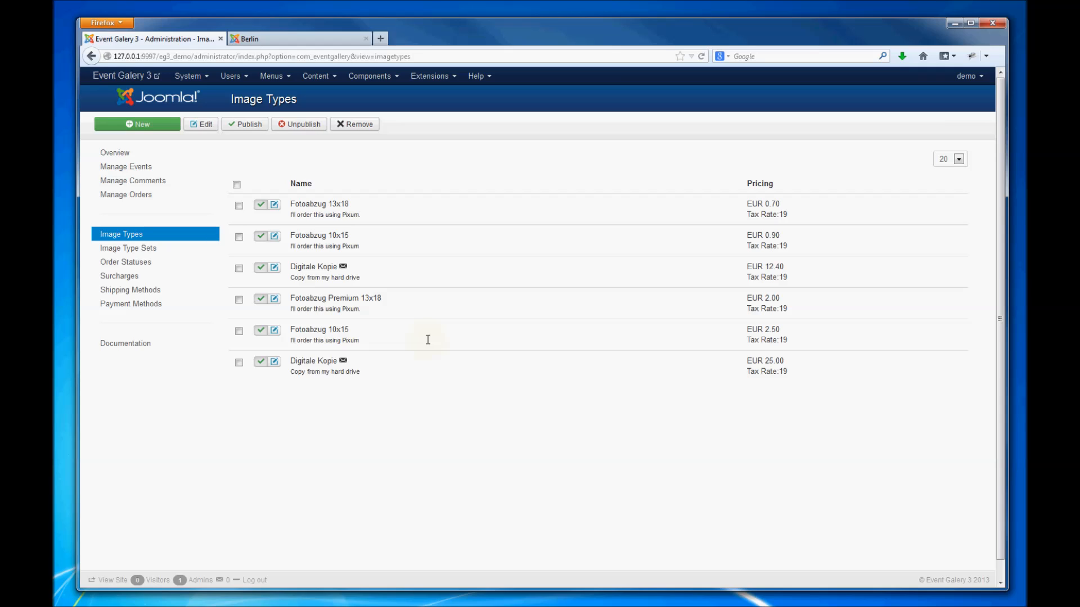
mouse_move(128, 248)
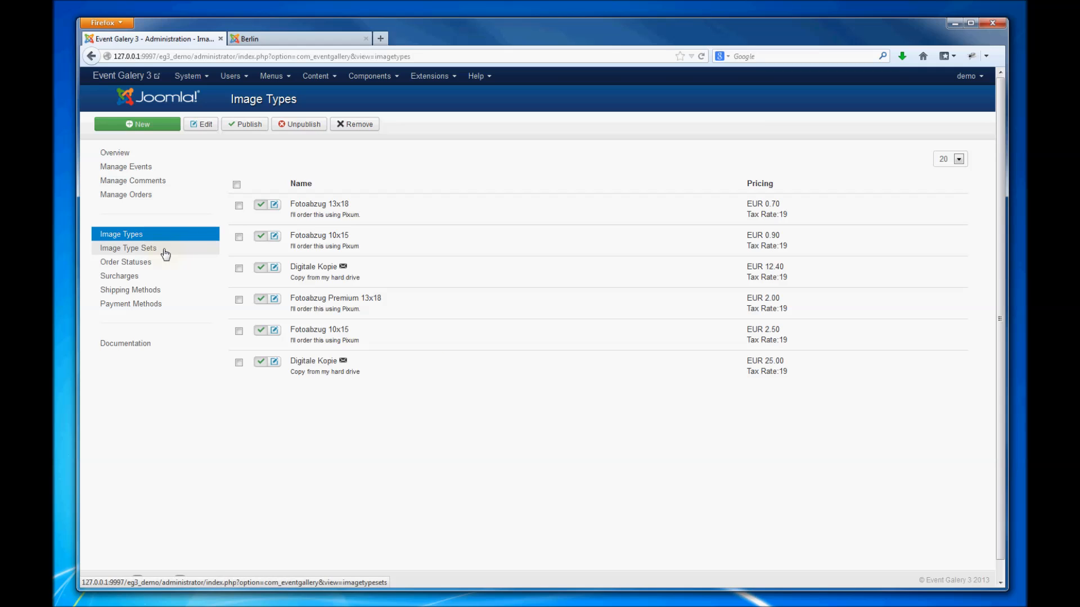
Go to the Image Type Sets page from the sidebar
click(128, 248)
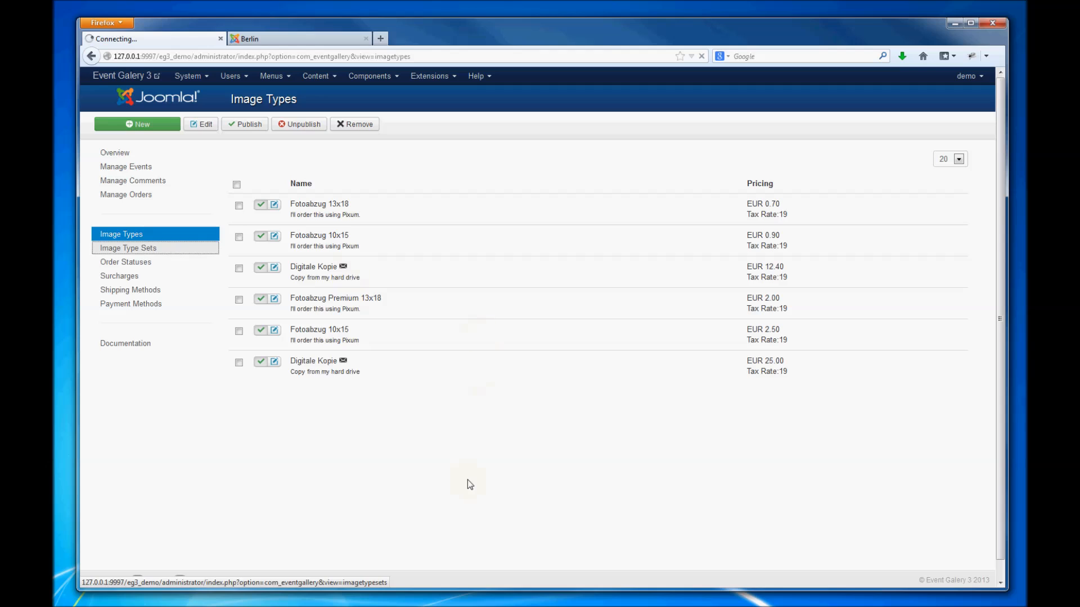
Review the Cheap images and Expencive images type sets, then head to the orders list
click(128, 247)
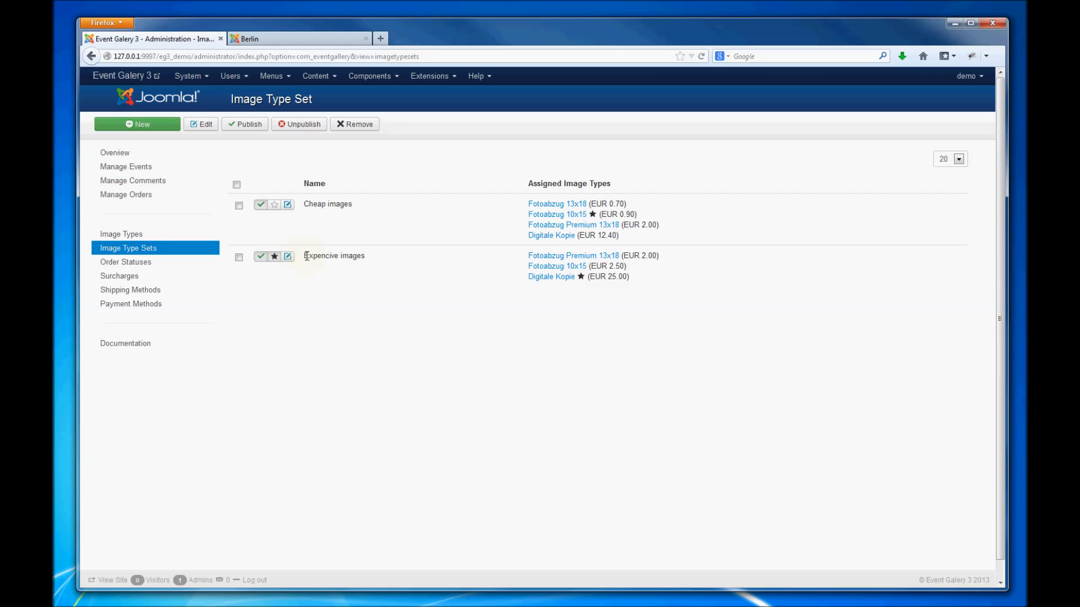
double_click(333, 255)
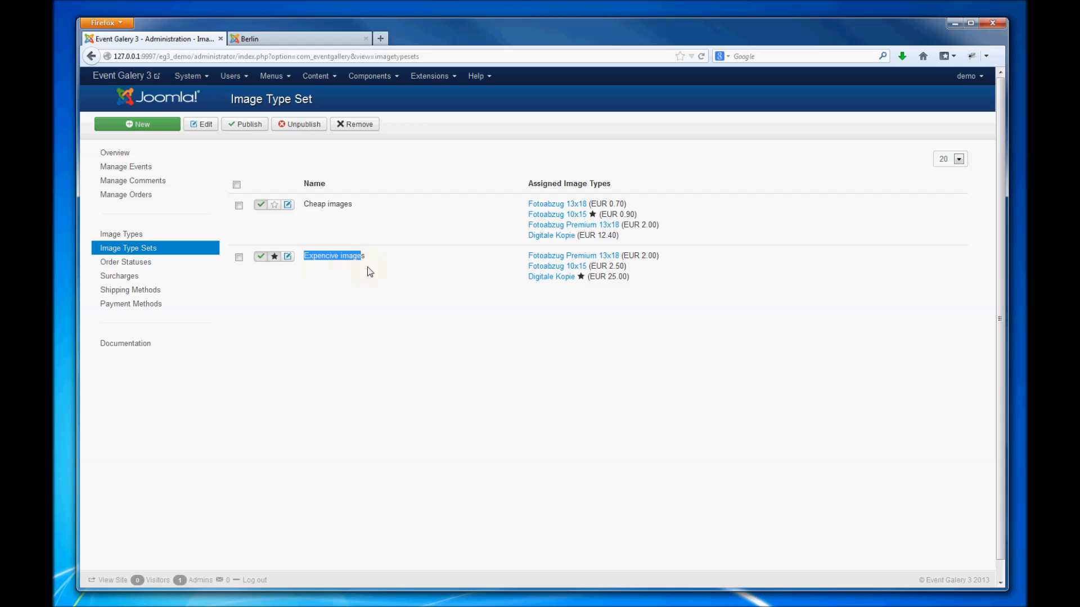
click(327, 203)
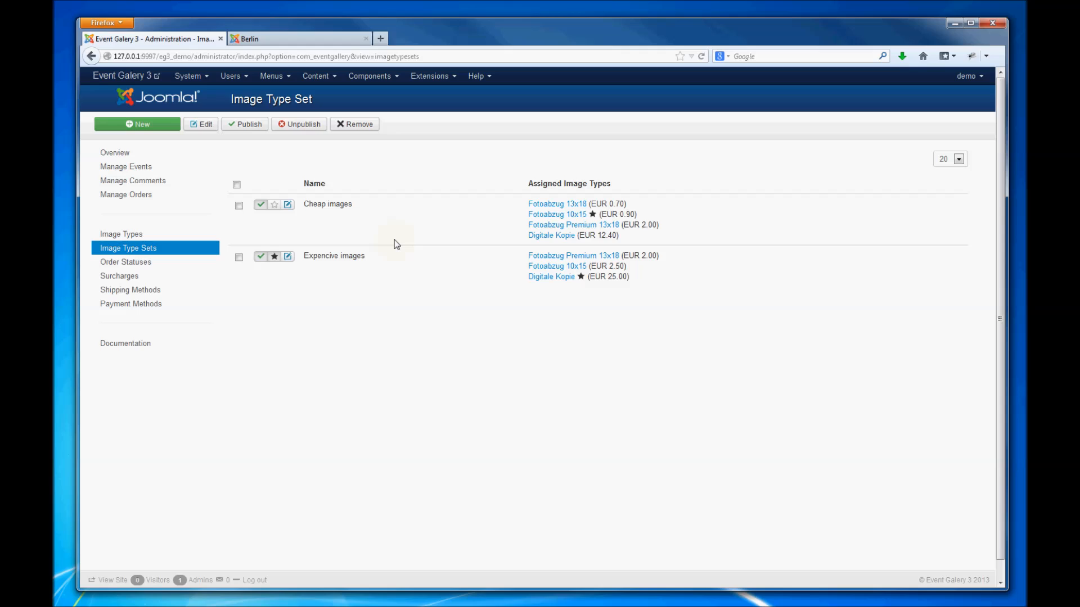
mouse_move(340, 226)
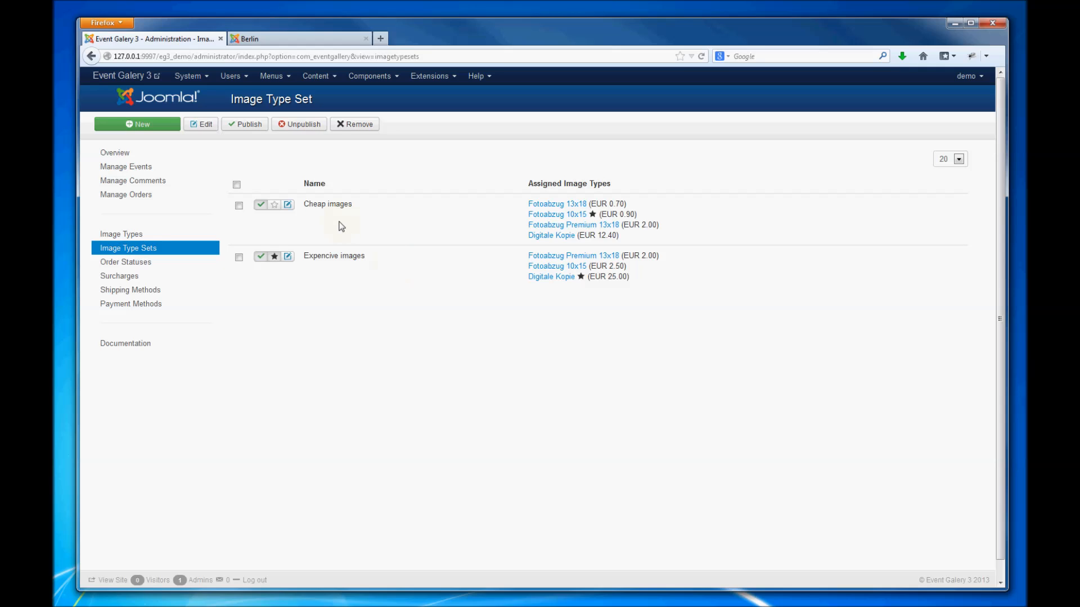
mouse_move(365, 234)
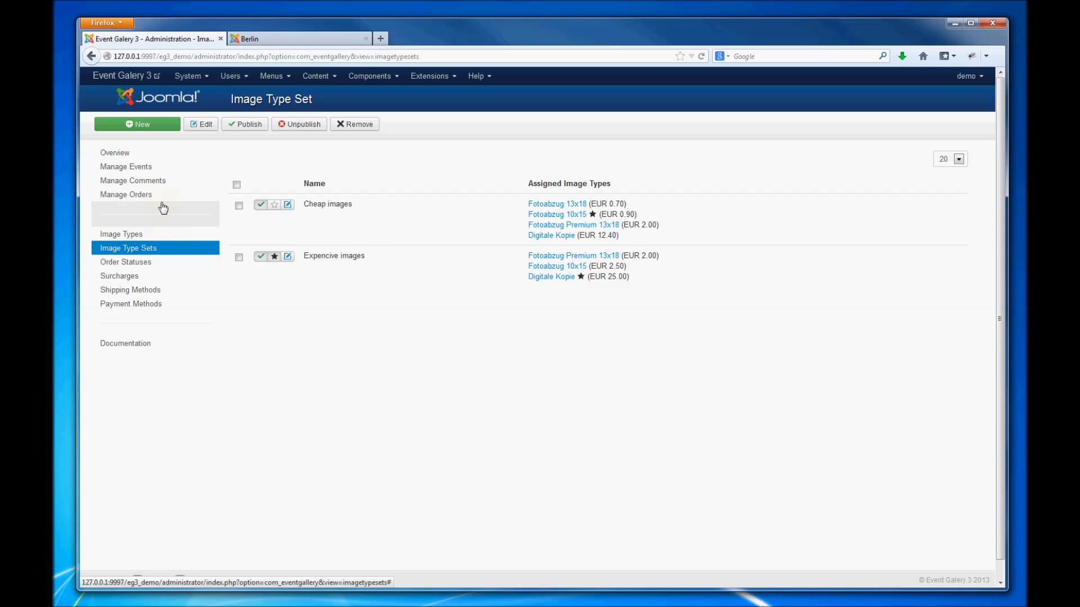
click(126, 195)
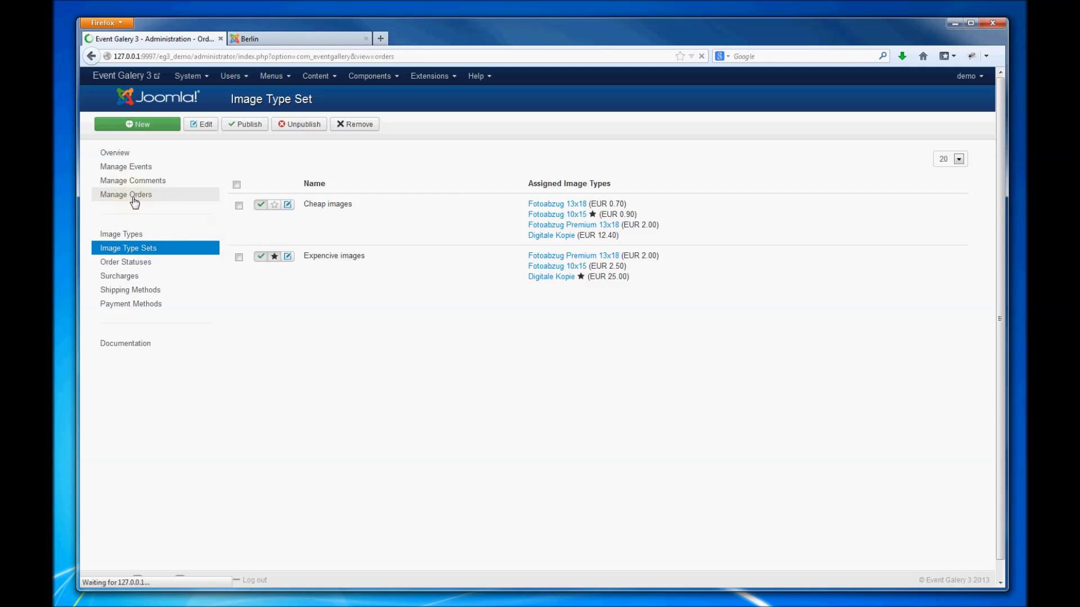
Review the two new unpaid, unshipped EUR 109.00 orders and open order 2 for editing
click(125, 195)
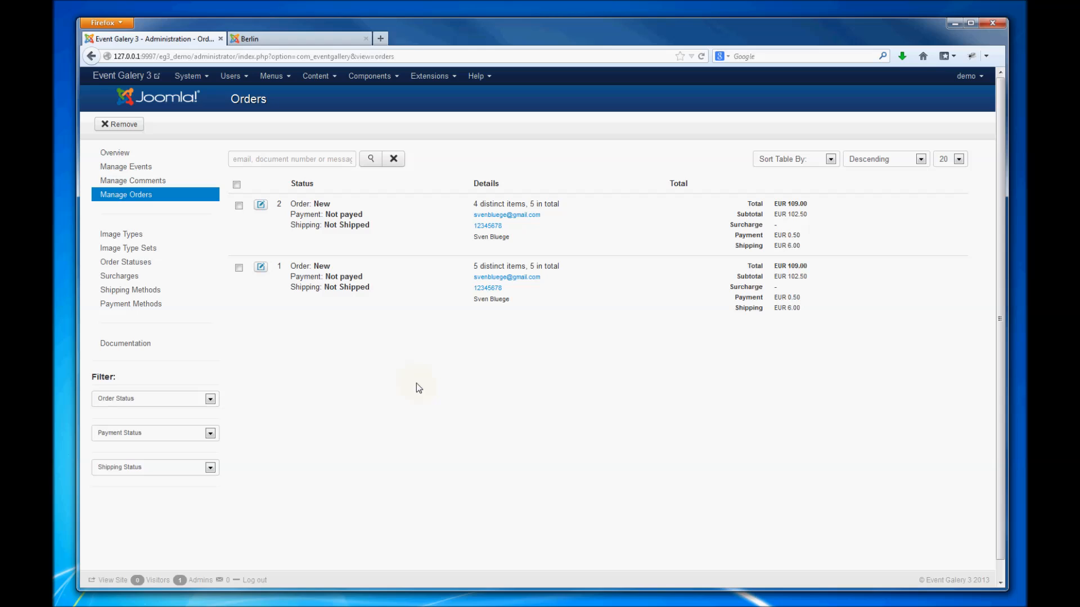
mouse_move(123, 423)
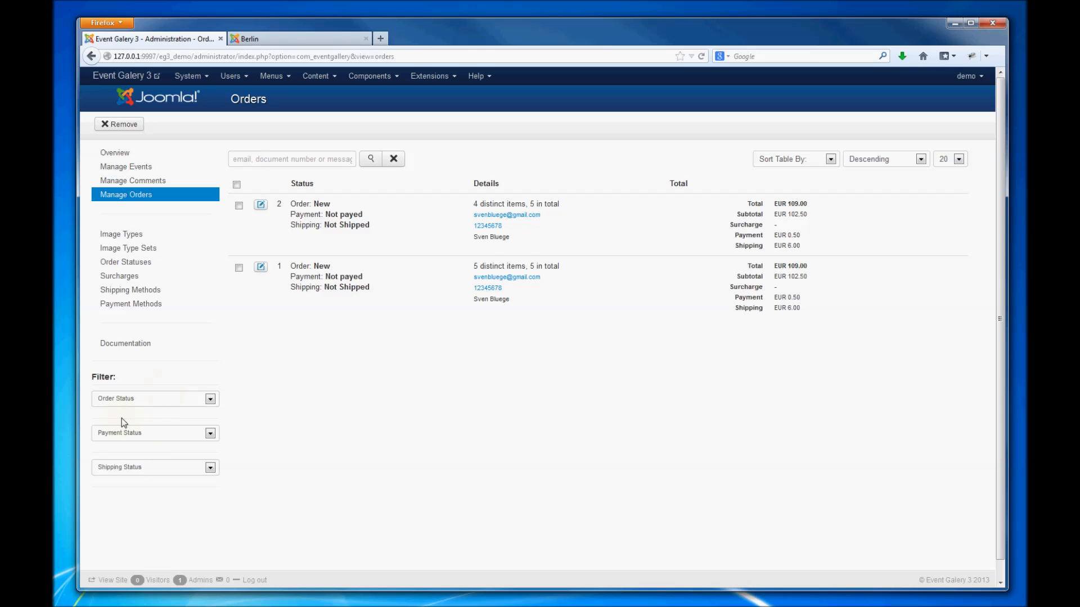
mouse_move(853, 171)
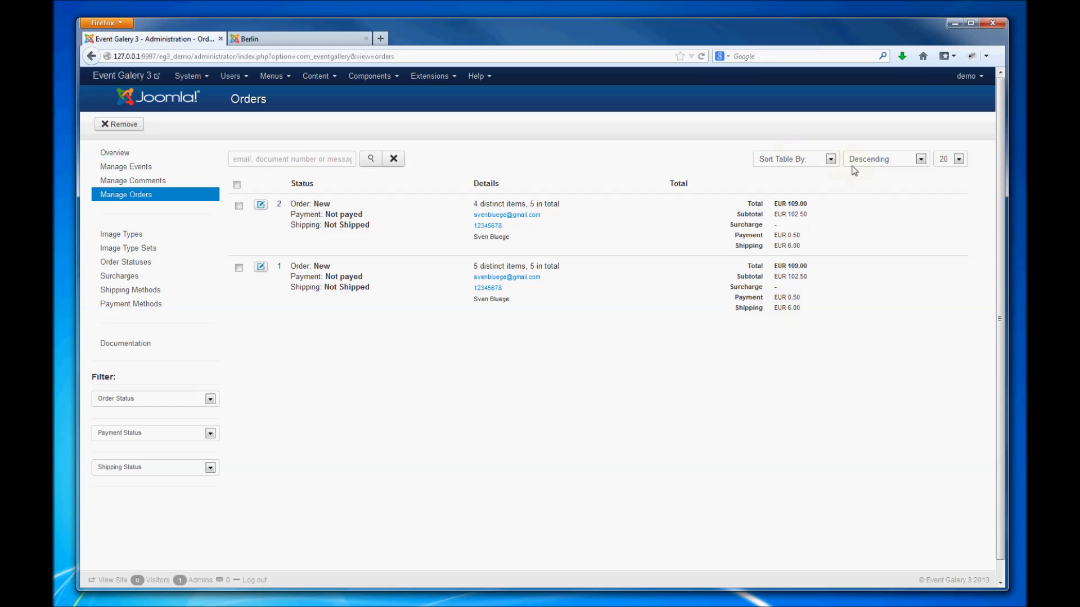
mouse_move(240, 390)
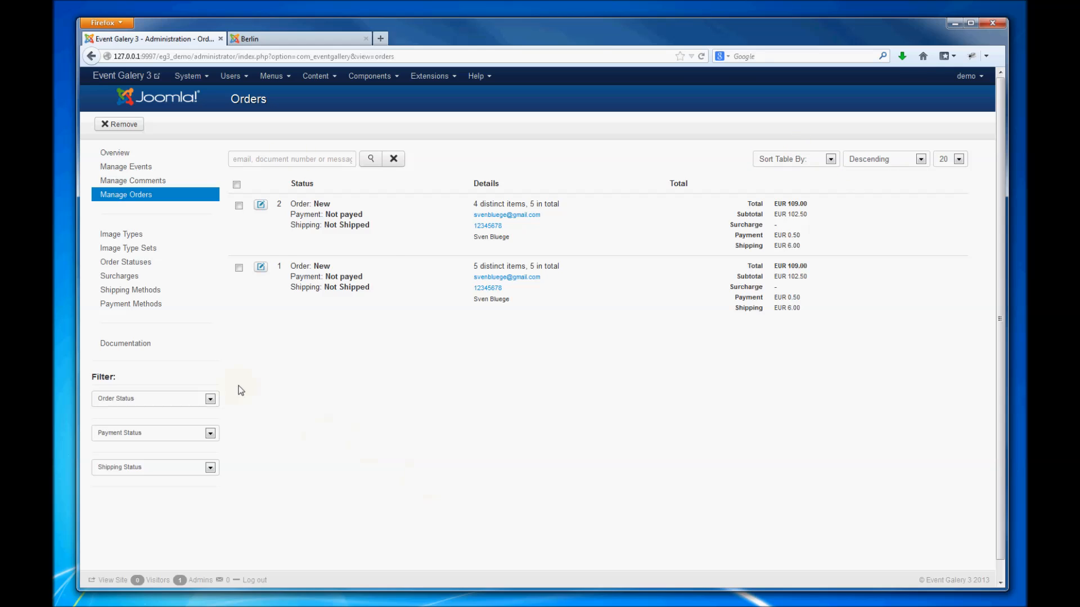
mouse_move(339, 226)
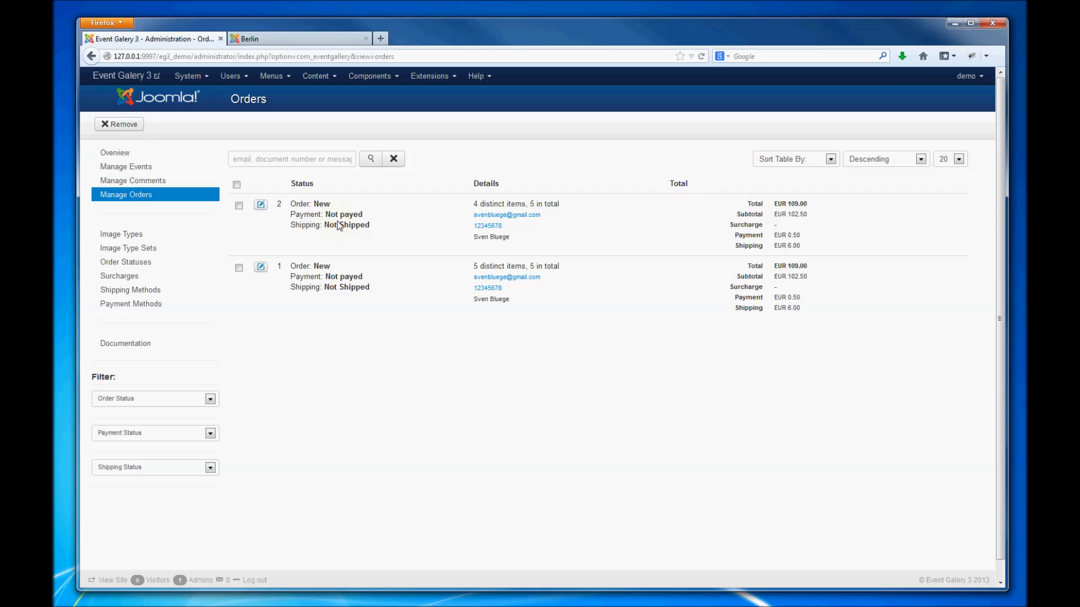
mouse_move(443, 305)
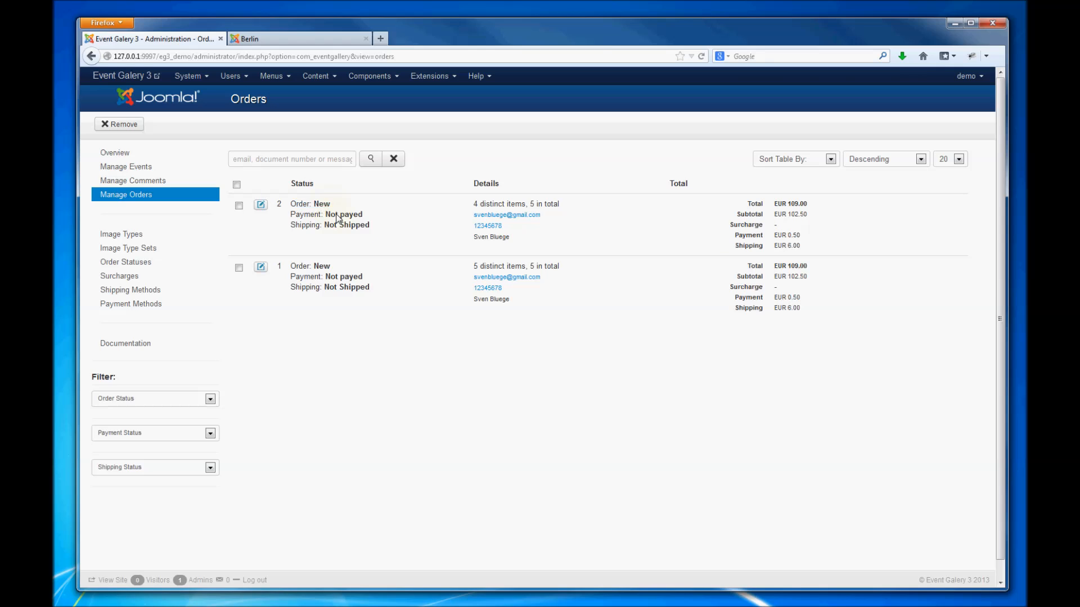
drag(324, 225, 369, 225)
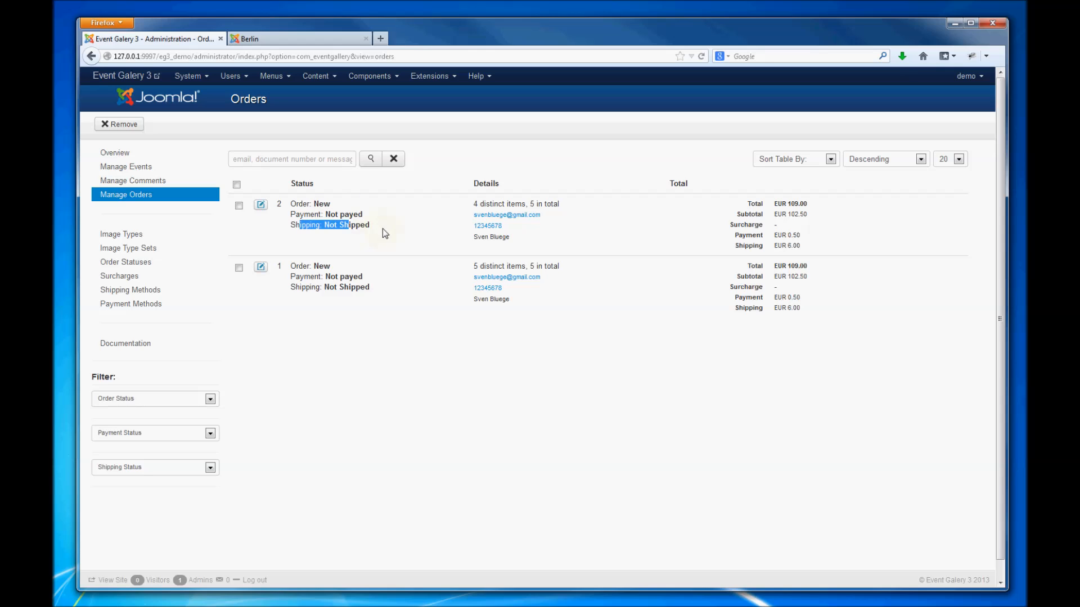
click(259, 205)
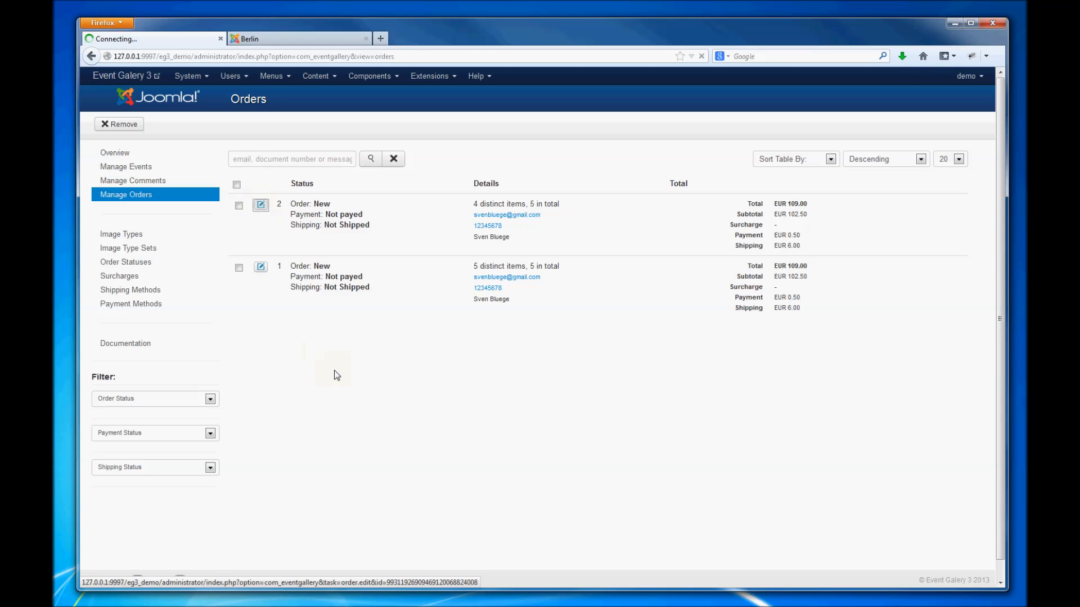
click(260, 204)
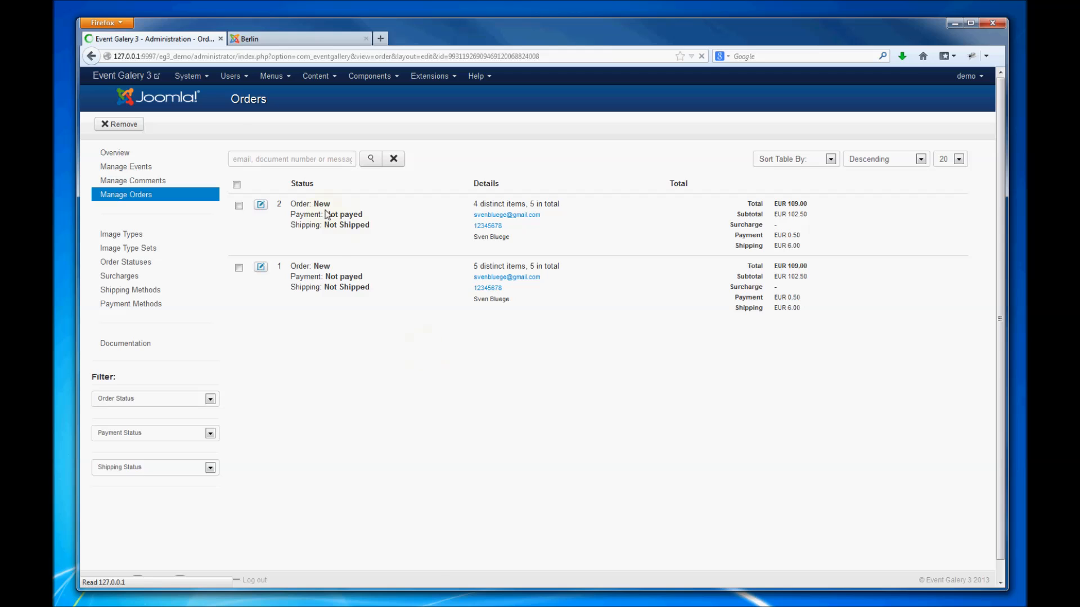
Set order 2's payment status to Payed and shipping status to Shipped
click(259, 205)
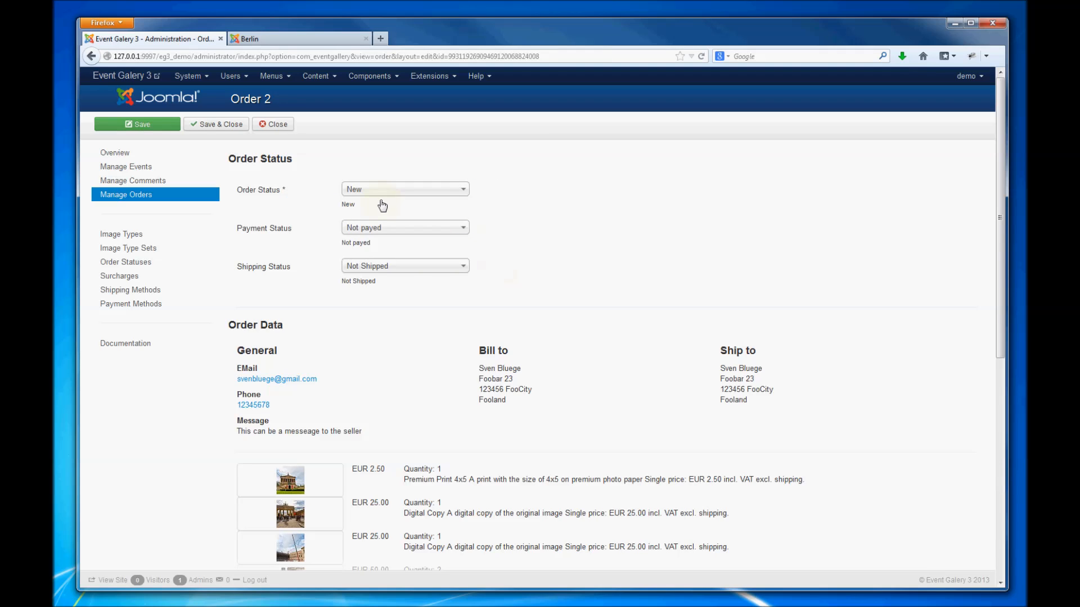
click(405, 227)
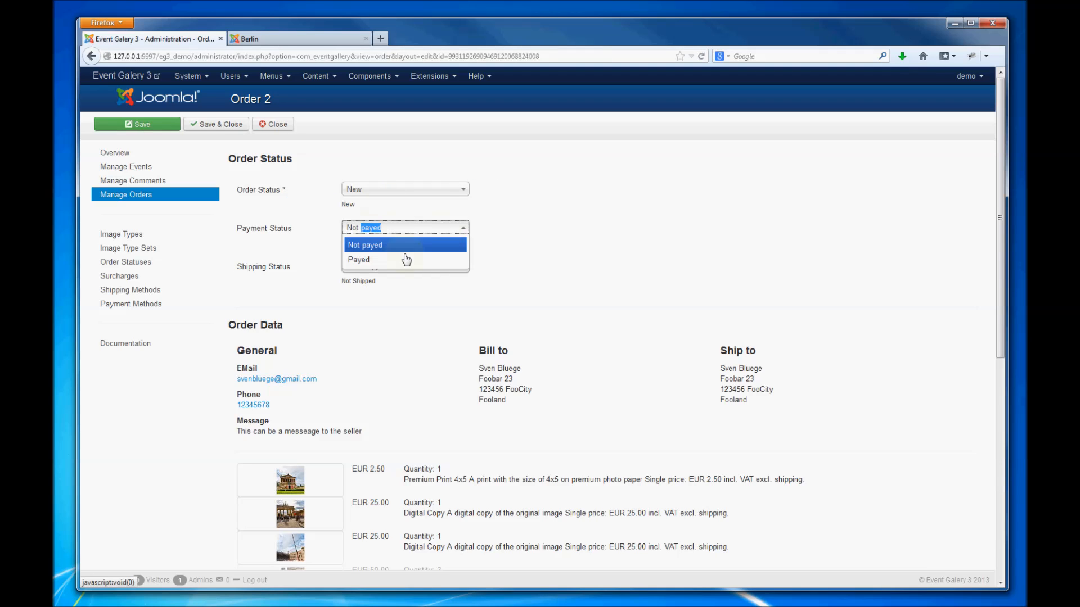
click(358, 260)
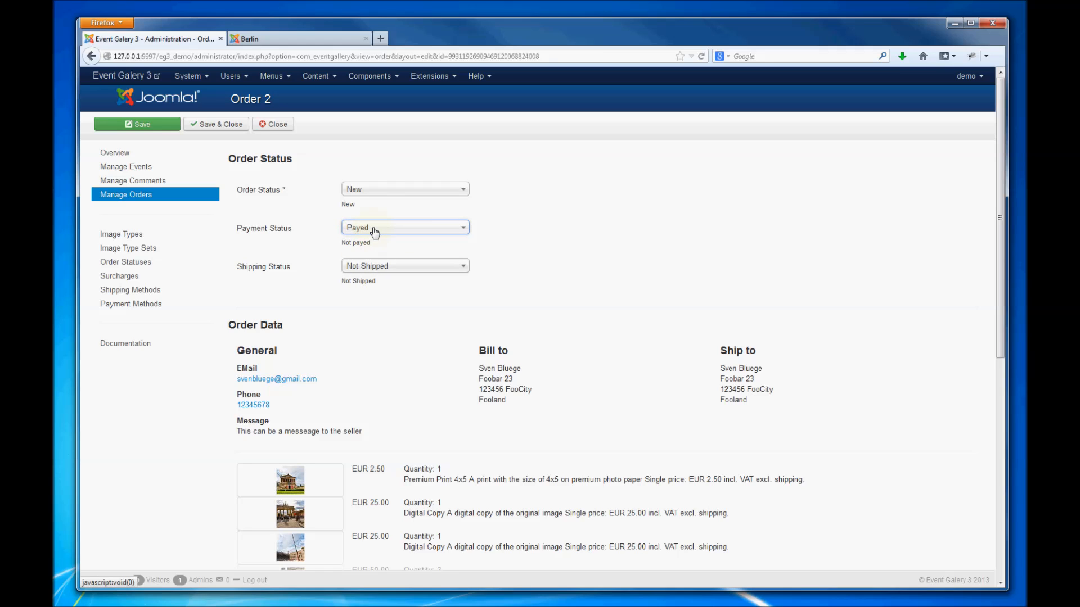
mouse_move(449, 237)
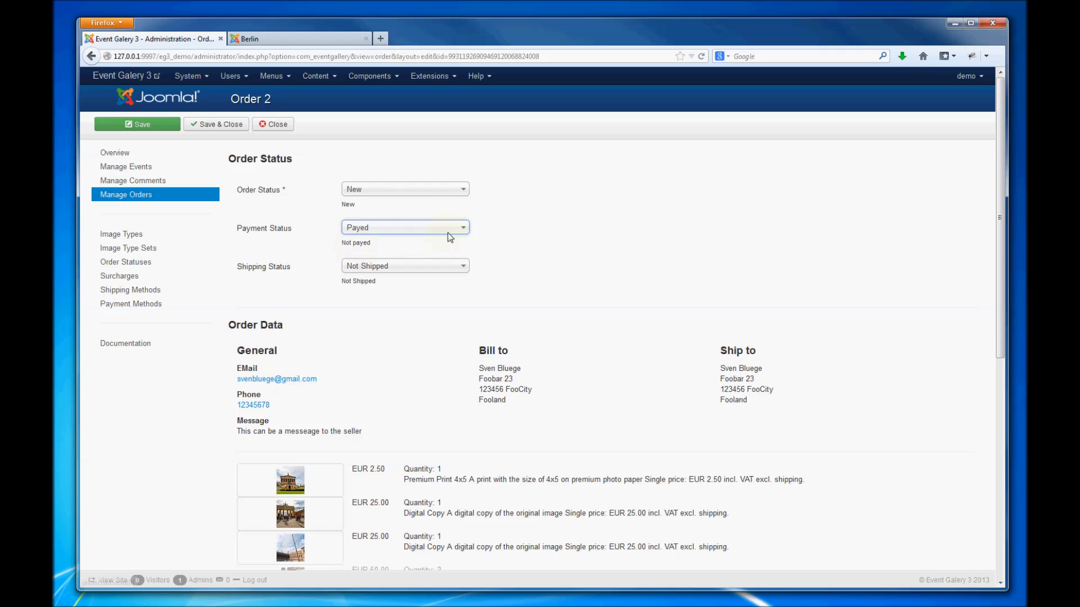
click(404, 227)
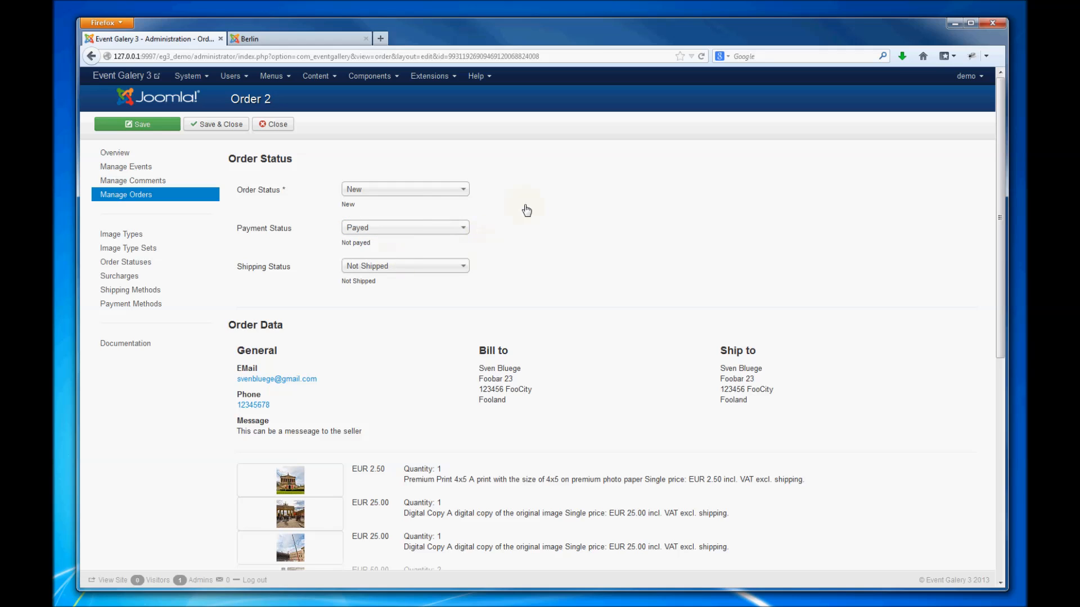
click(404, 266)
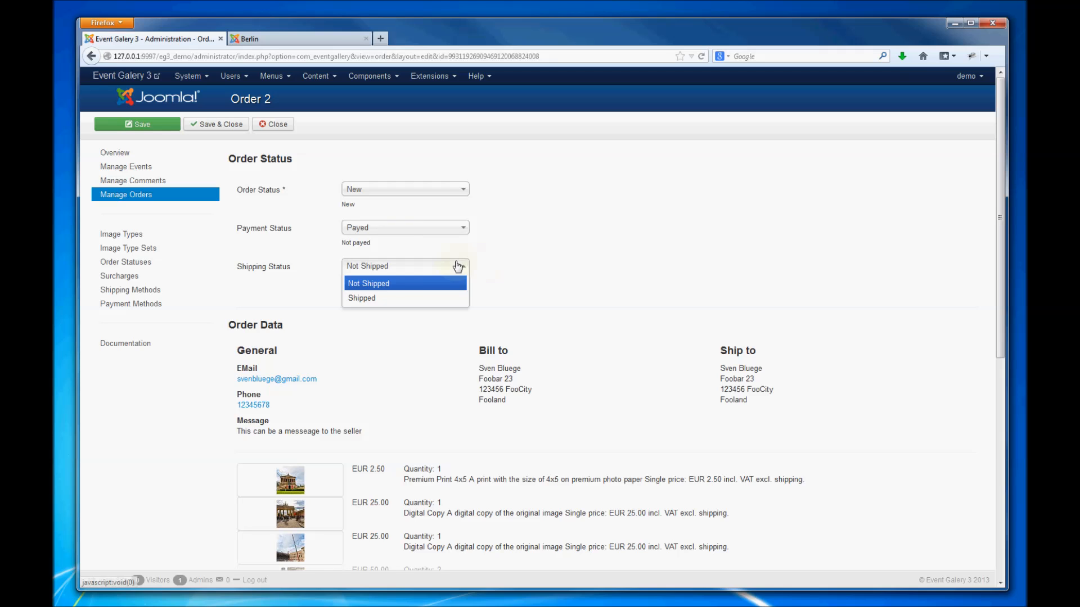
click(361, 298)
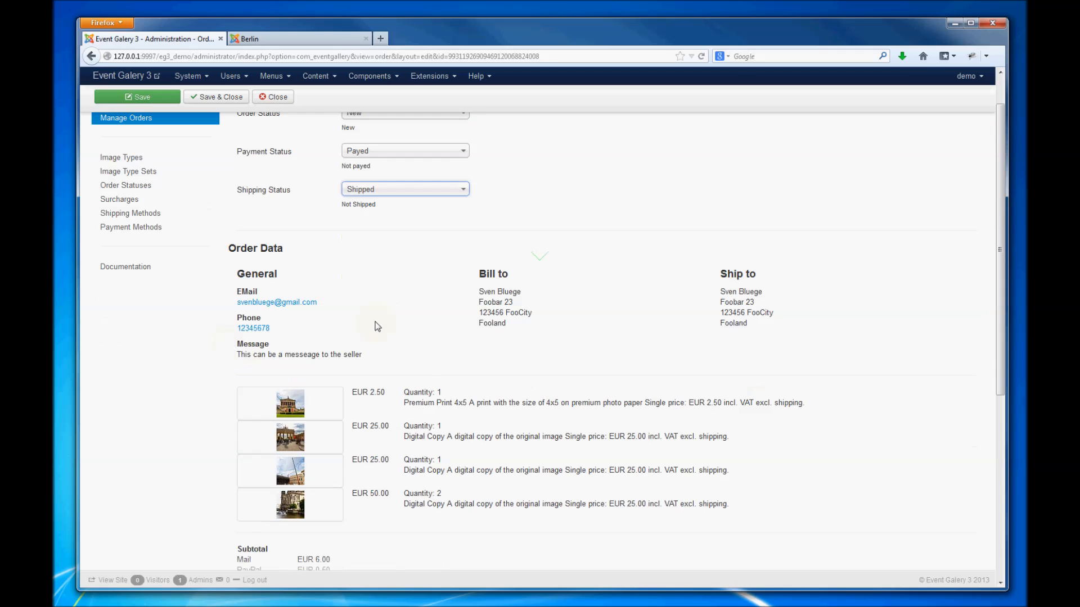
scroll(down, 3)
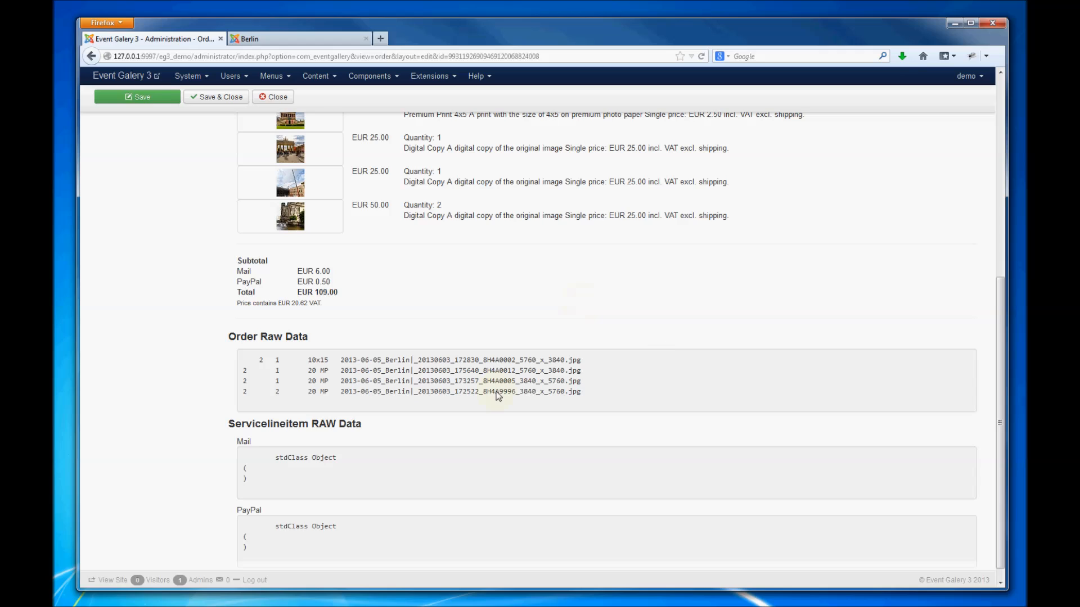
drag(246, 360, 578, 391)
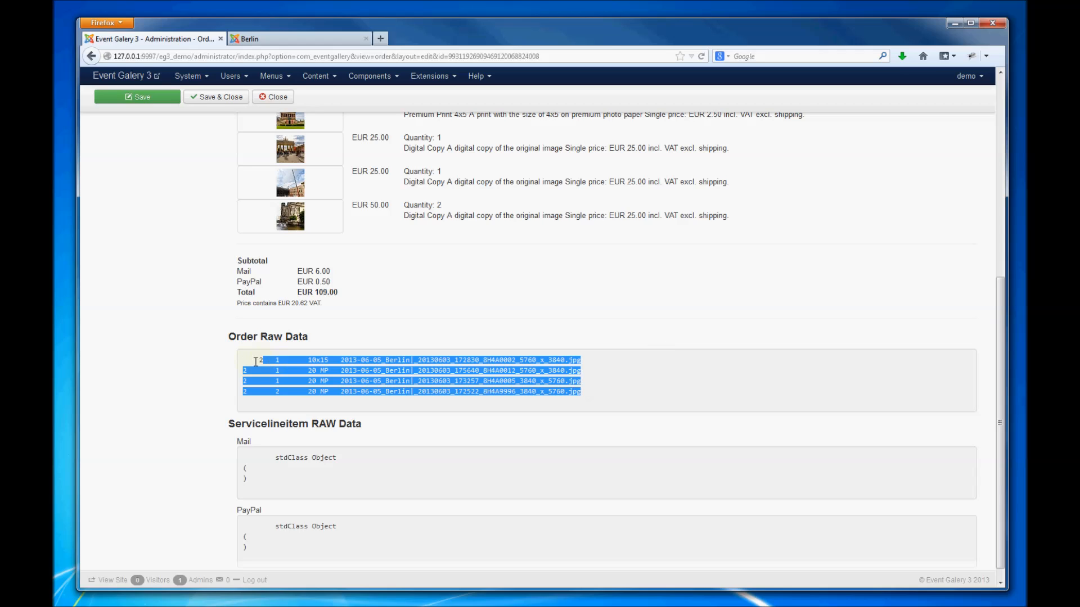
click(329, 391)
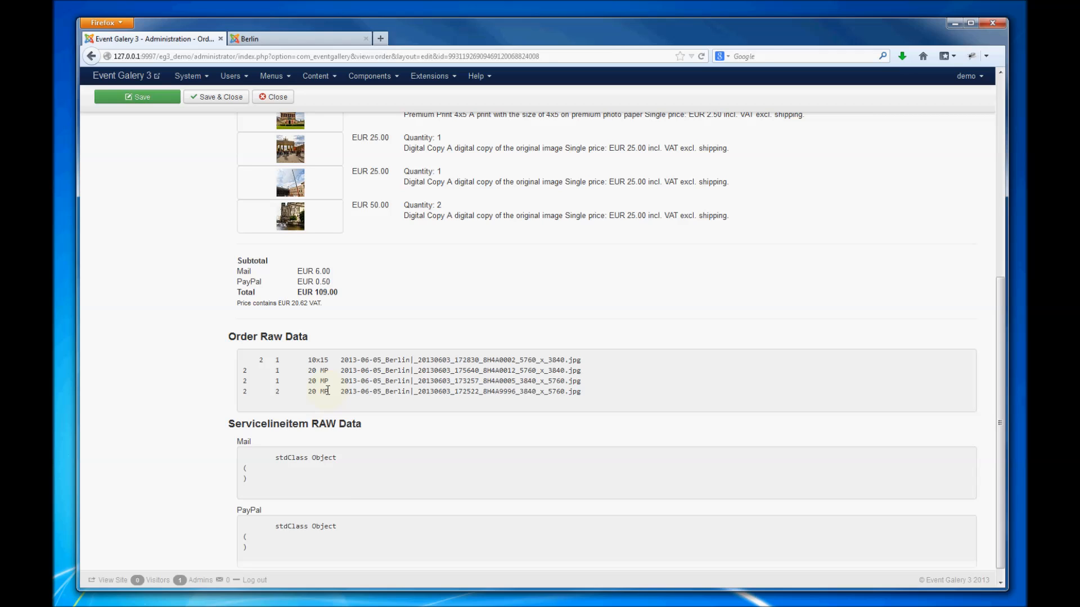
scroll(up, 3)
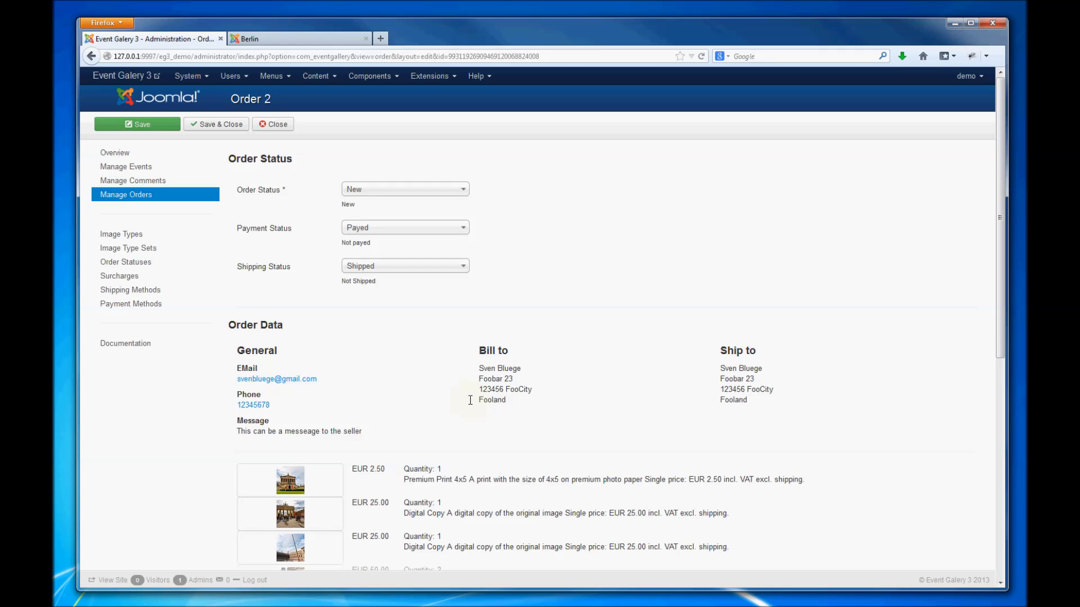
mouse_move(344, 174)
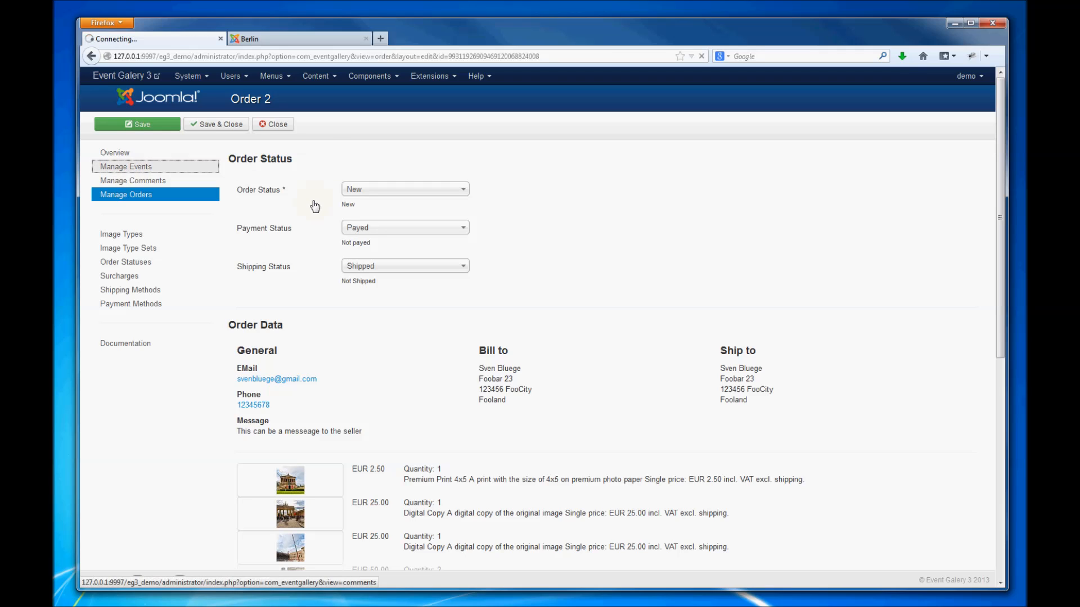
From Manage Events, open the image list of the 2013-05-06_Barcelona event
click(125, 167)
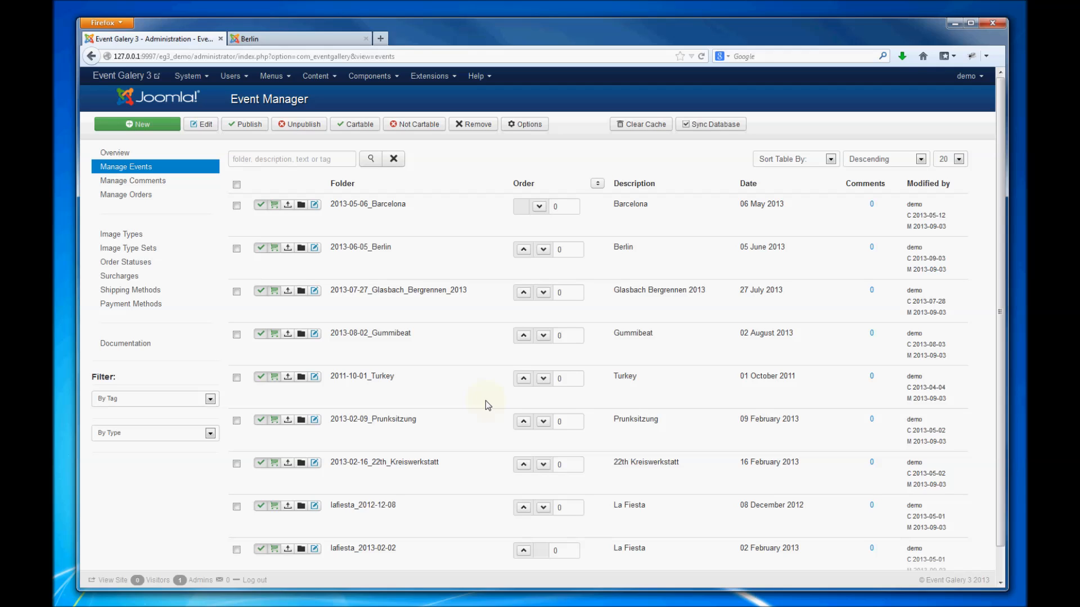
mouse_move(486, 363)
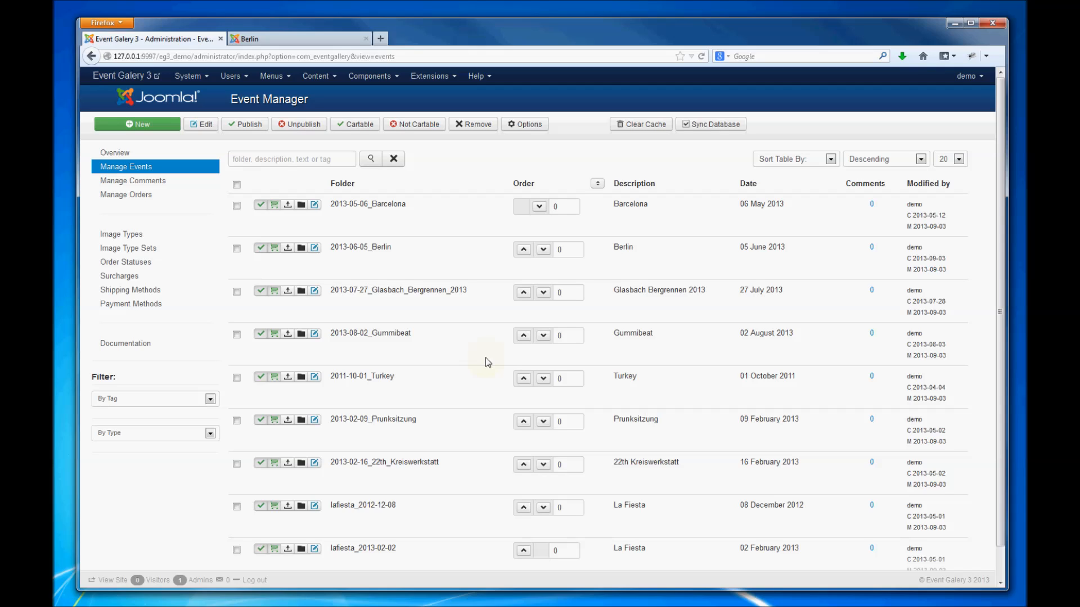
mouse_move(458, 269)
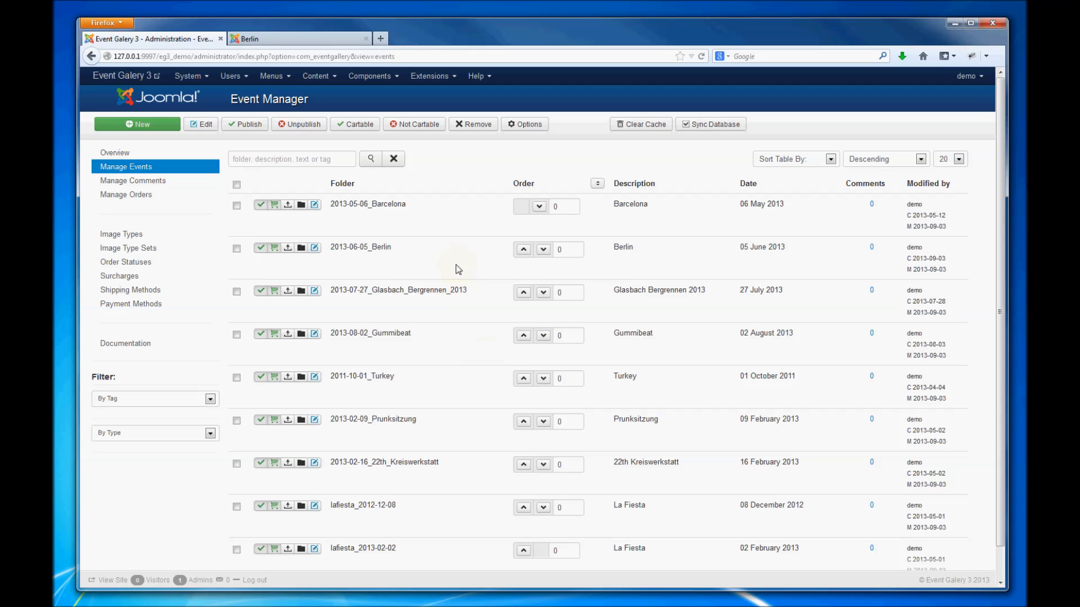
mouse_move(465, 260)
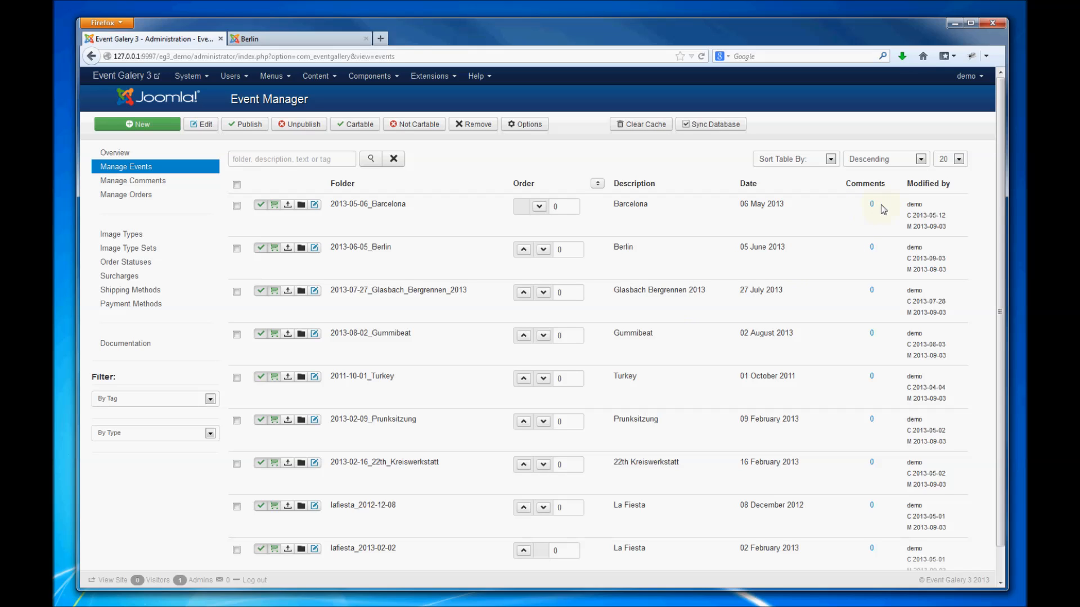
mouse_move(850, 225)
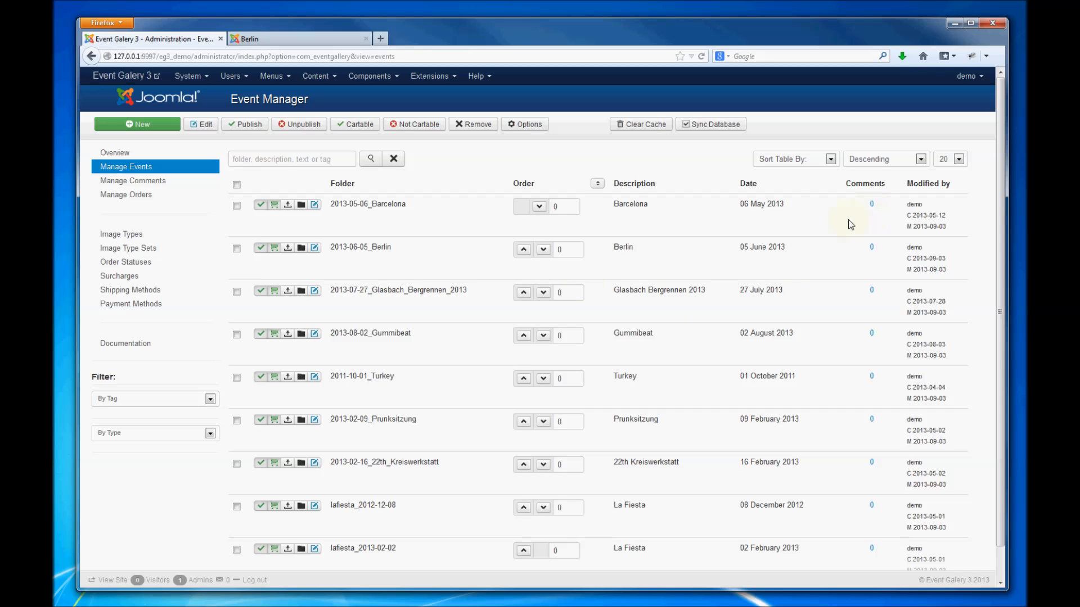
mouse_move(260, 204)
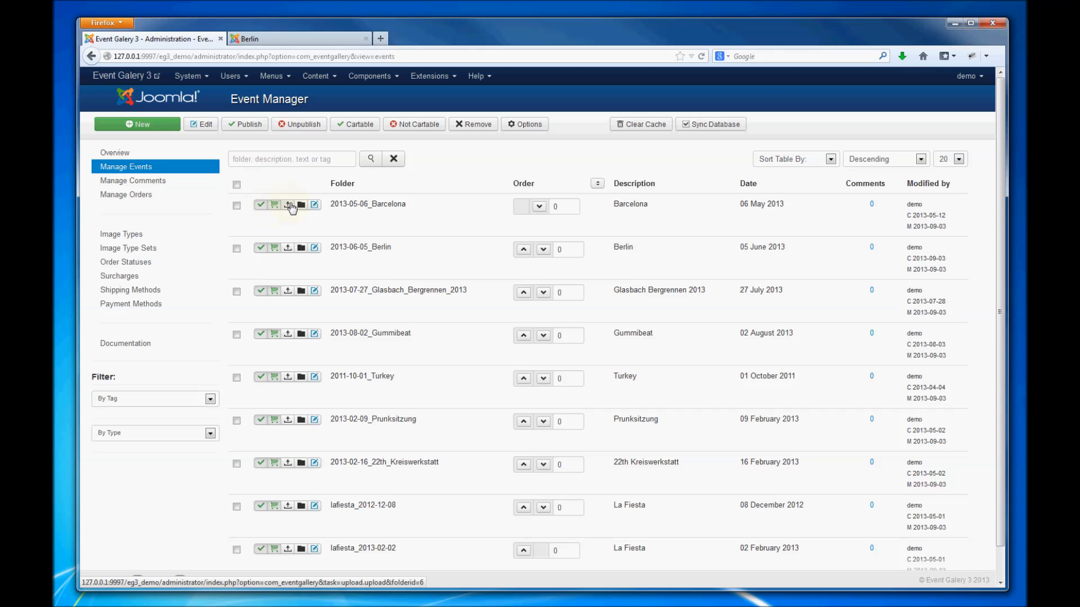
click(302, 205)
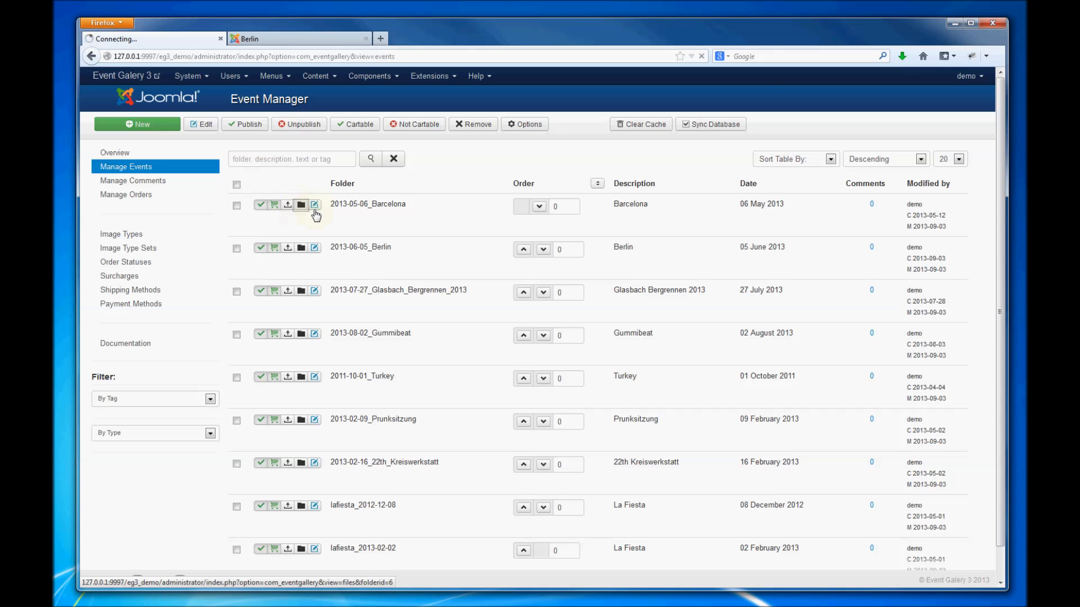
Enter a custom title and description for the Barcelona event's first image
click(301, 205)
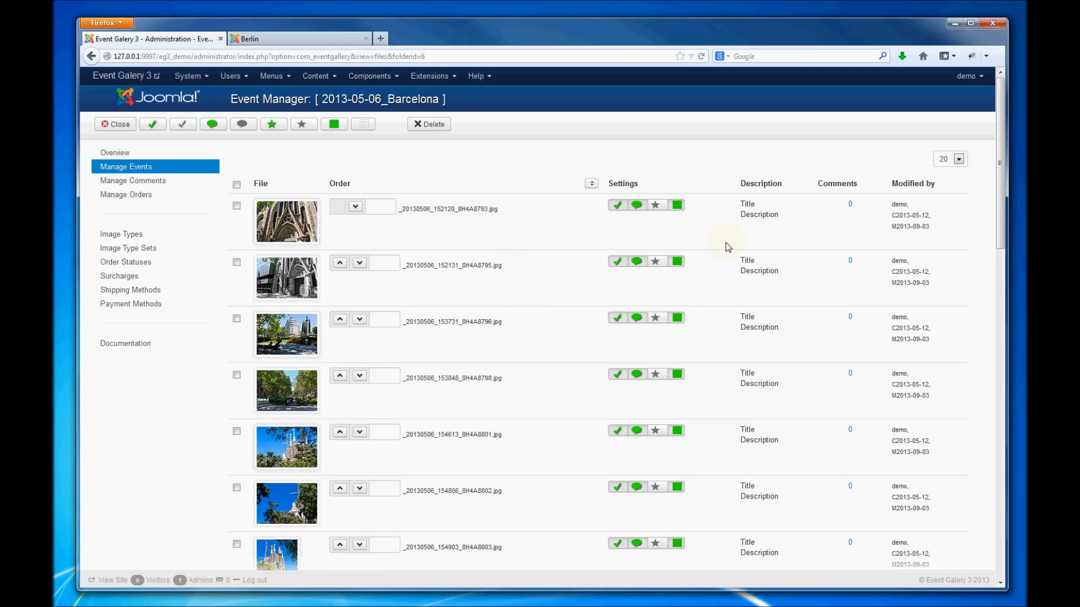
click(756, 209)
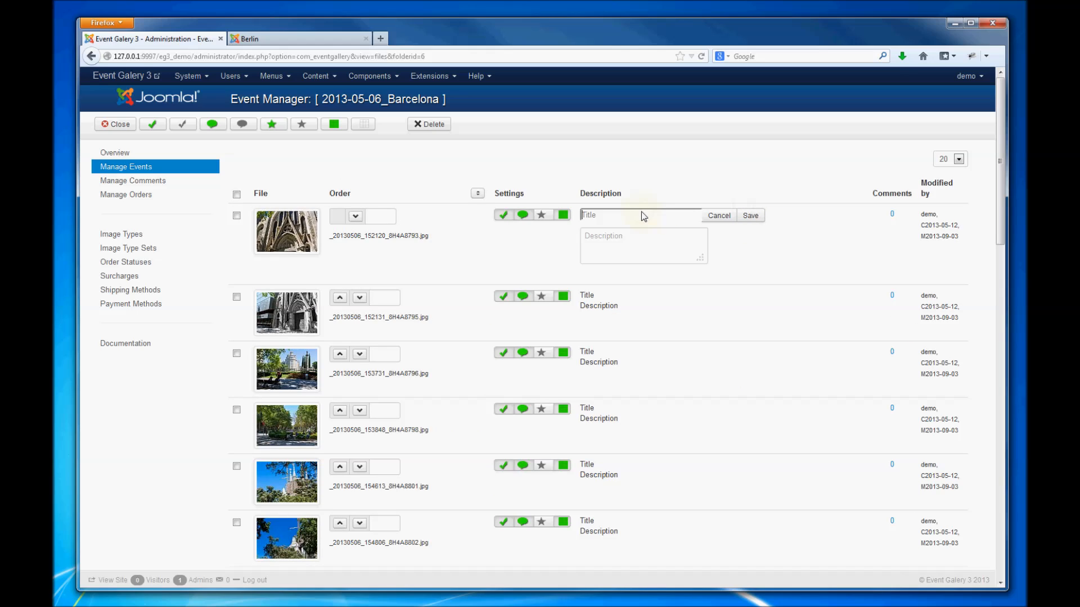
text(This is my)
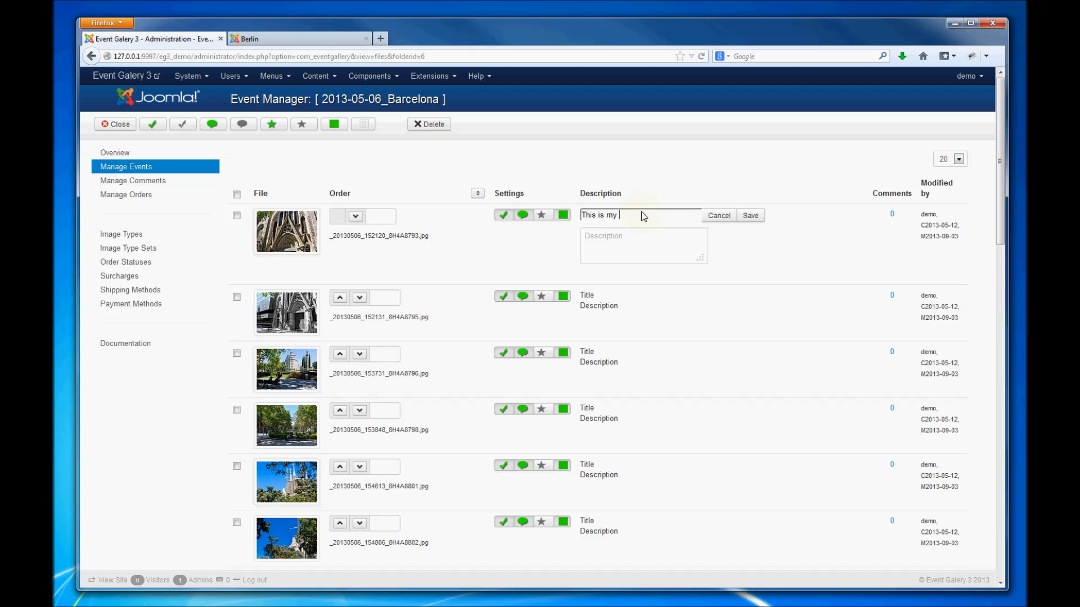
text(Title)
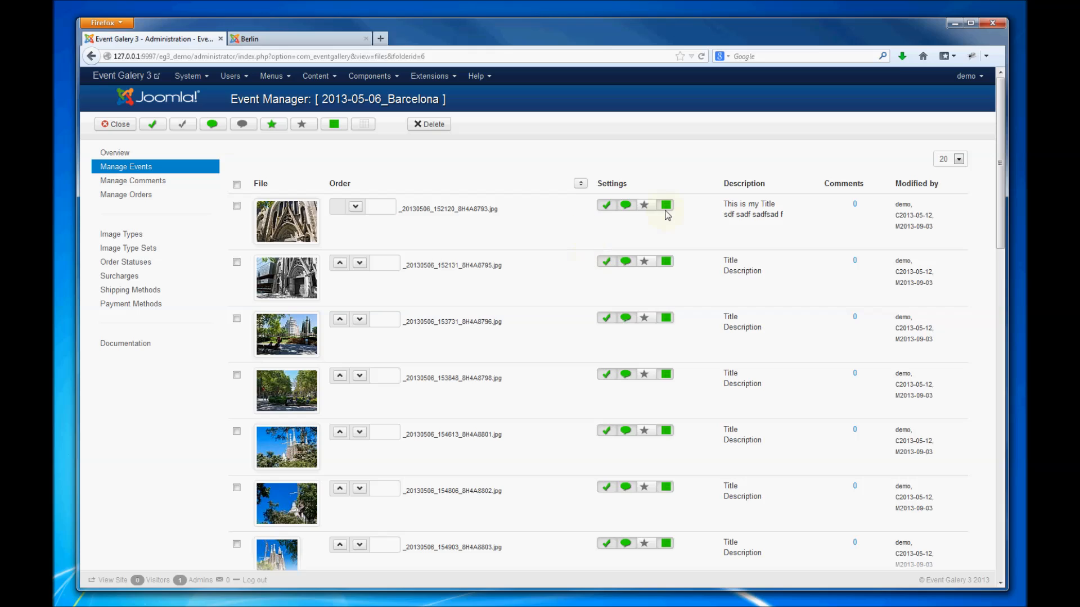
mouse_move(606, 205)
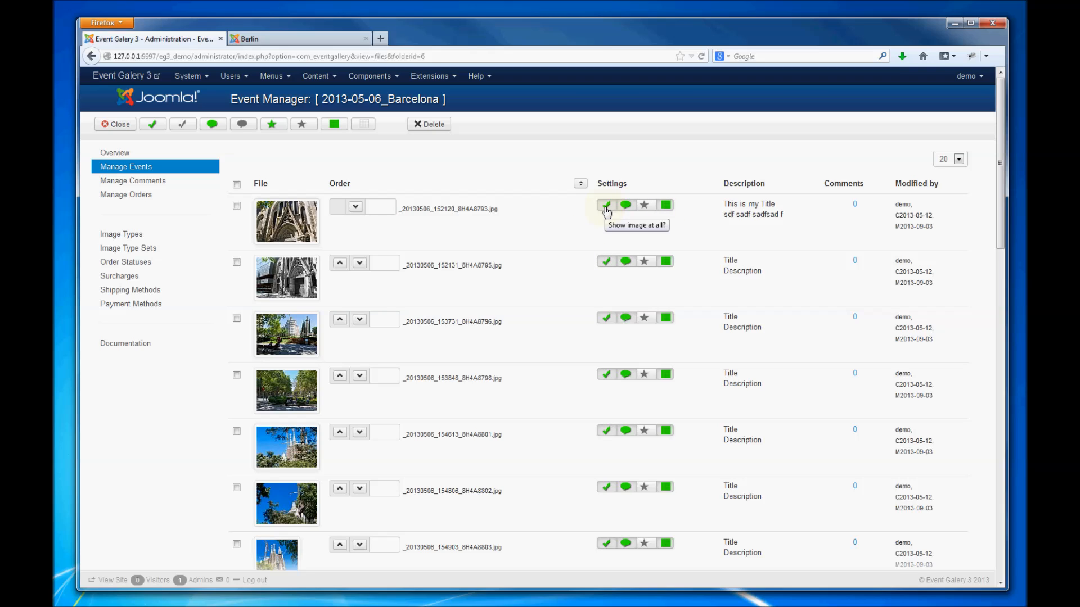
mouse_move(626, 205)
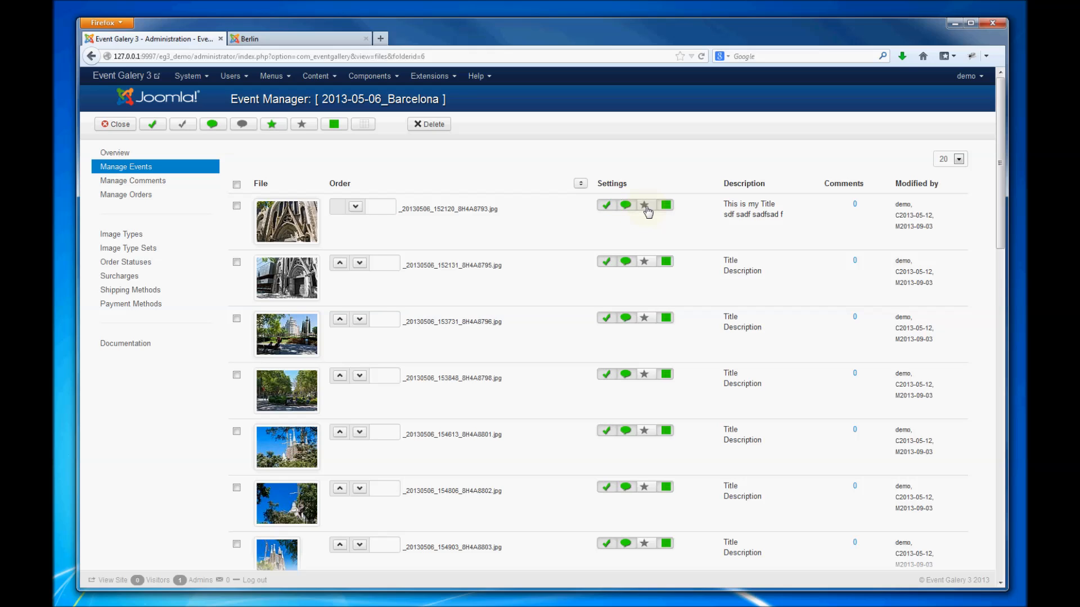
mouse_move(643, 205)
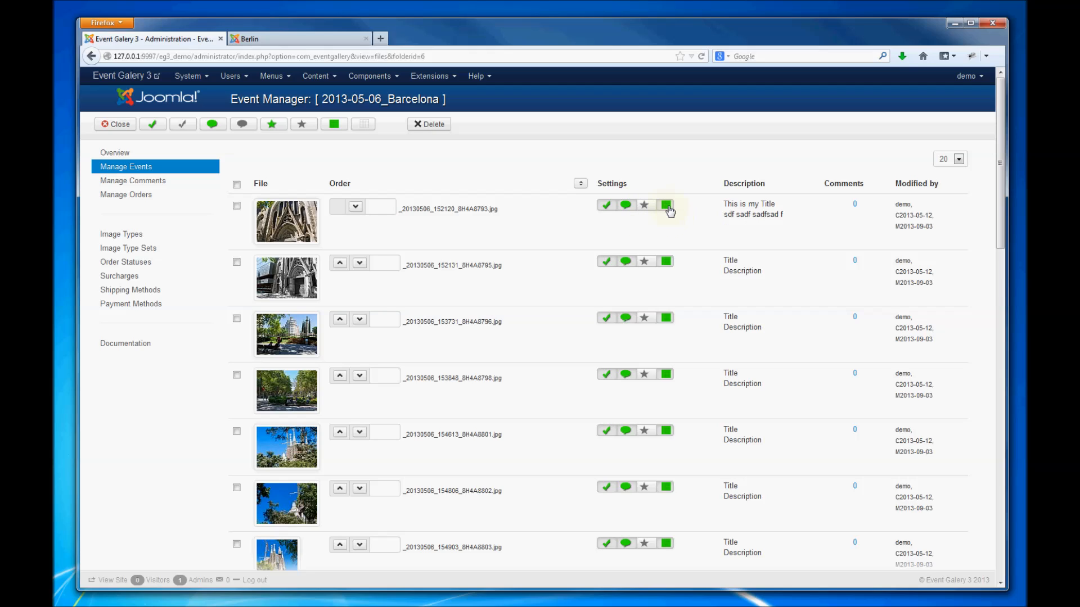
mouse_move(665, 204)
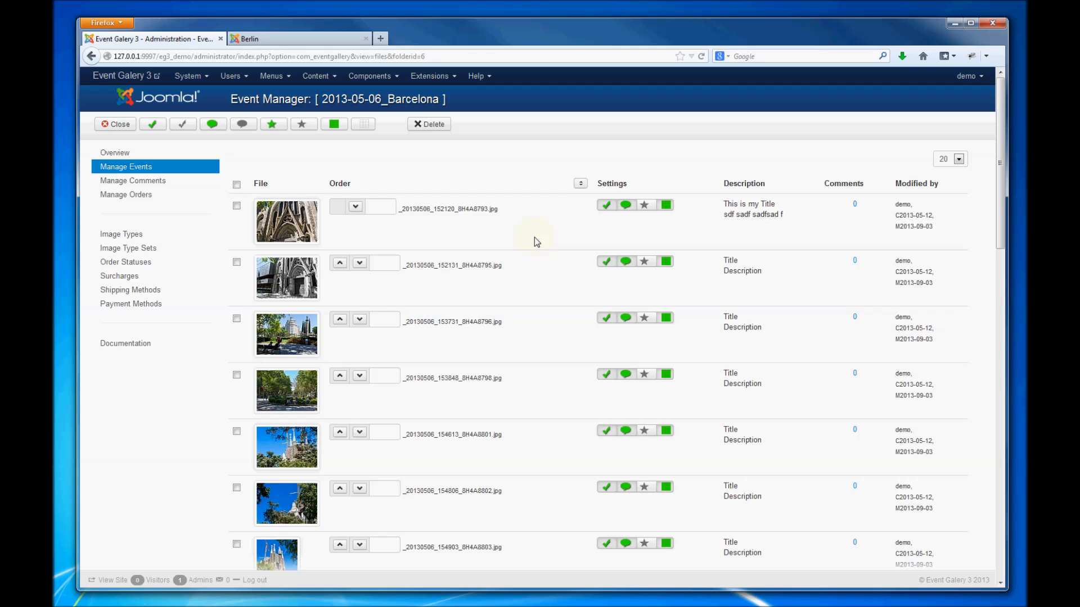
mouse_move(538, 239)
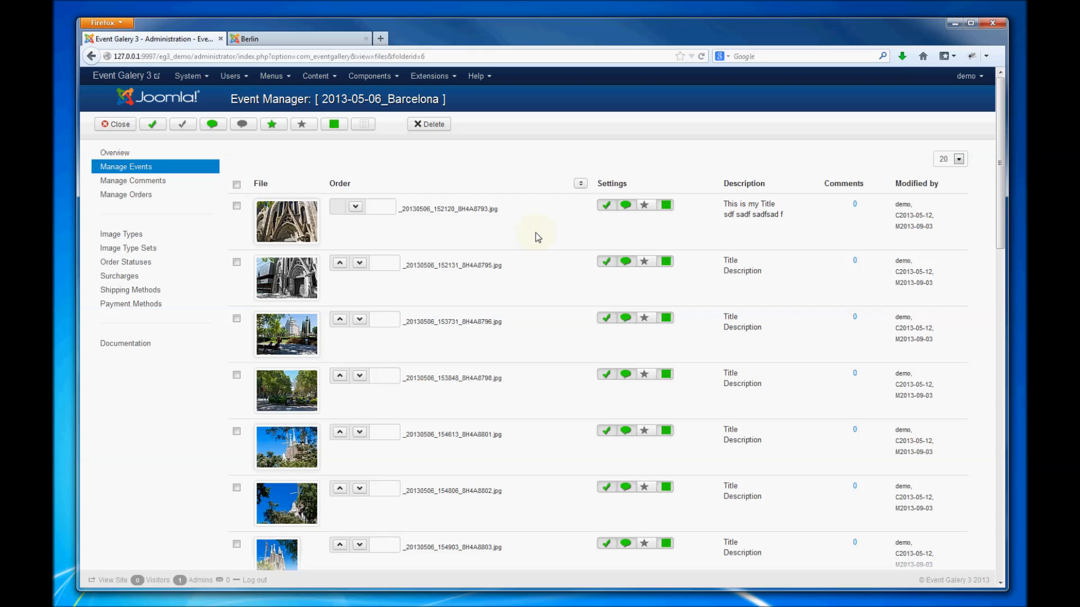
mouse_move(651, 216)
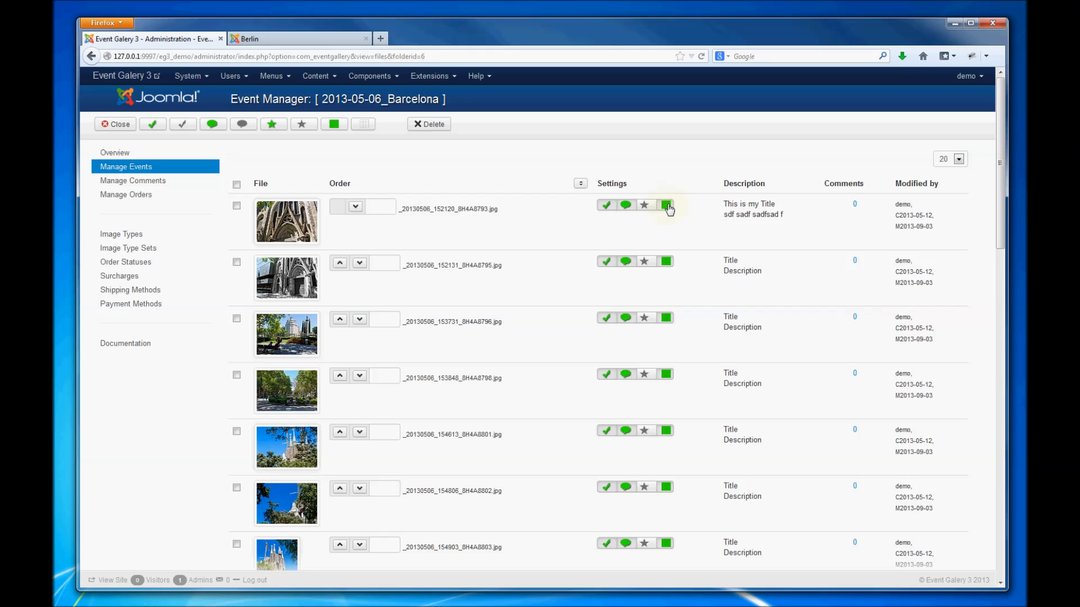
mouse_move(664, 204)
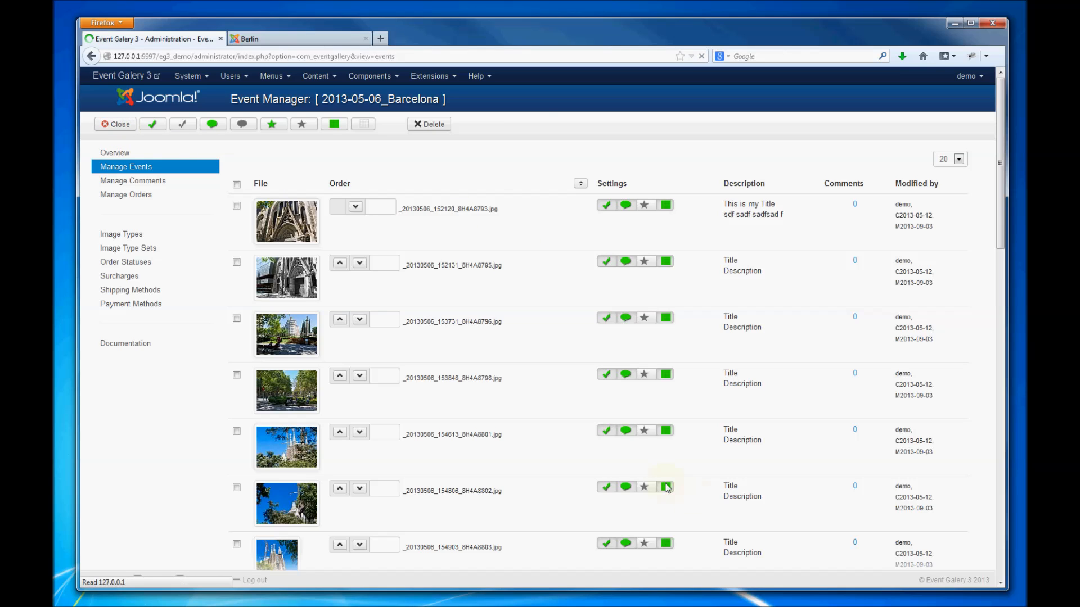
Open the Barcelona event for editing and replace its folder with userid@albumid
click(115, 124)
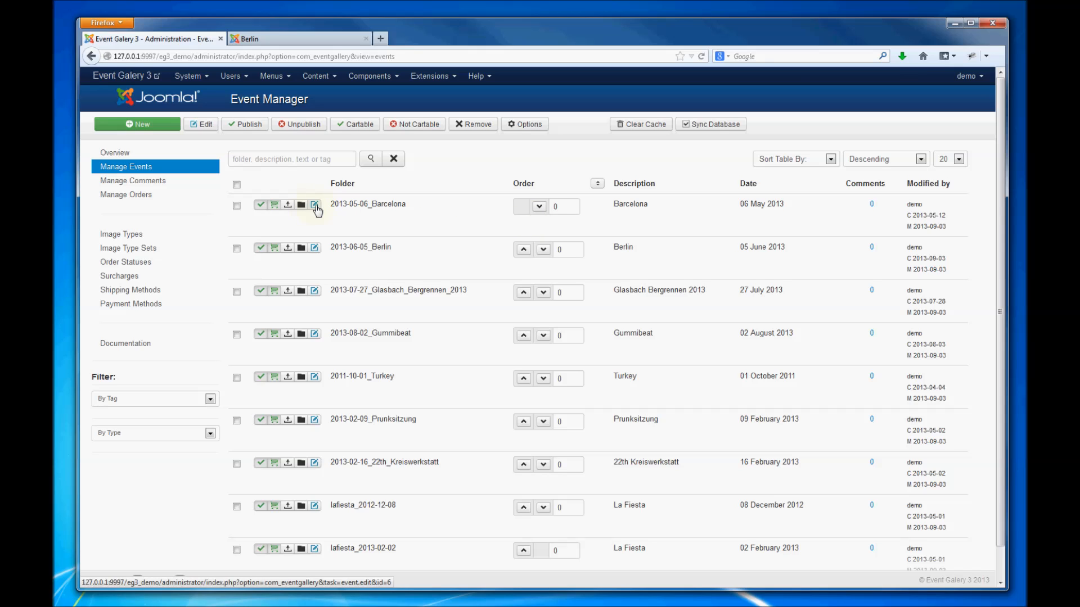
click(315, 205)
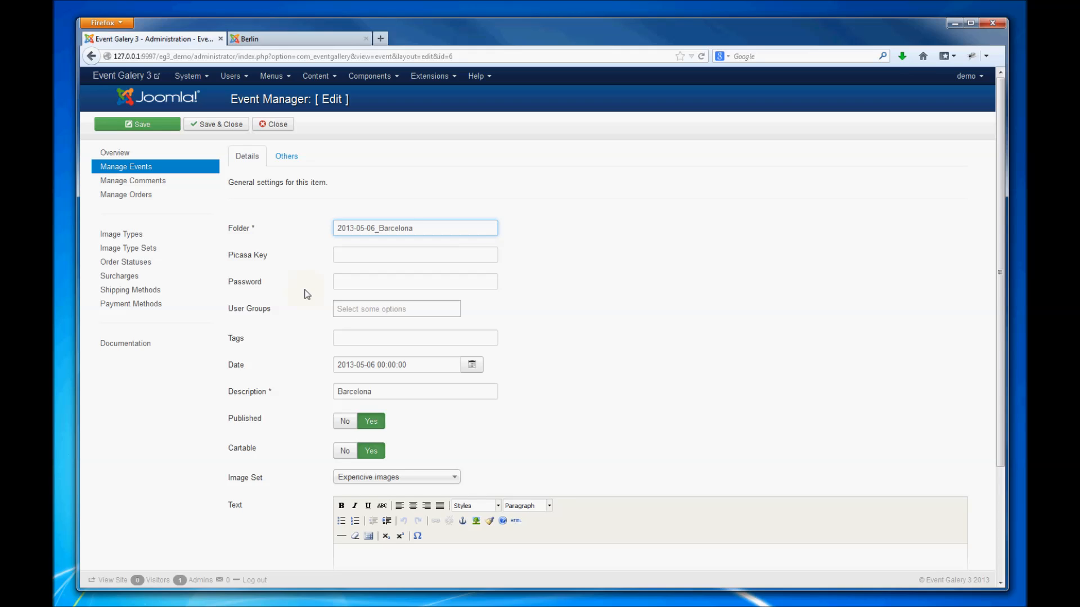
click(413, 228)
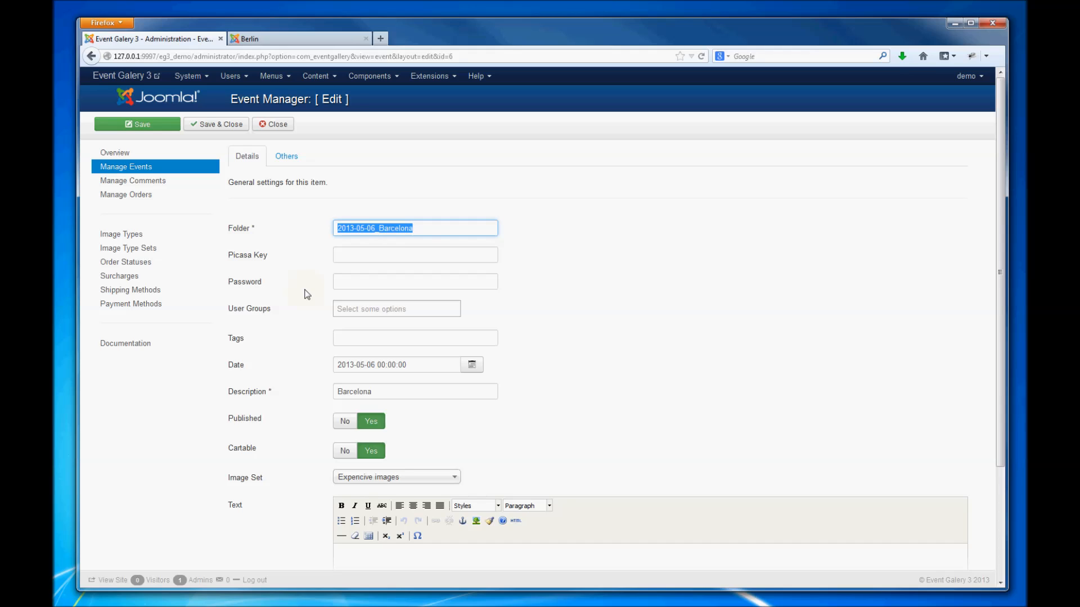
text(user@)
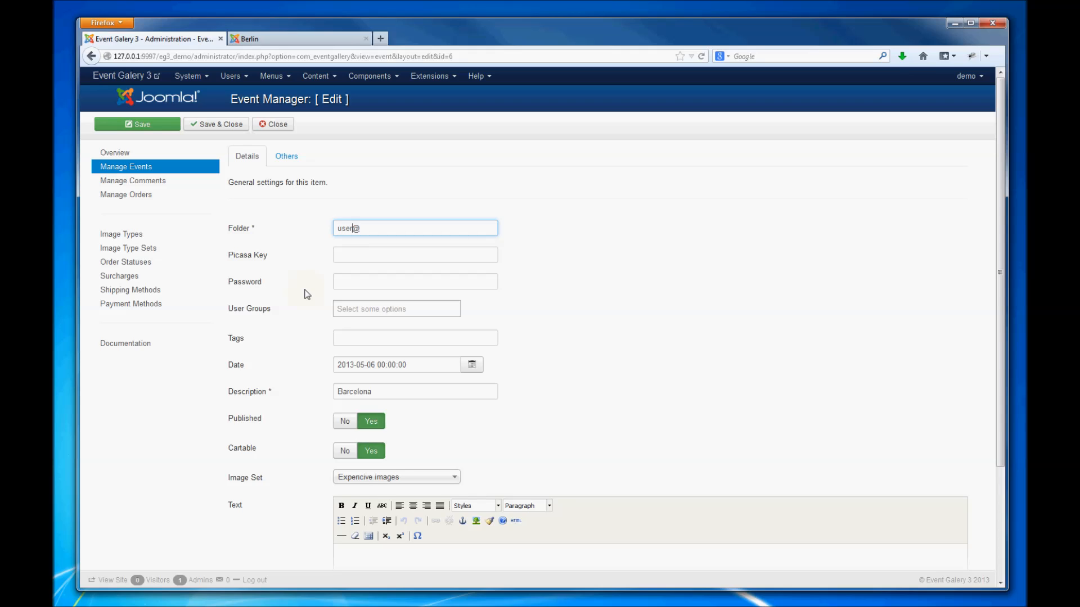
text(id)
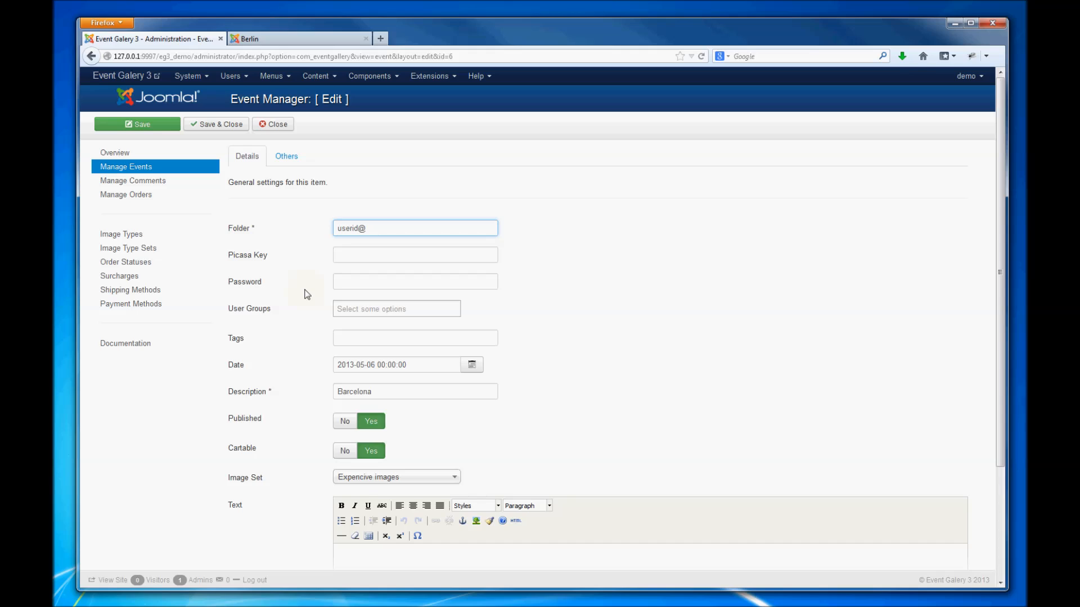
text(albumid)
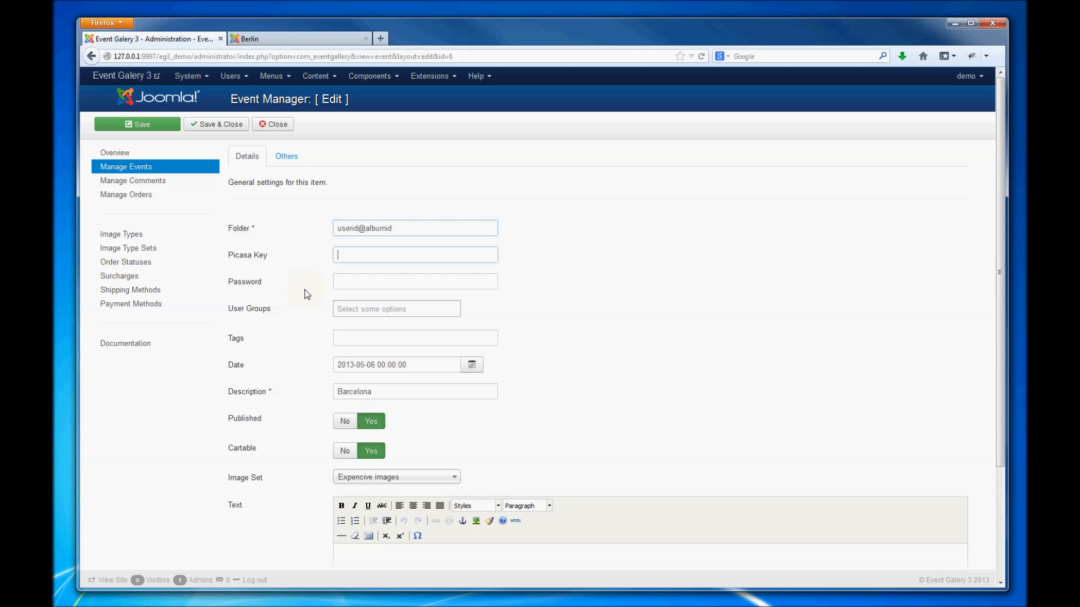
Fill in a Picasa key for the event and move on to the password field
click(415, 255)
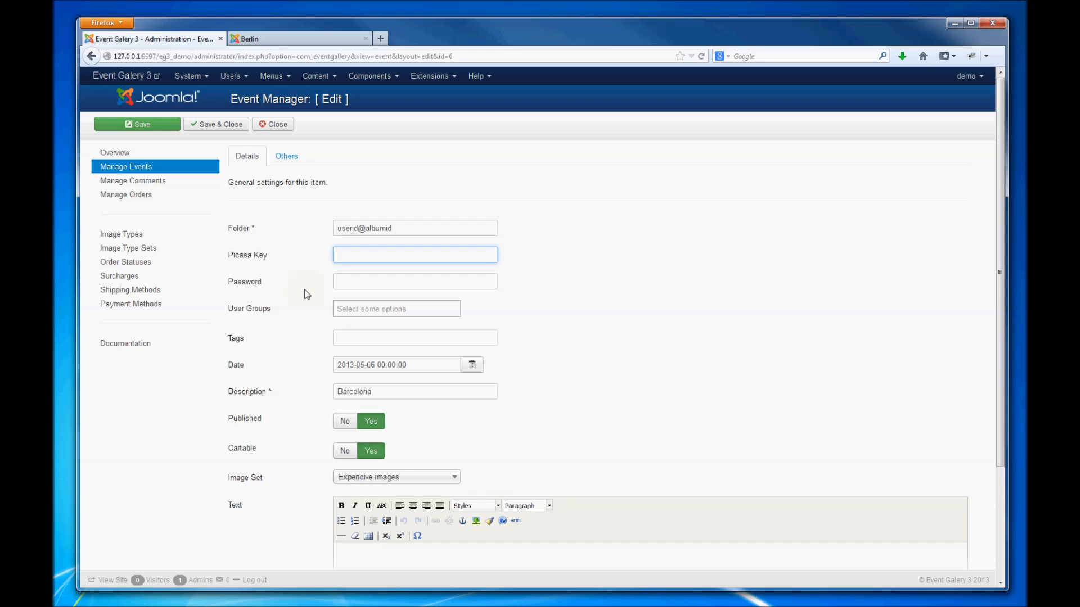
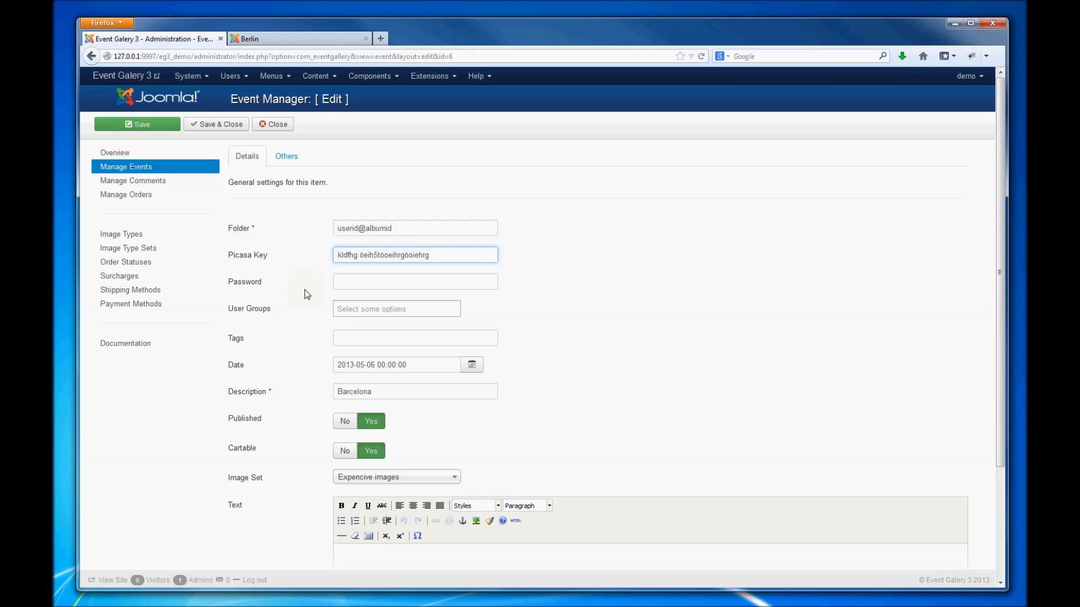
click(415, 282)
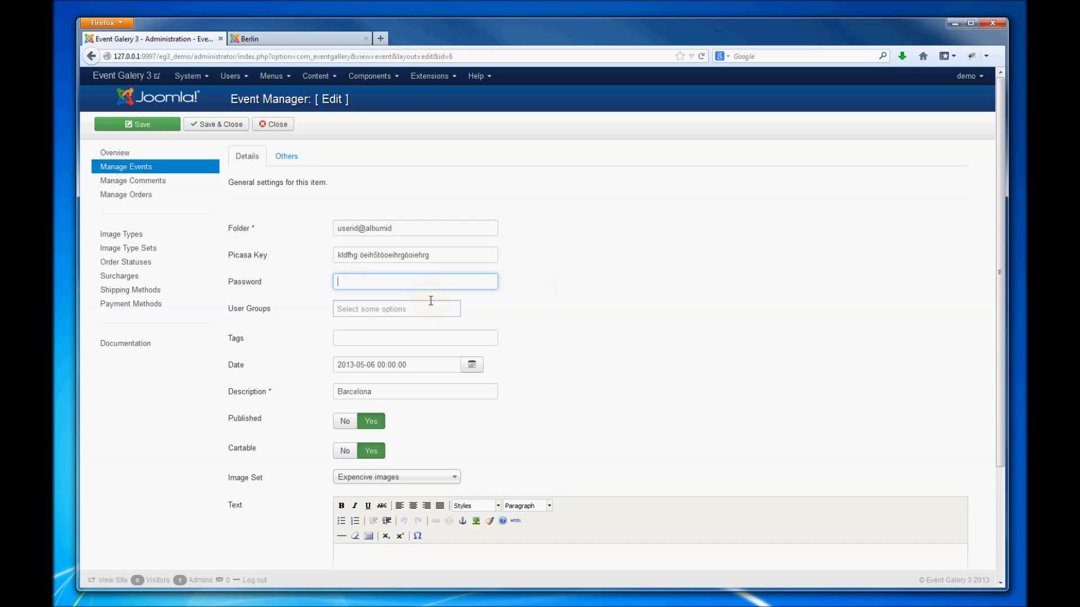
mouse_move(490, 286)
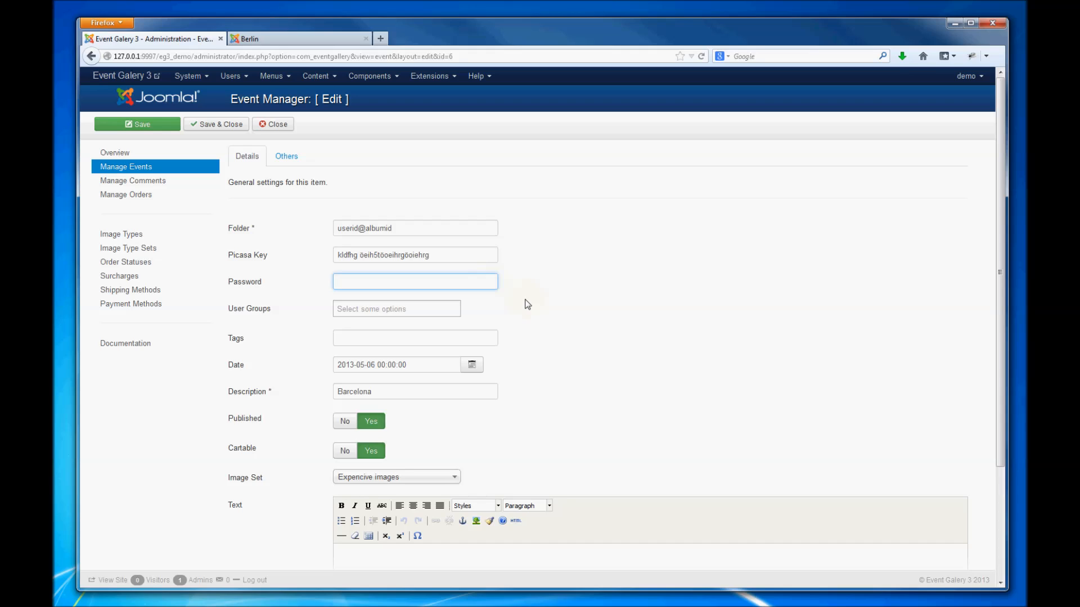
click(396, 308)
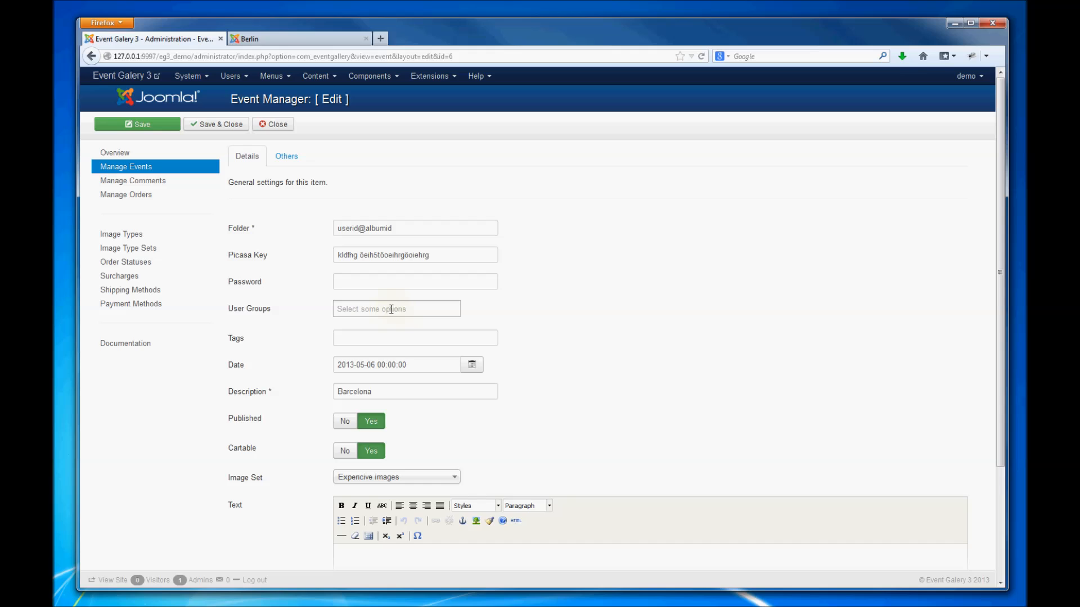
click(395, 308)
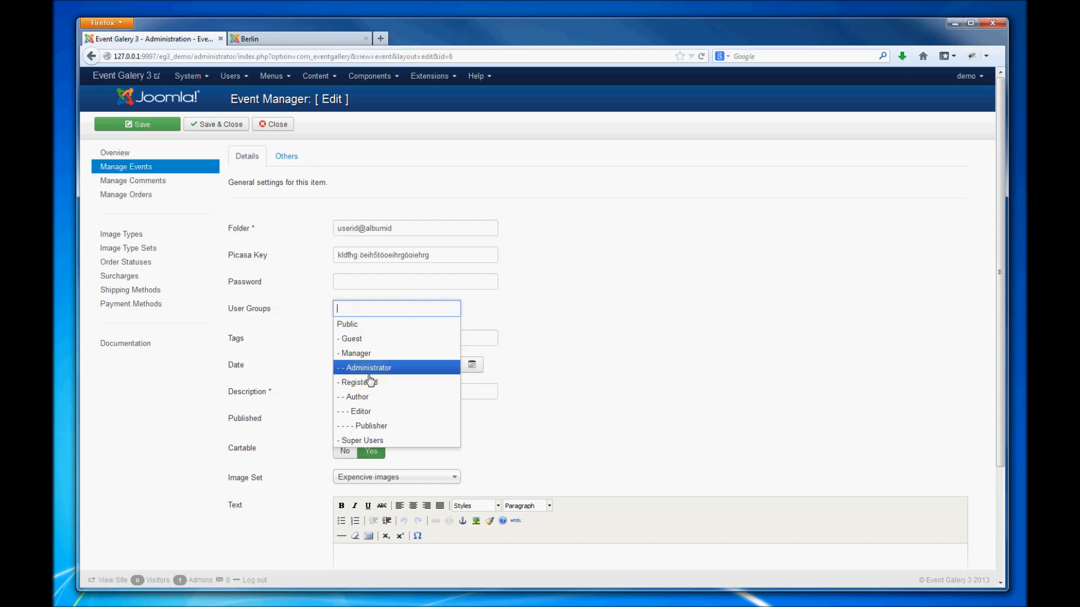
mouse_move(364, 383)
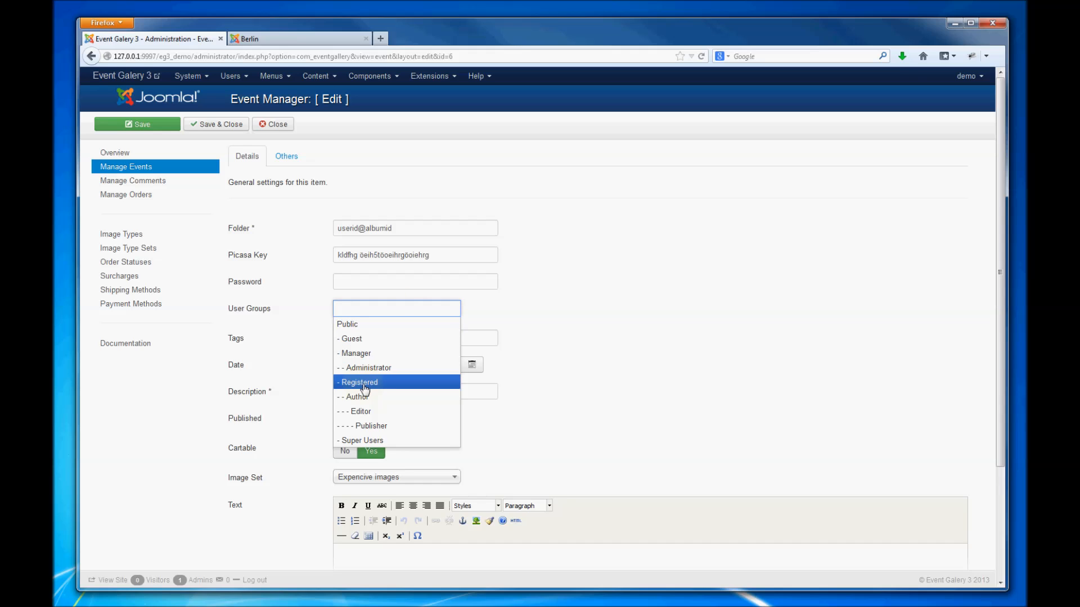
mouse_move(373, 386)
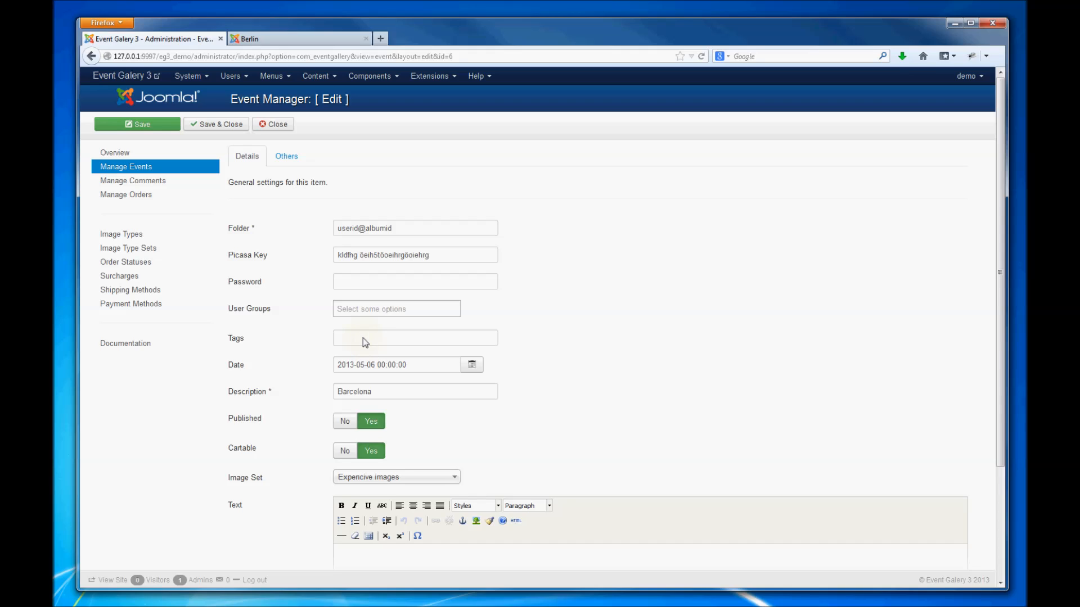
click(415, 338)
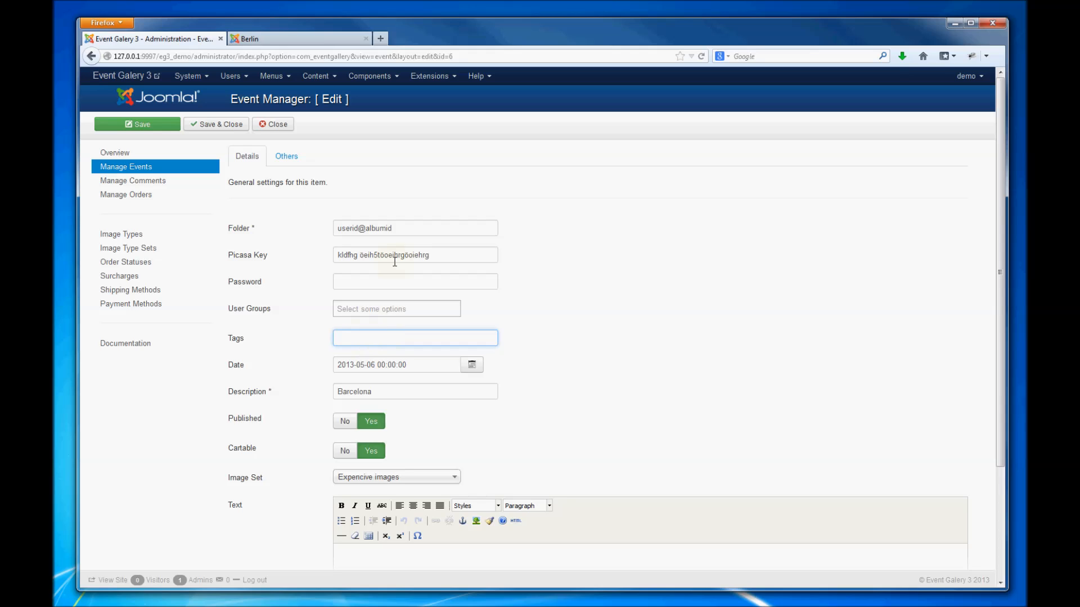
Restore folder 2013-05-06_Barcelona and tag the event travel, test, test2
text(2013-05-06_Barcelona)
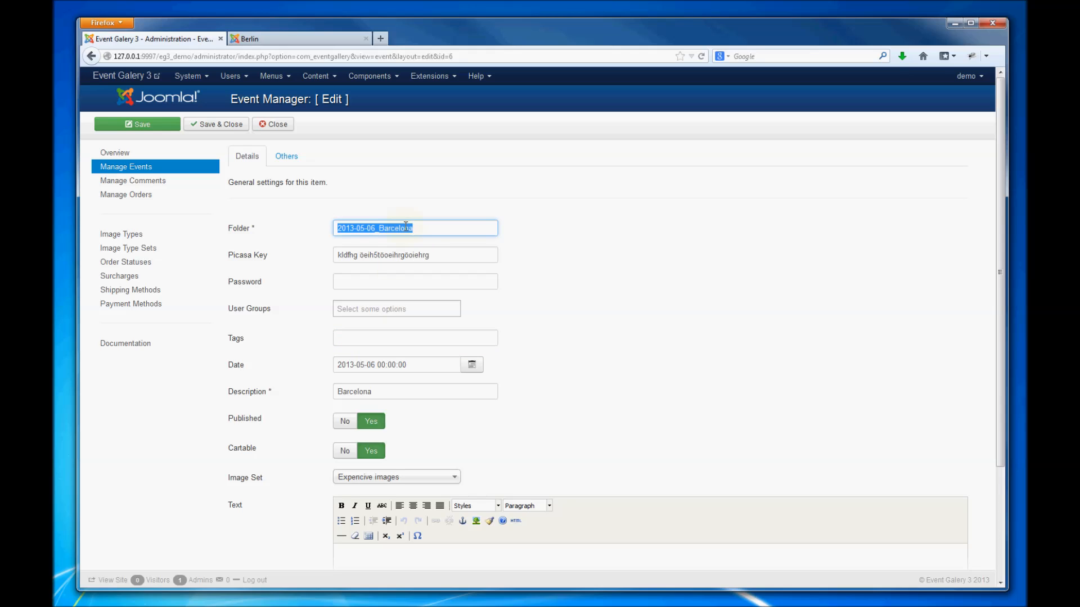
click(415, 255)
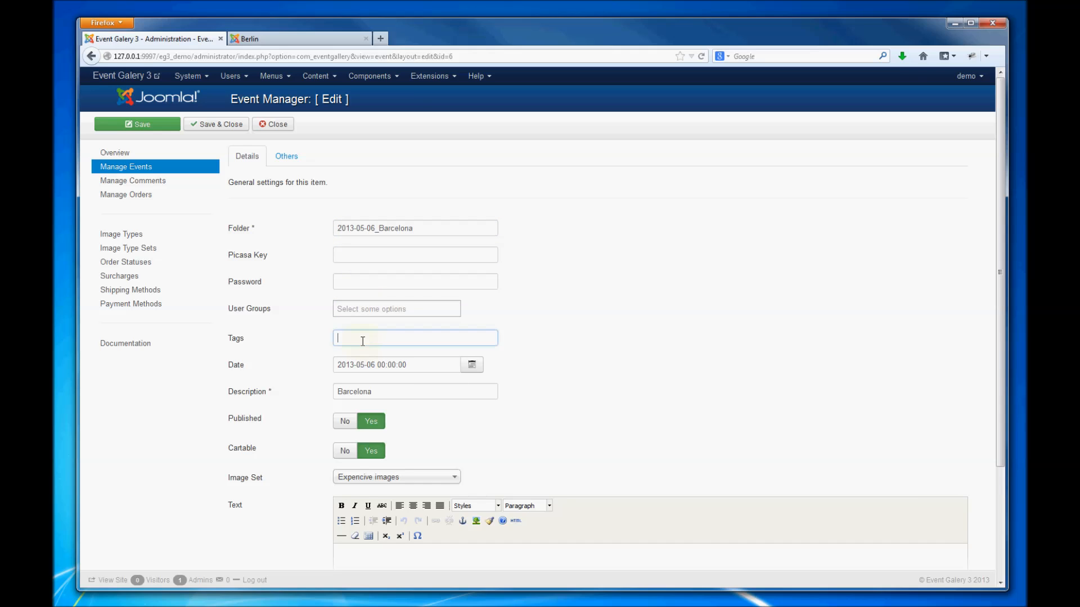
text(travel, test, test2)
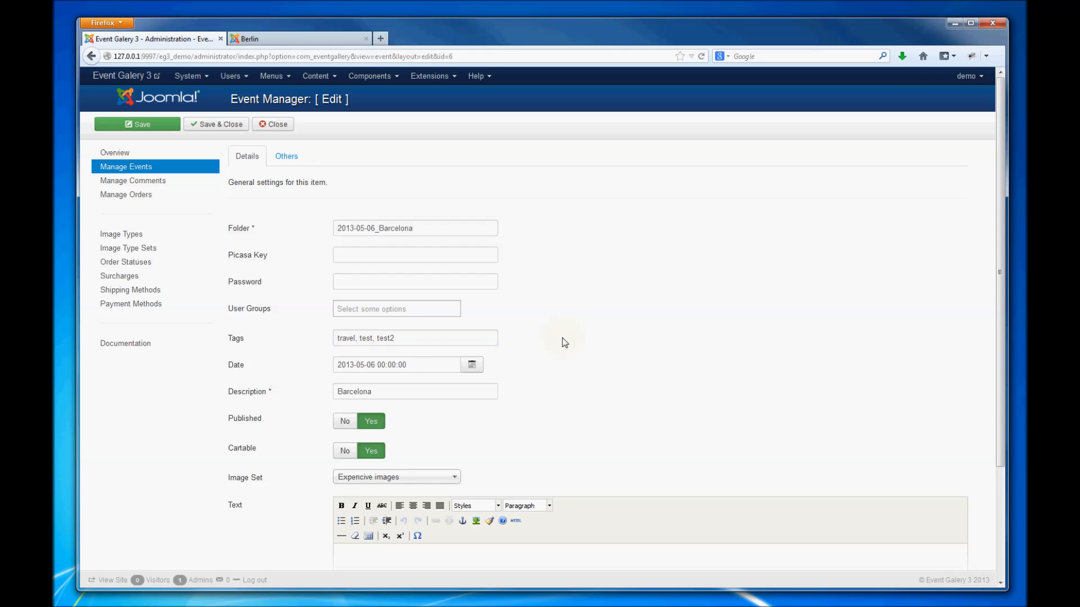
scroll(down, 3)
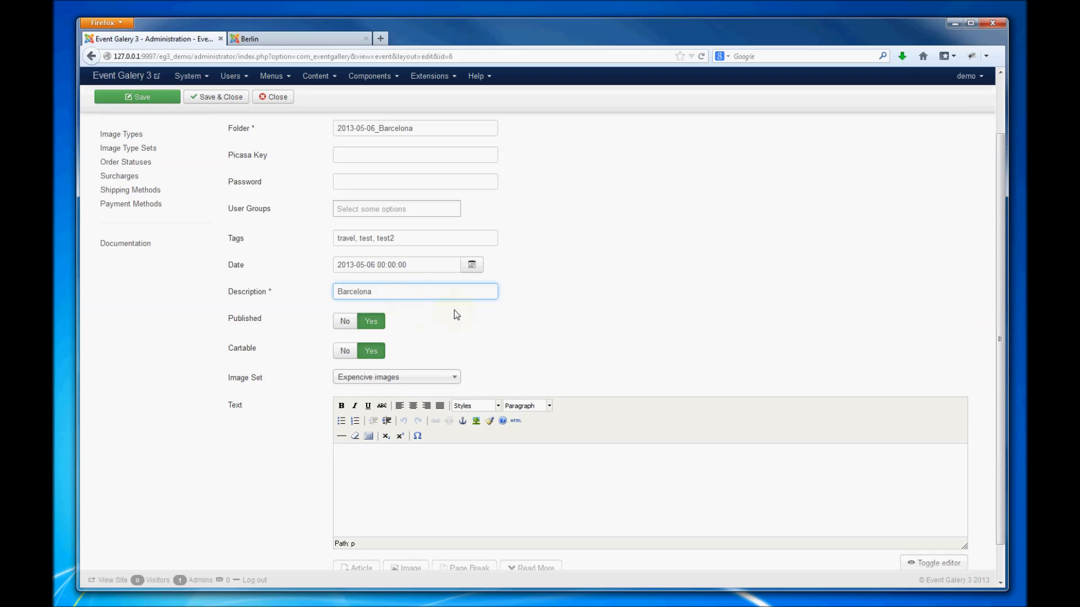
mouse_move(462, 316)
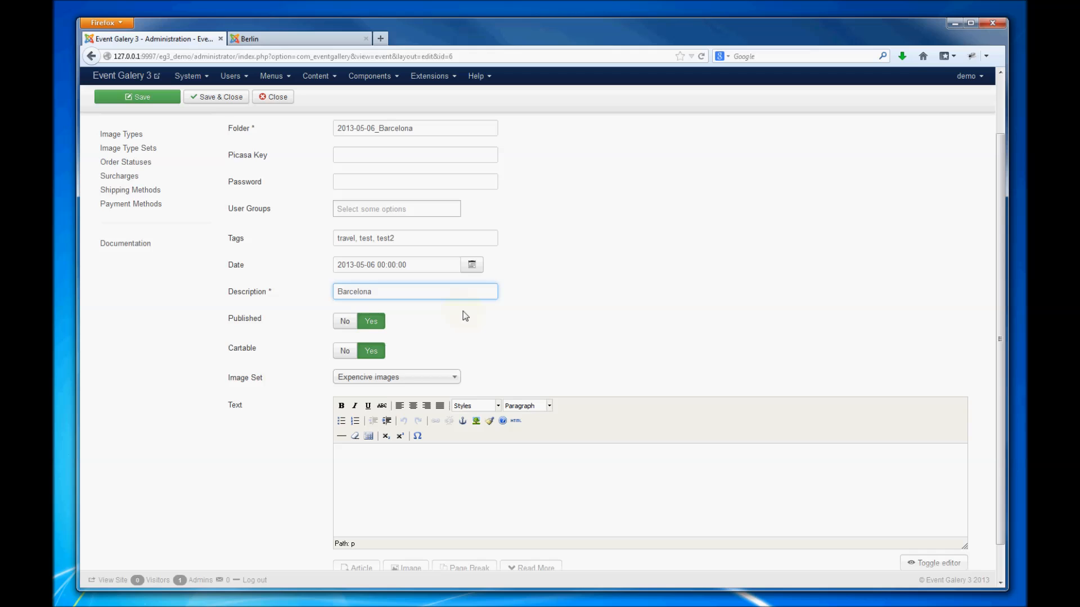
Try sample text with a Read More break in the event editor, then remove it
scroll(down, 3)
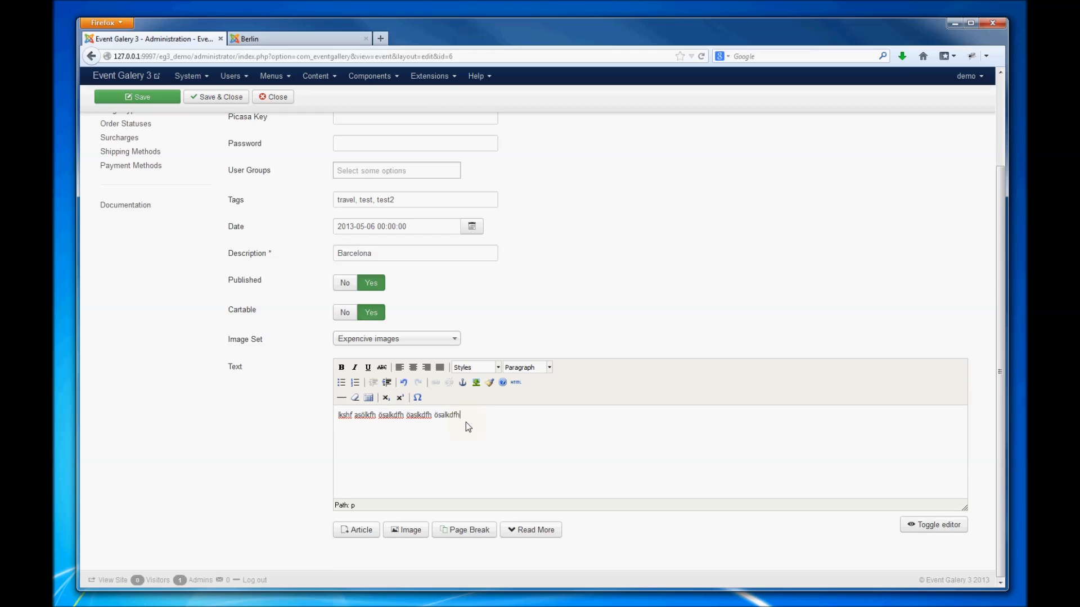
text(saöddlkfh)
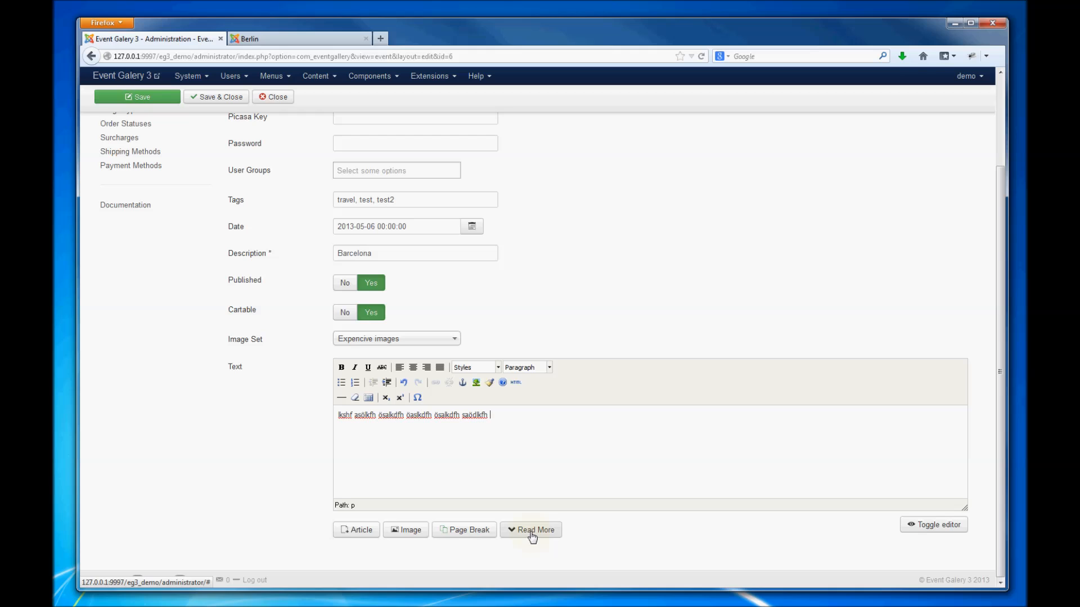
click(531, 530)
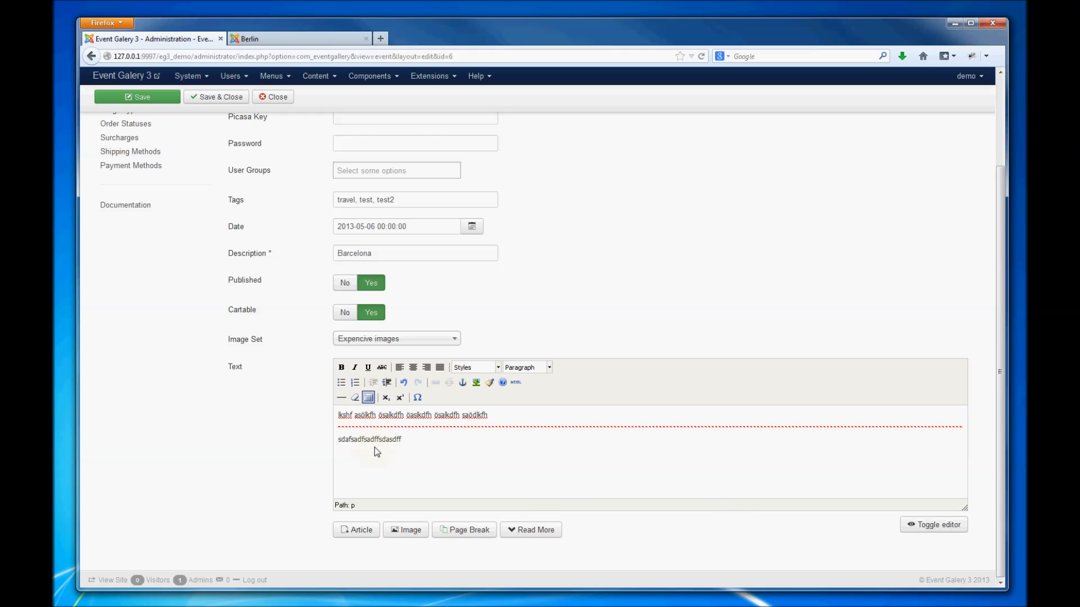
triple_click(412, 415)
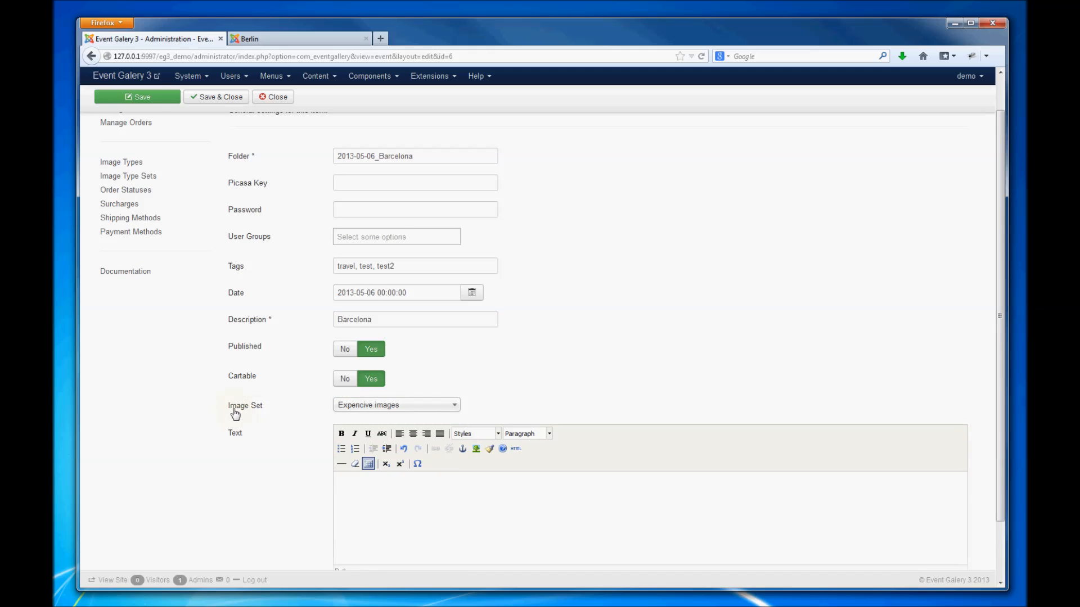
Assign the 'Cheap images' image set to the Barcelona event and show its Others sharing settings
click(396, 405)
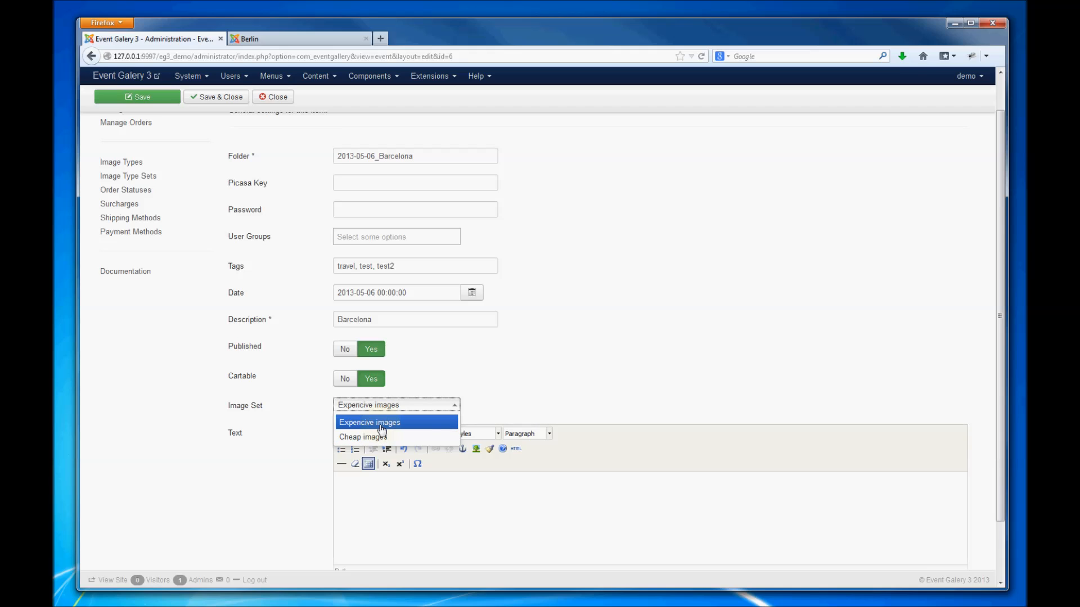
click(369, 422)
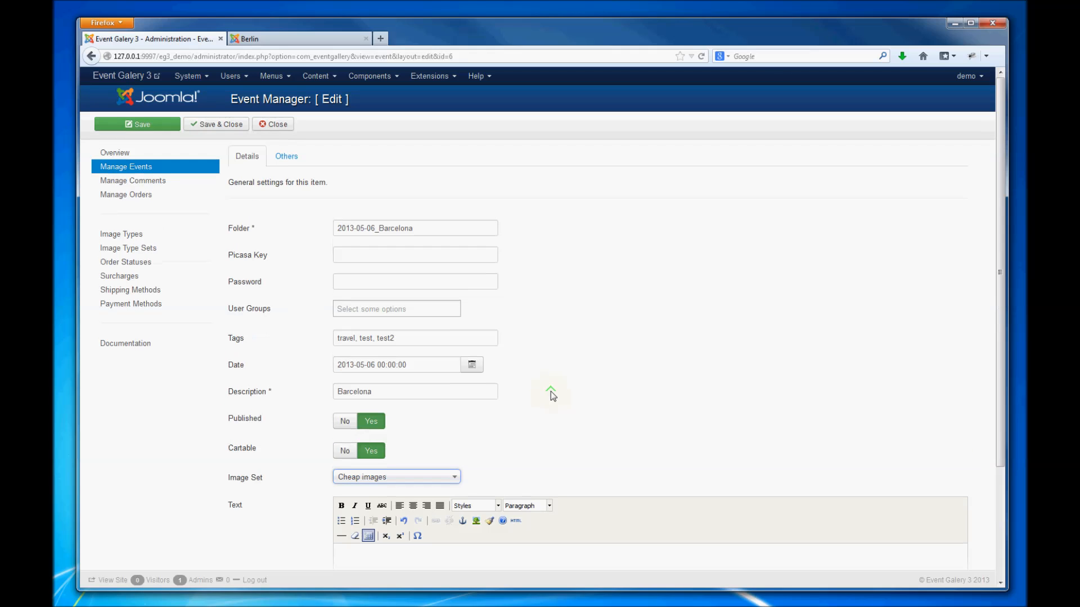
click(286, 155)
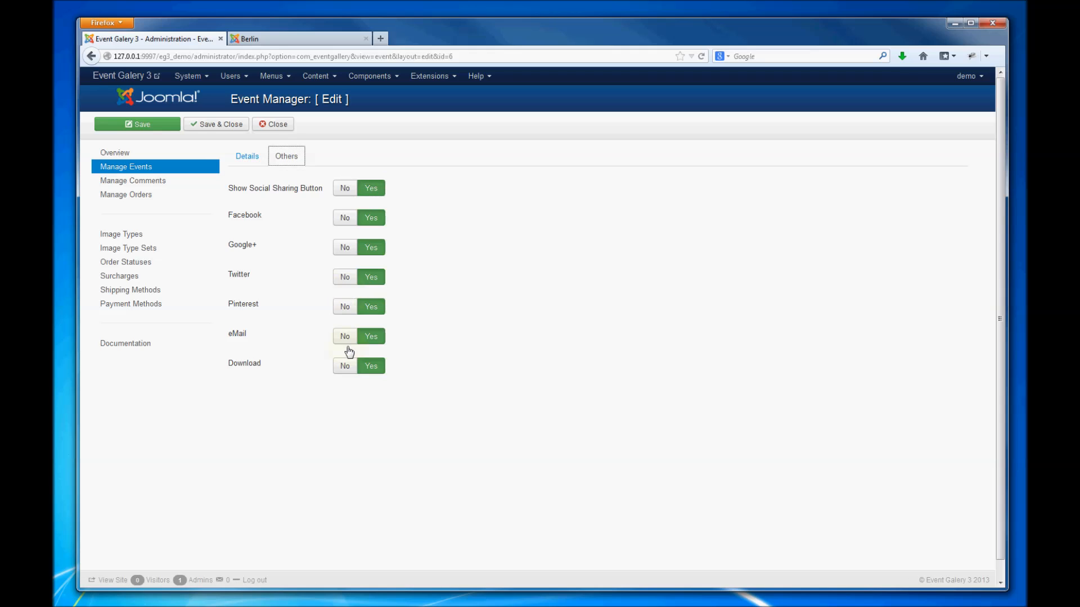
mouse_move(406, 198)
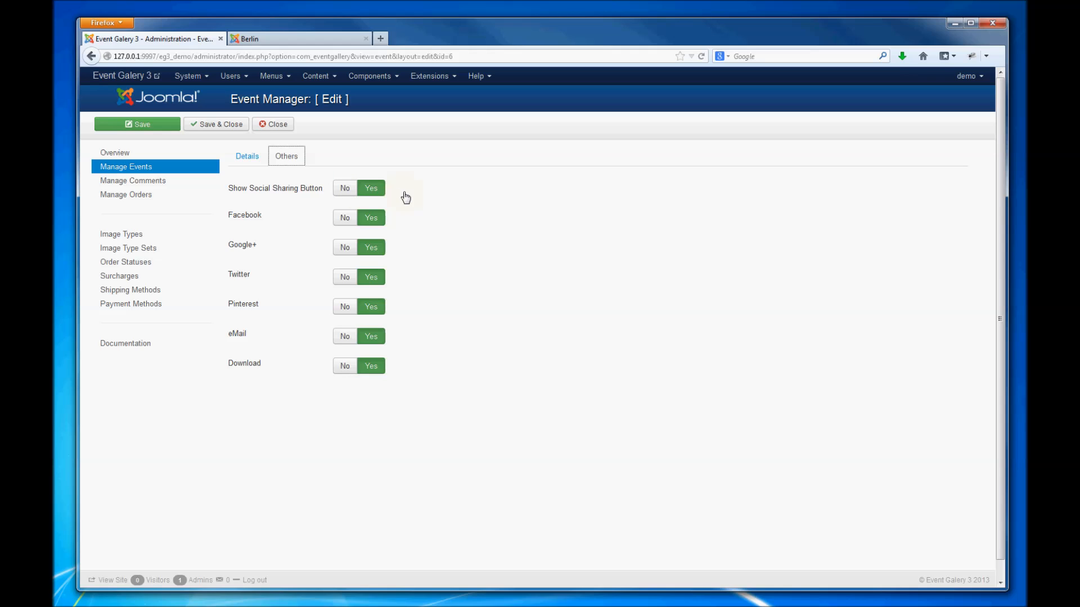
mouse_move(526, 329)
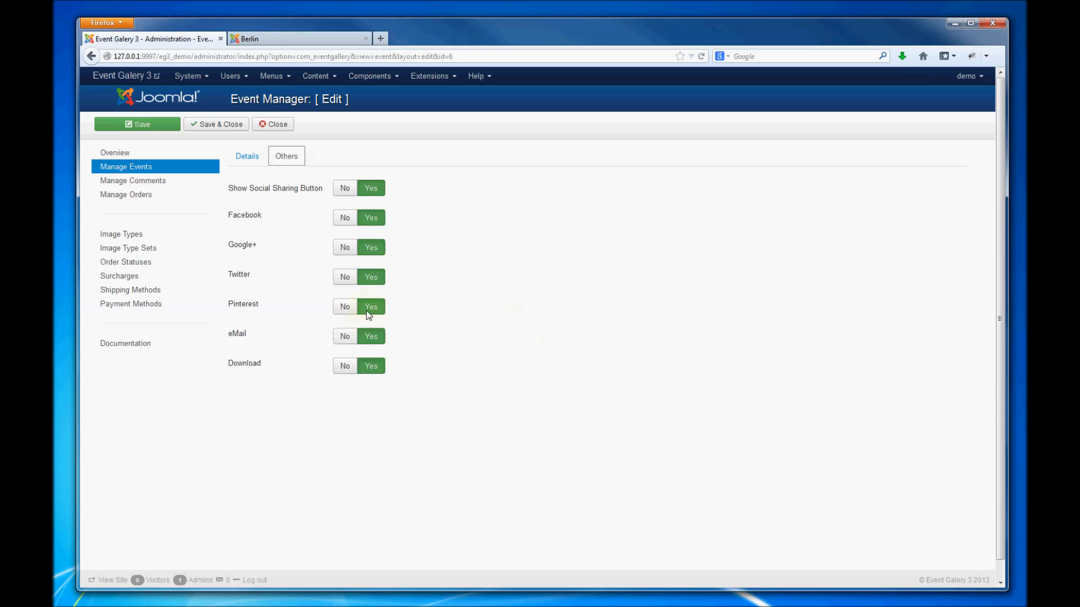
click(344, 366)
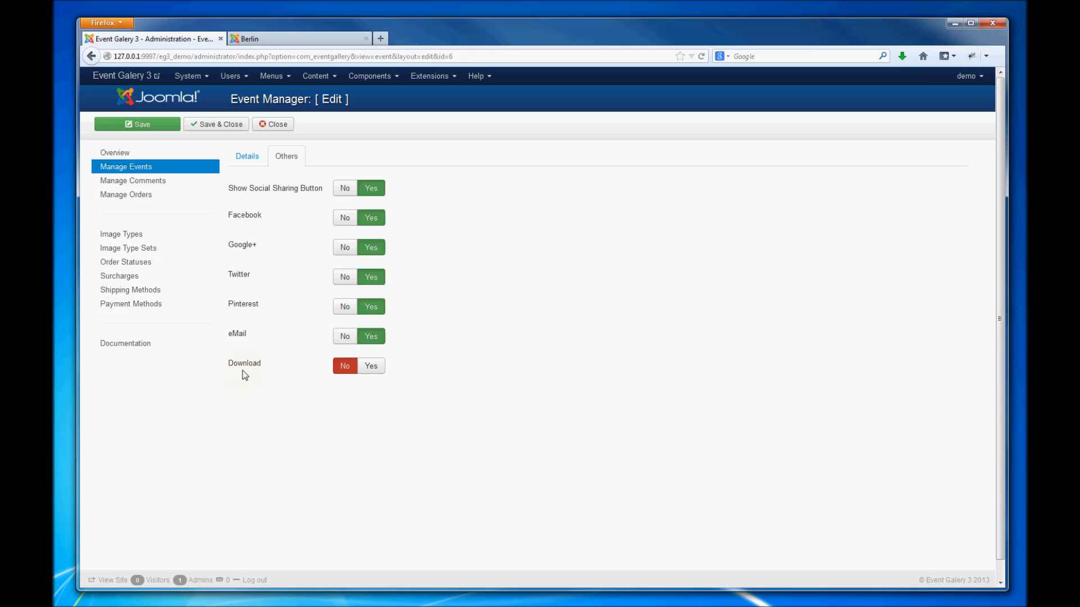
mouse_move(244, 368)
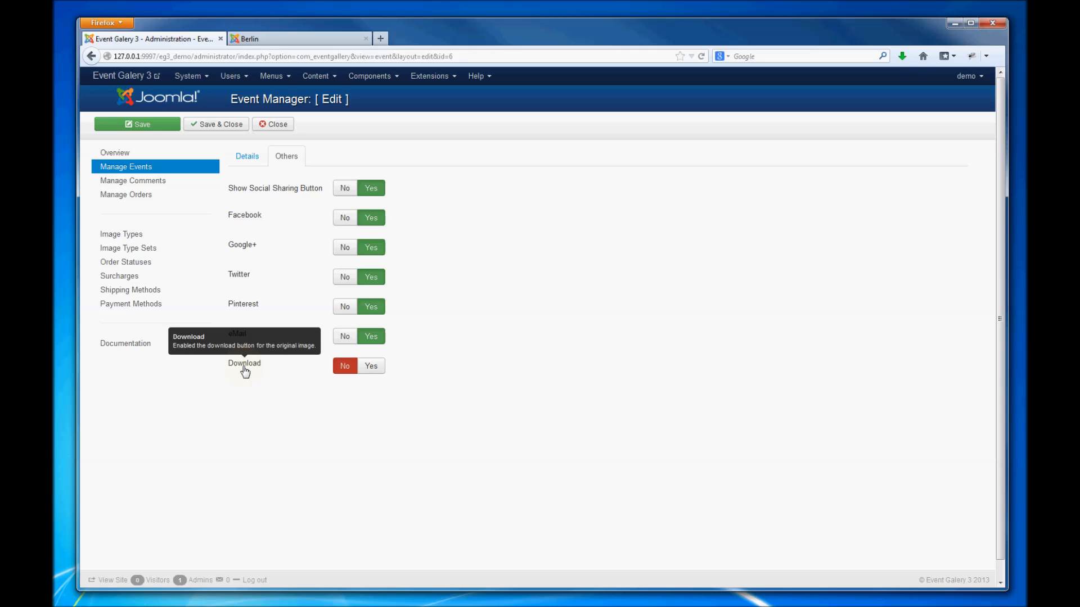
click(370, 366)
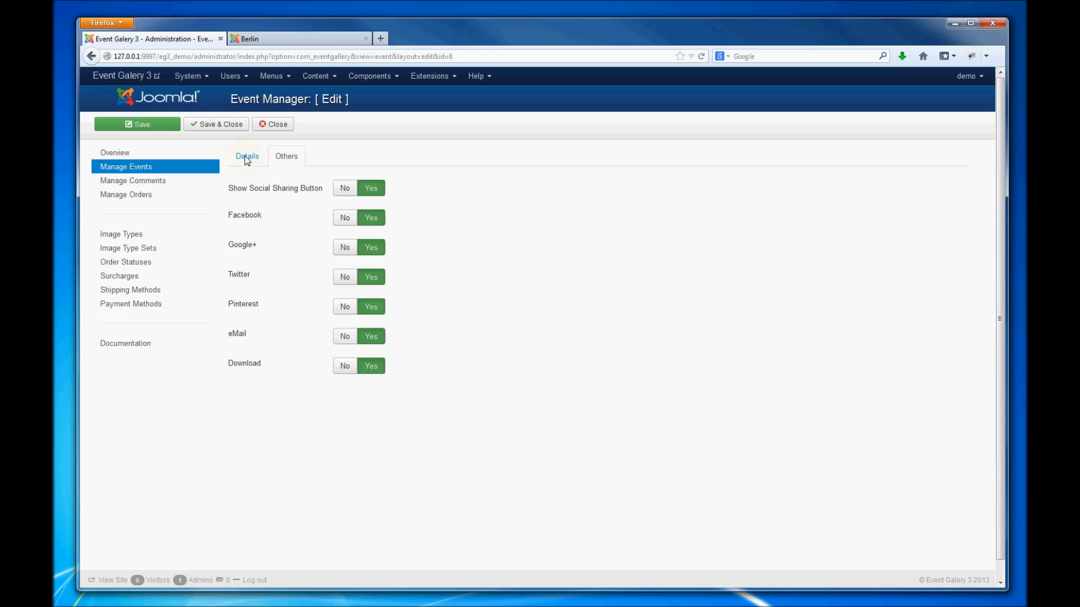
Save the Barcelona event from its Details view and close back to the Event Manager list
click(246, 155)
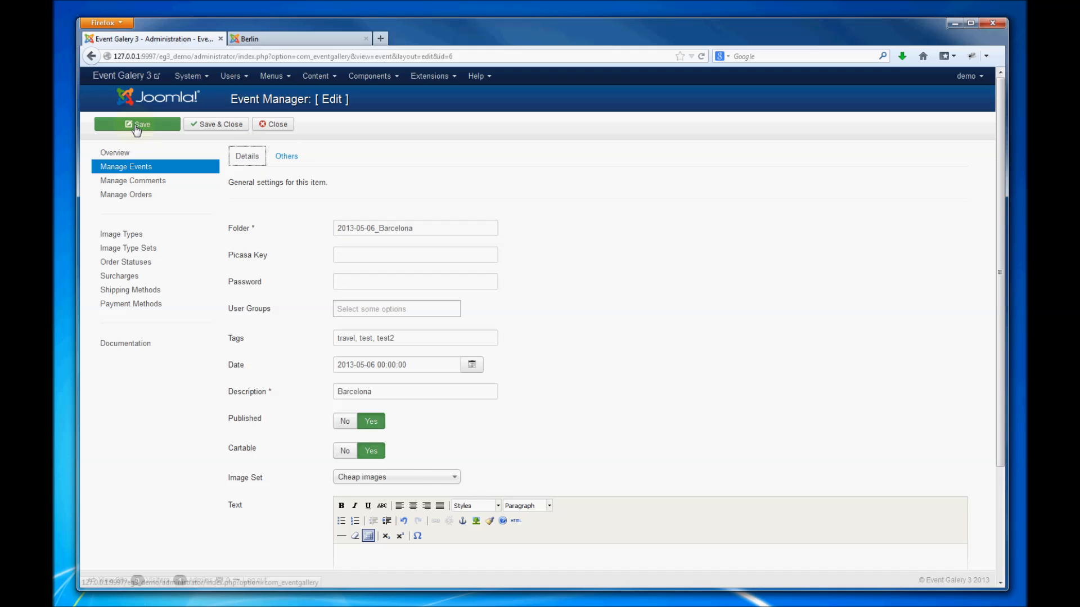
click(137, 125)
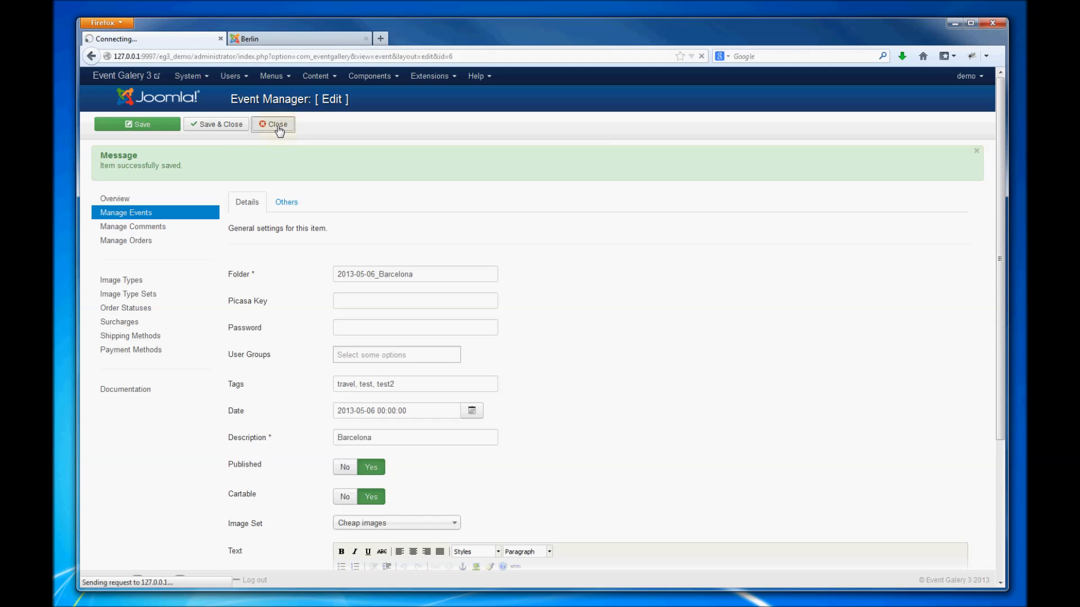
click(273, 124)
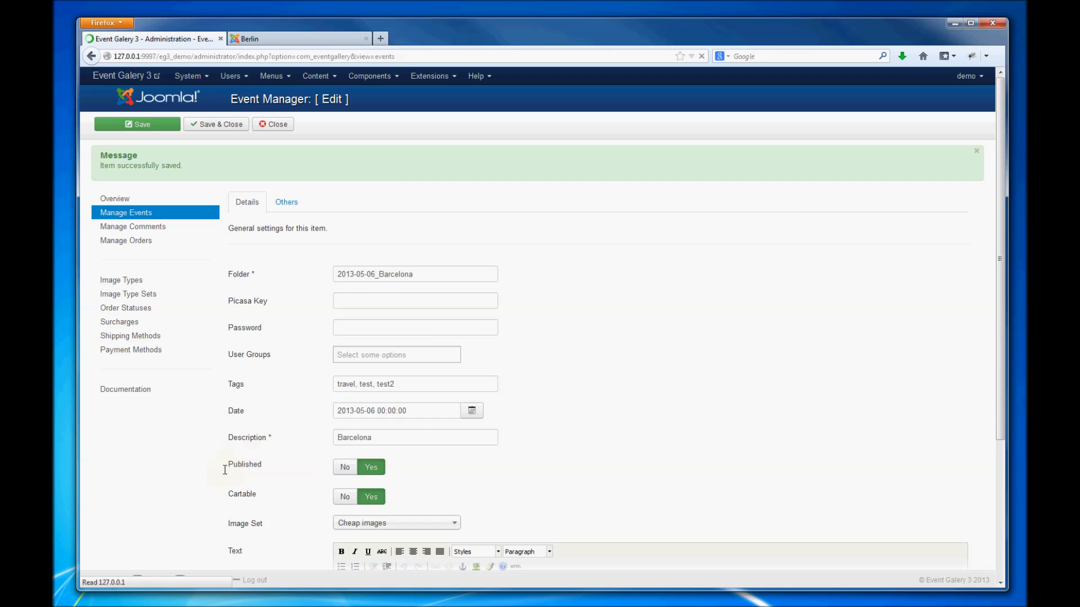
click(272, 124)
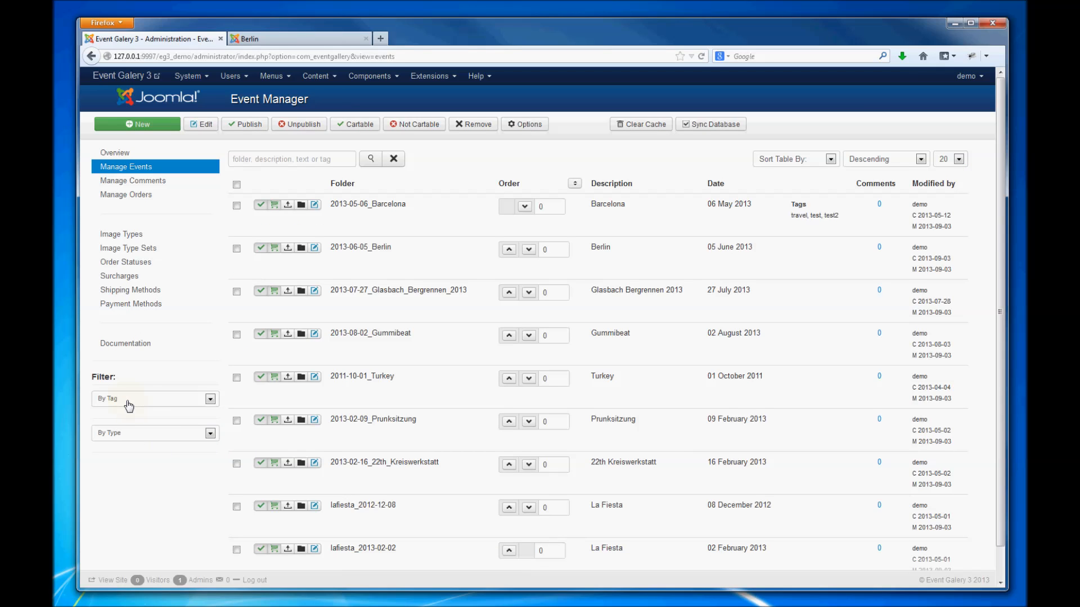
click(154, 398)
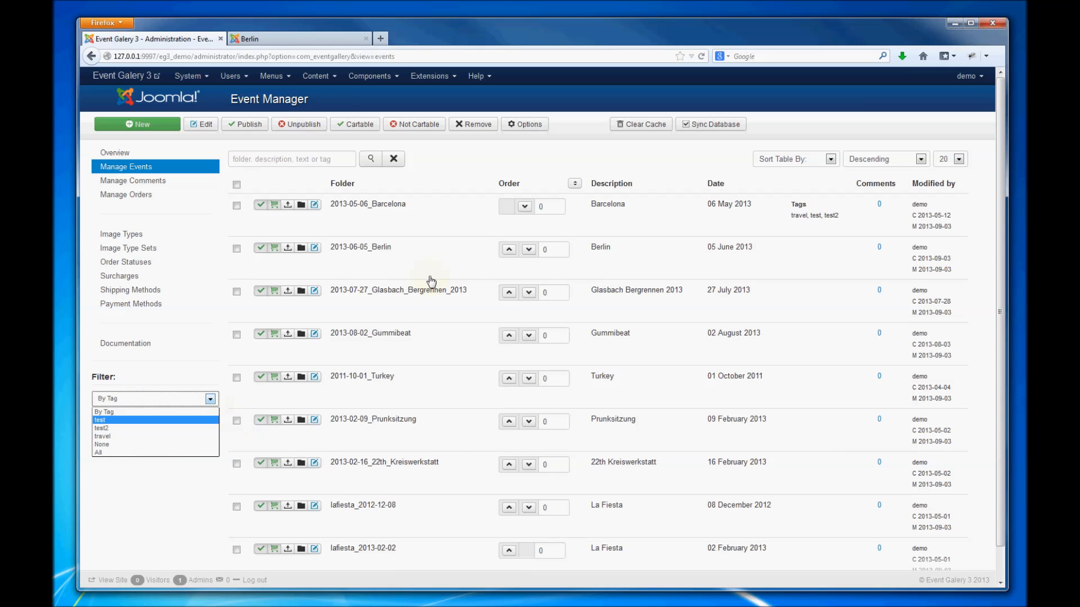
click(102, 436)
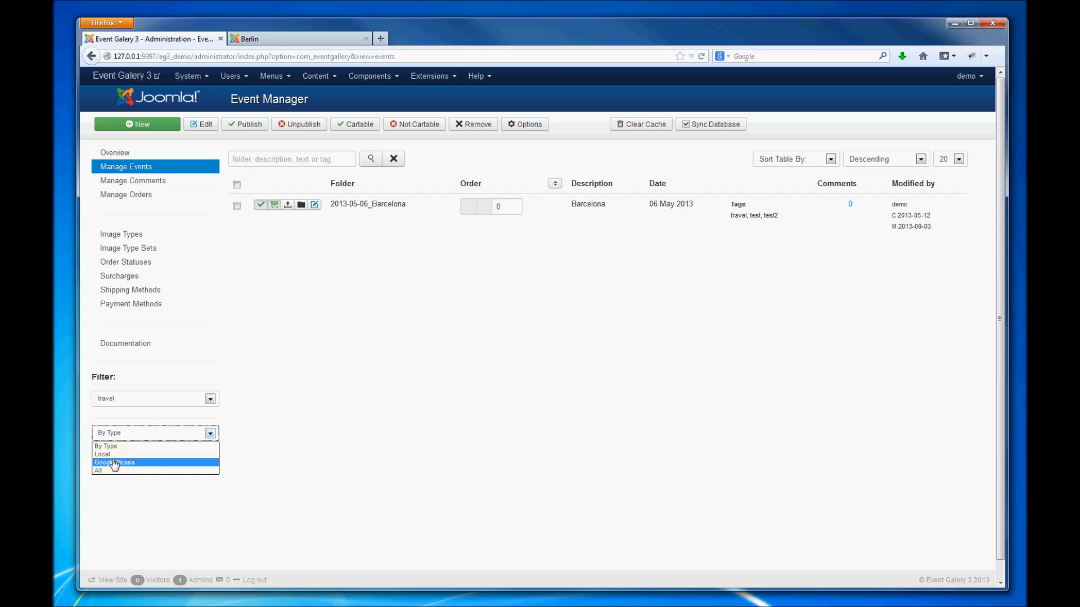
mouse_move(115, 454)
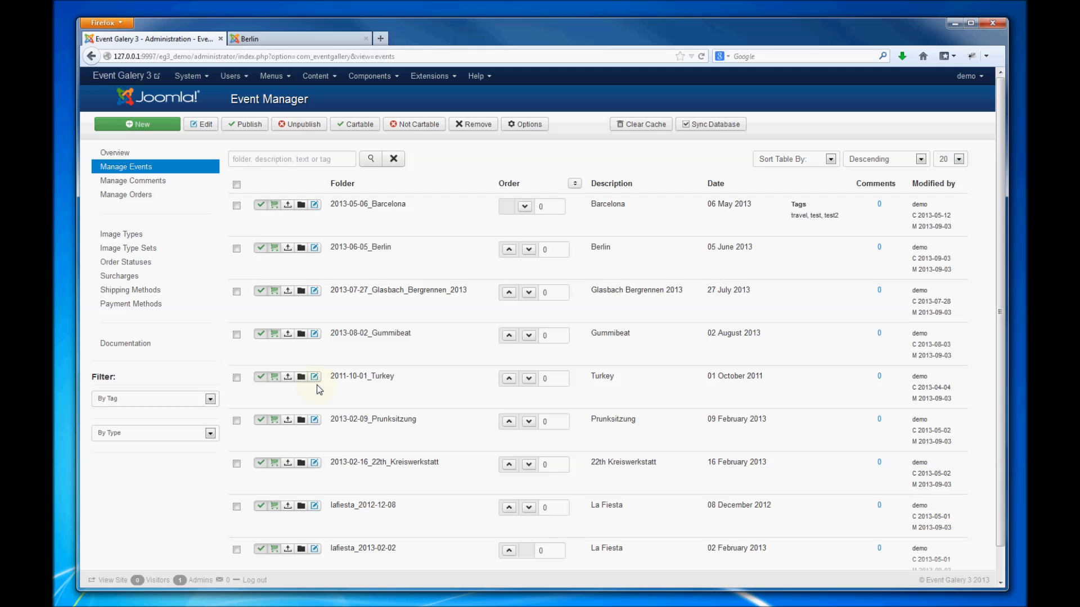
mouse_move(421, 379)
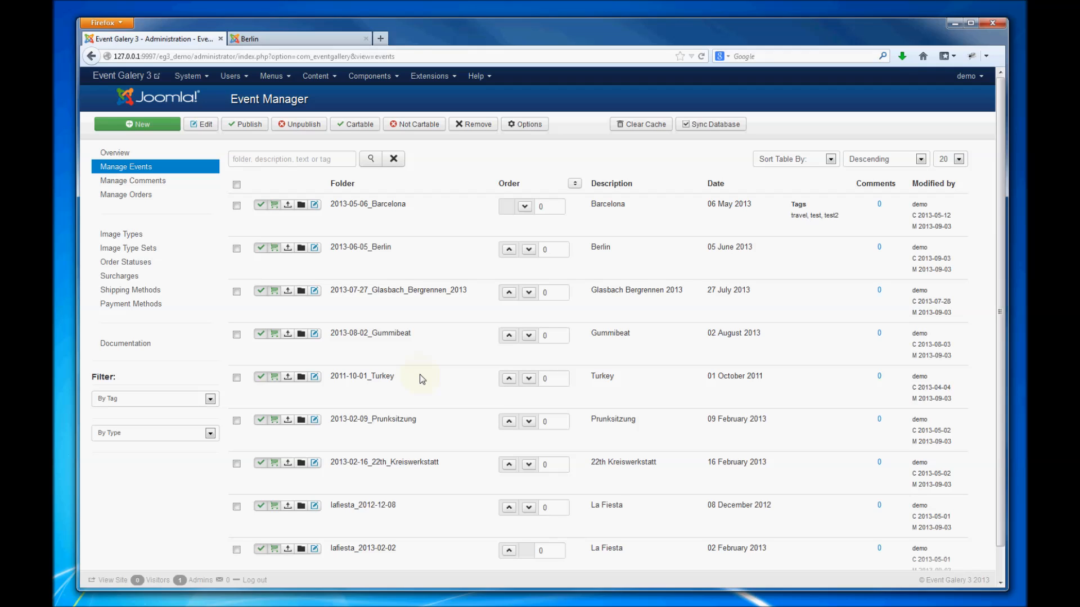
mouse_move(157, 441)
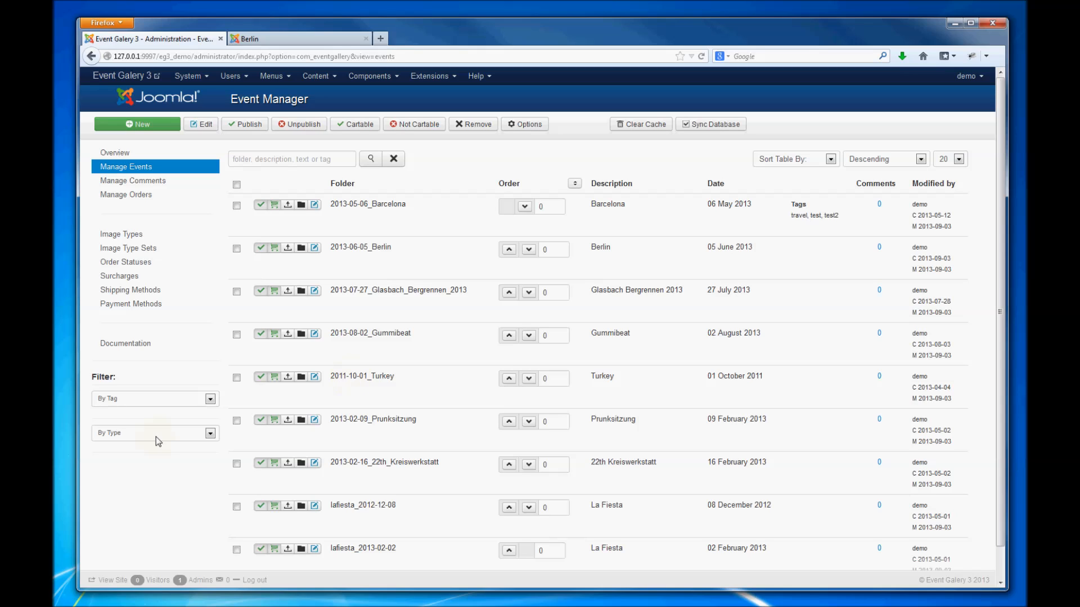
mouse_move(268, 313)
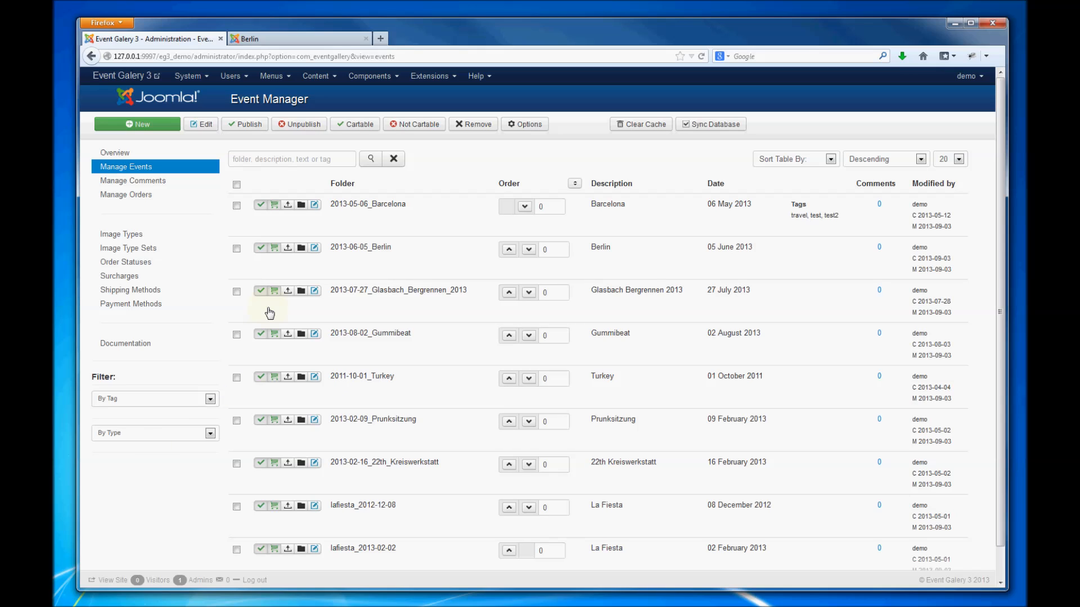
mouse_move(441, 301)
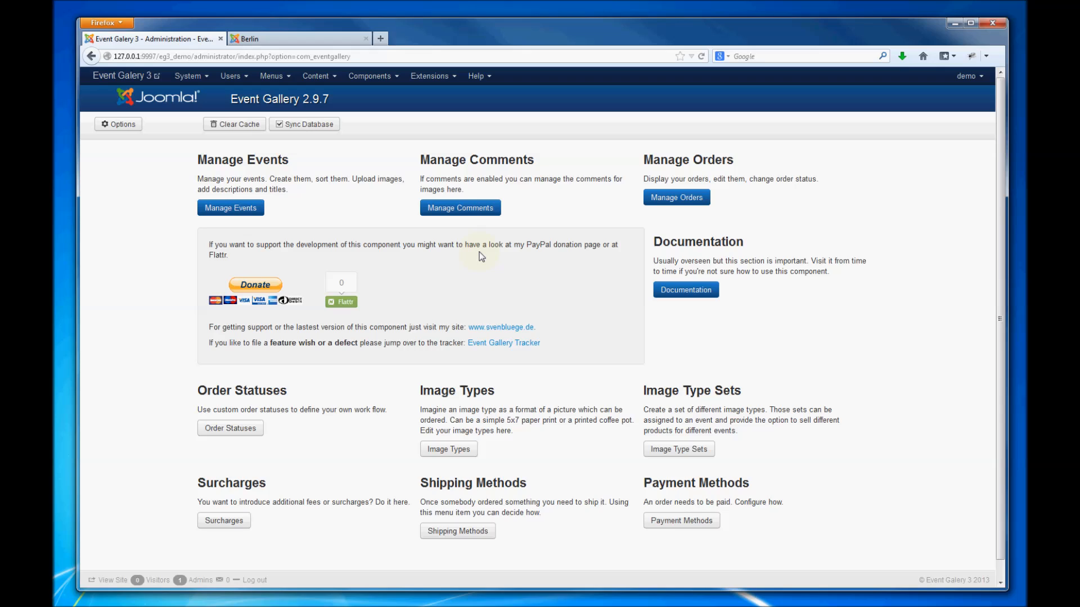
mouse_move(182, 342)
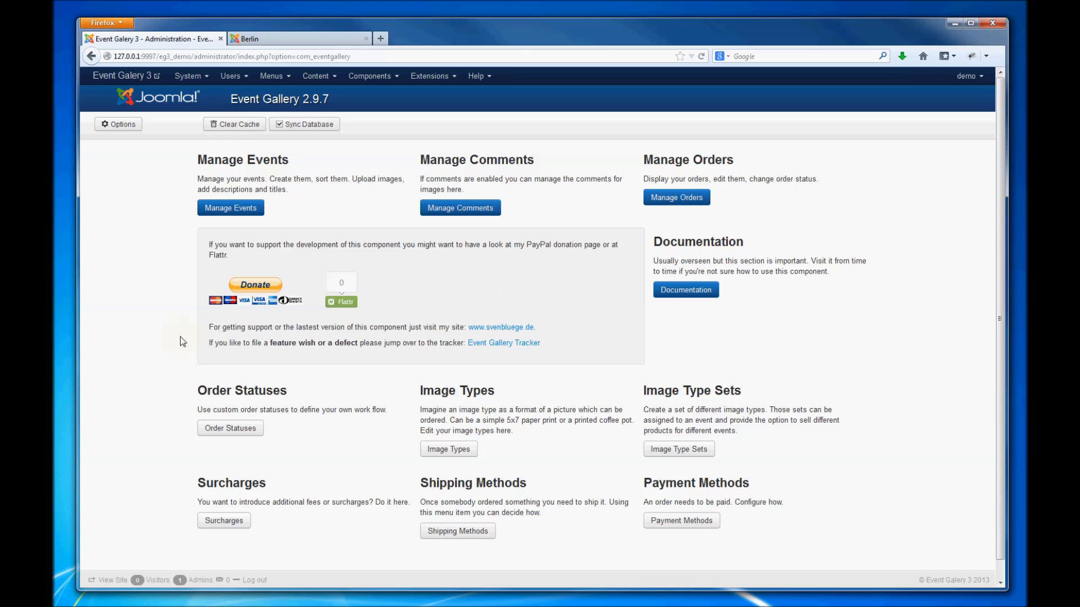